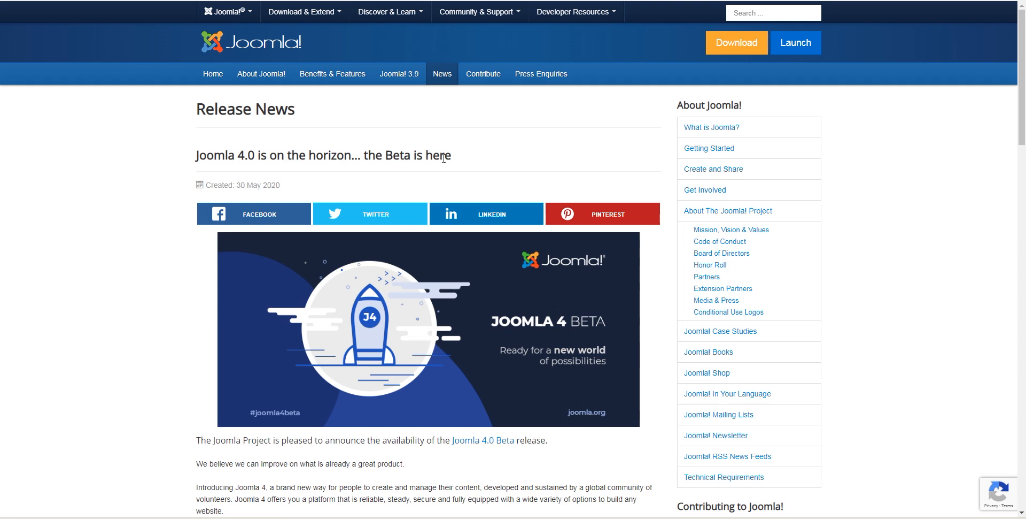
- Scroll the Joomla 4.0 Beta announcement down to the 'What's new in Joomla 4.0?' feature list
scroll(down, 3)
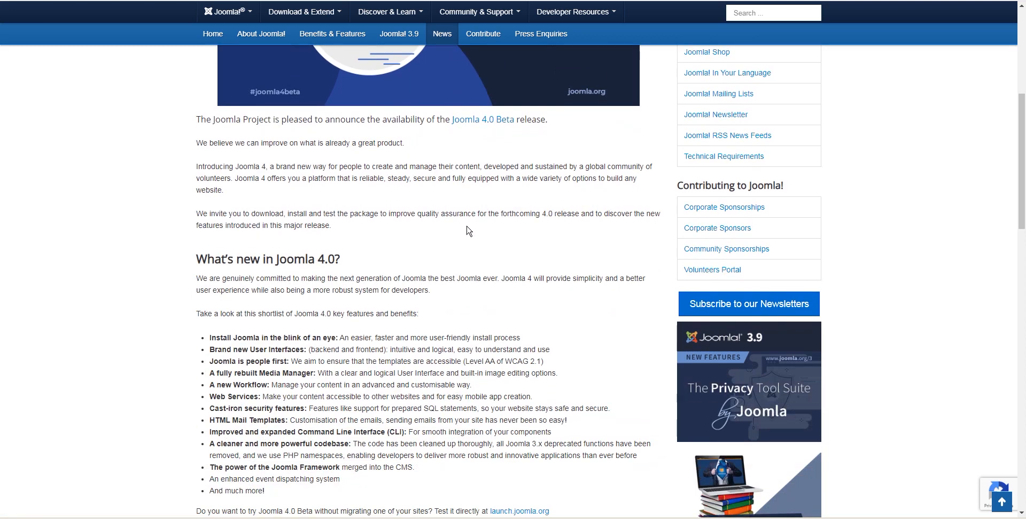
scroll(down, 3)
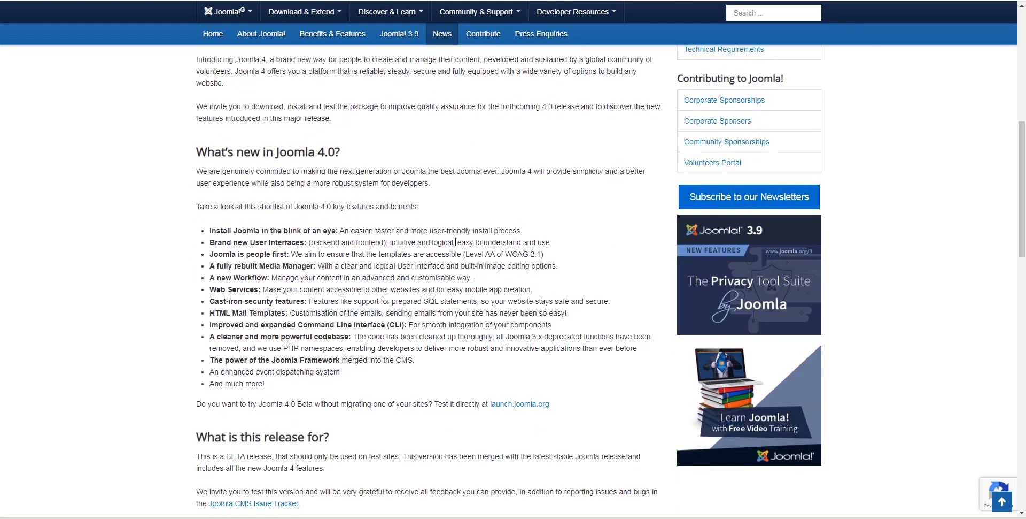
mouse_move(467, 263)
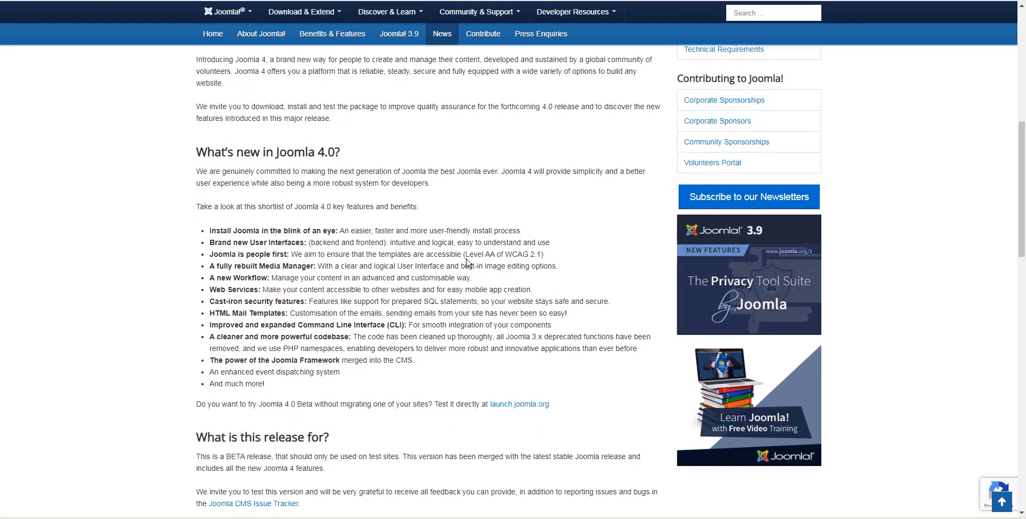
mouse_move(414, 257)
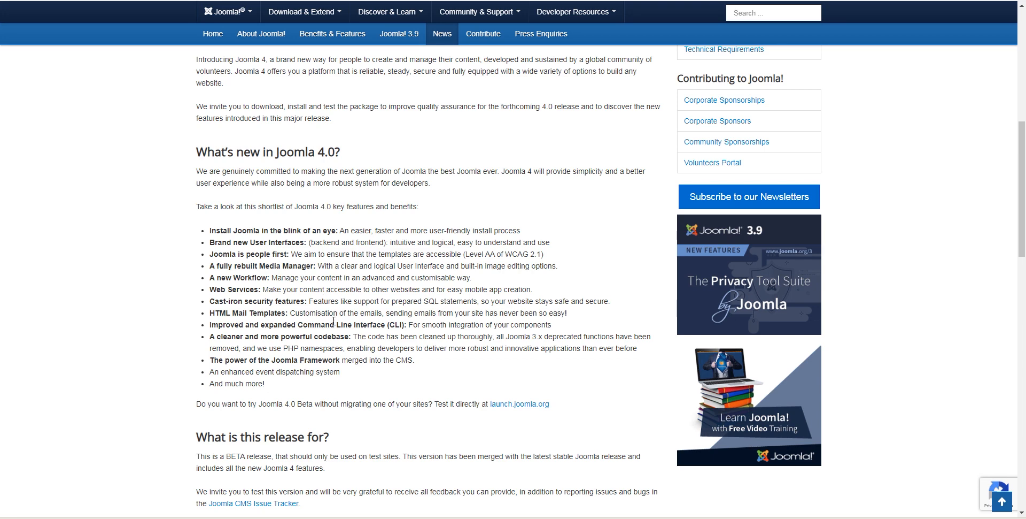
mouse_move(406, 254)
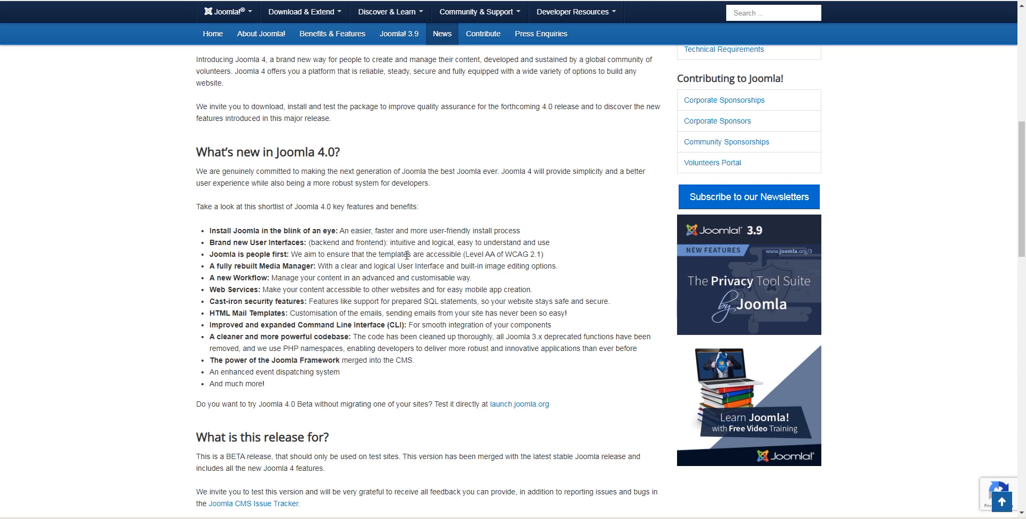
mouse_move(443, 336)
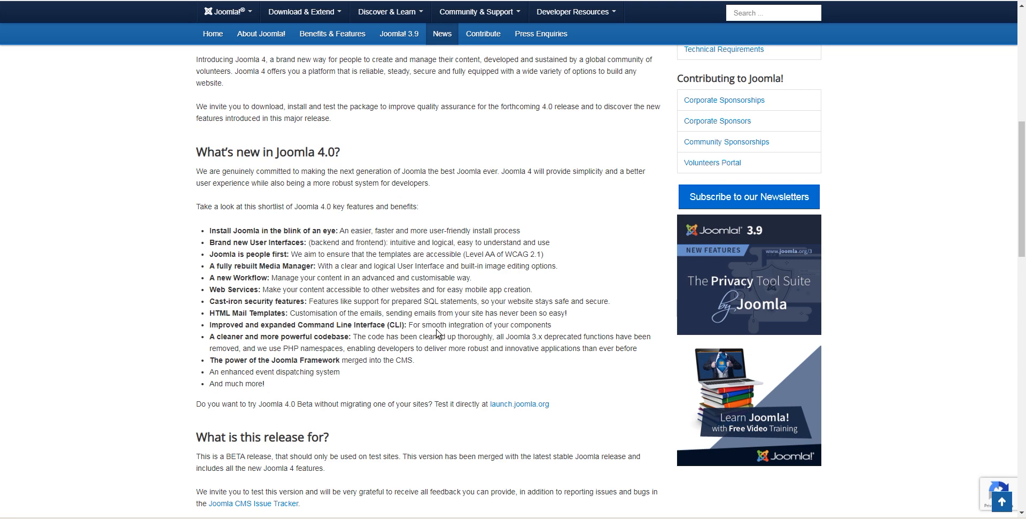
mouse_move(422, 349)
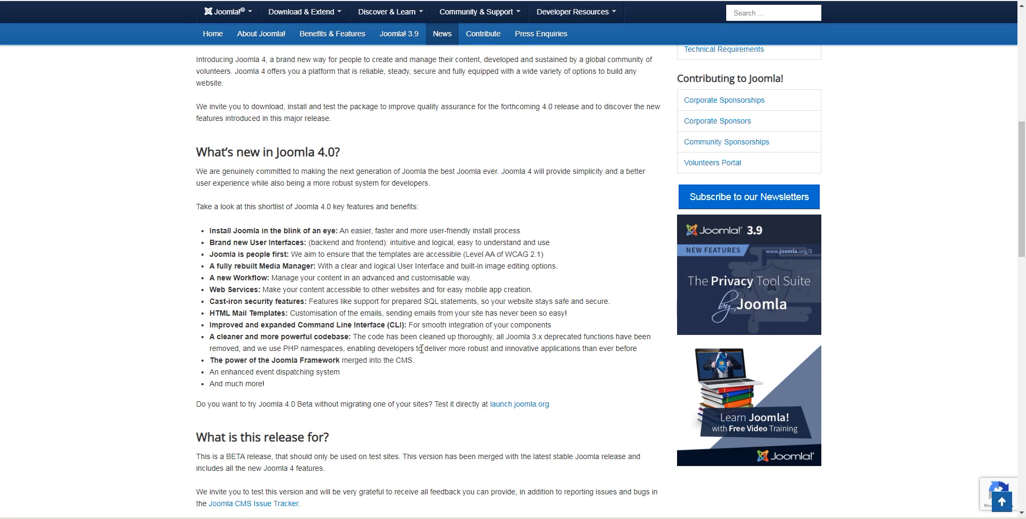
scroll(down, 3)
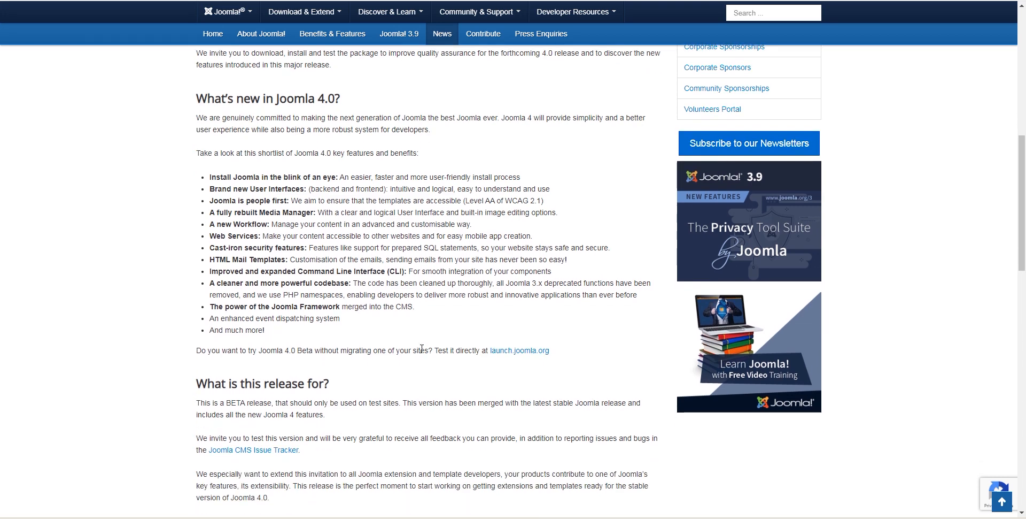
mouse_move(363, 321)
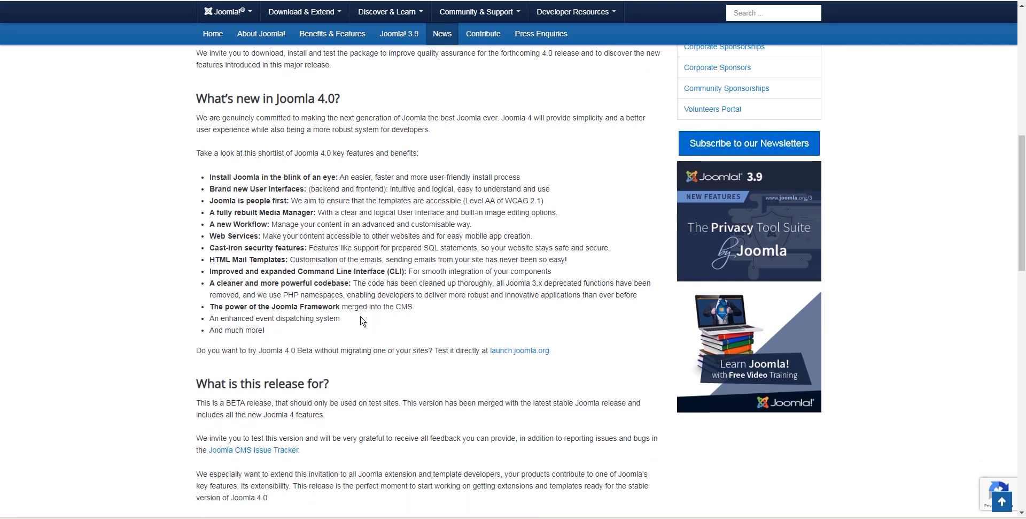
mouse_move(346, 296)
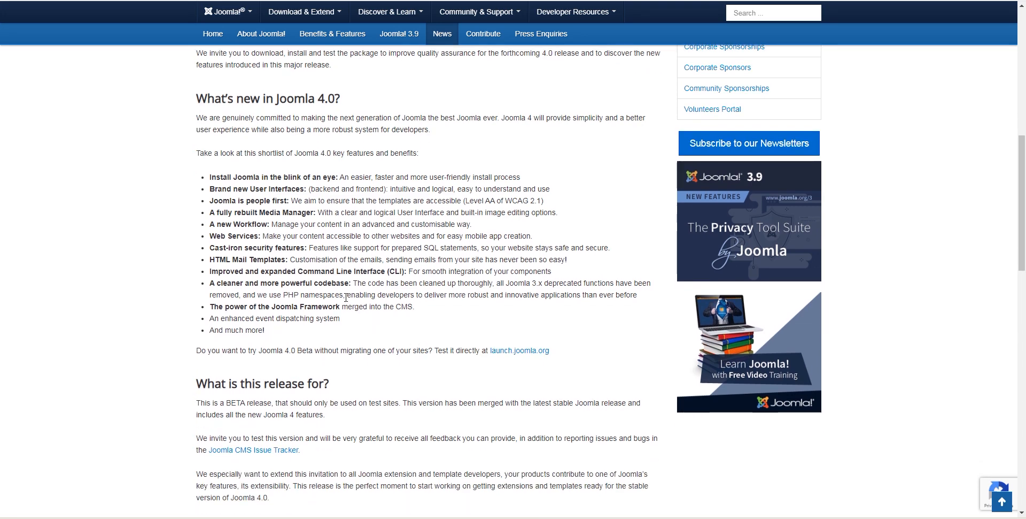
mouse_move(209, 176)
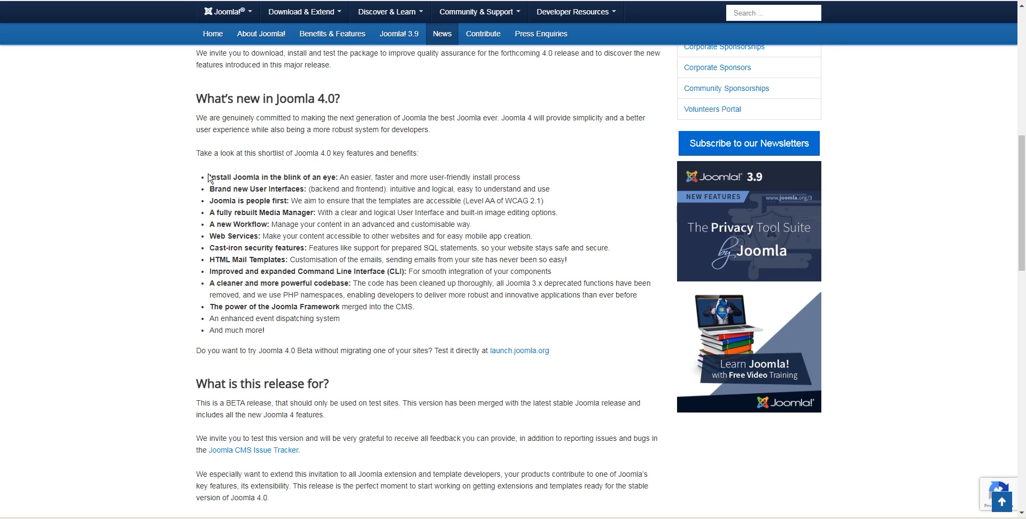
- Highlight the key-feature list and a feature title, then switch to the Joomla 4 administrator tab
drag(209, 177, 308, 330)
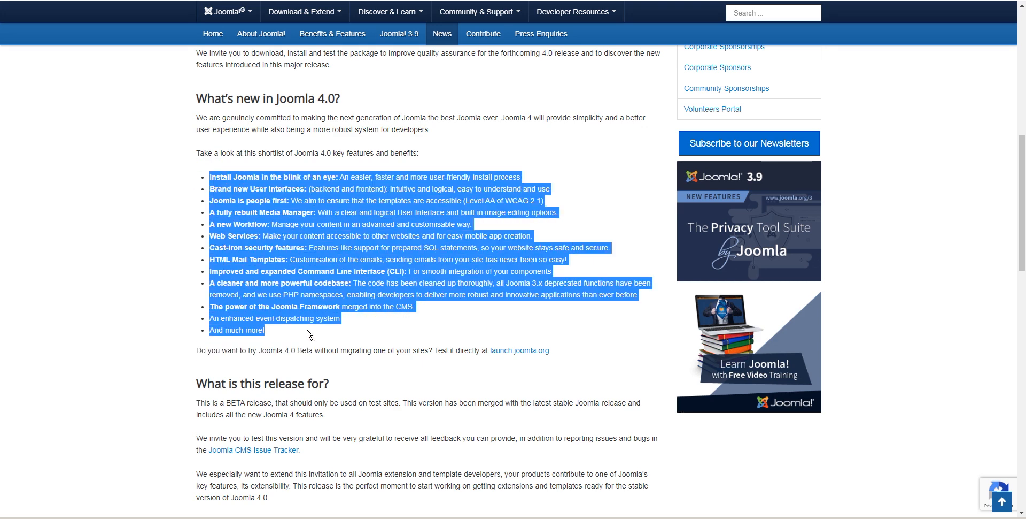
click(308, 333)
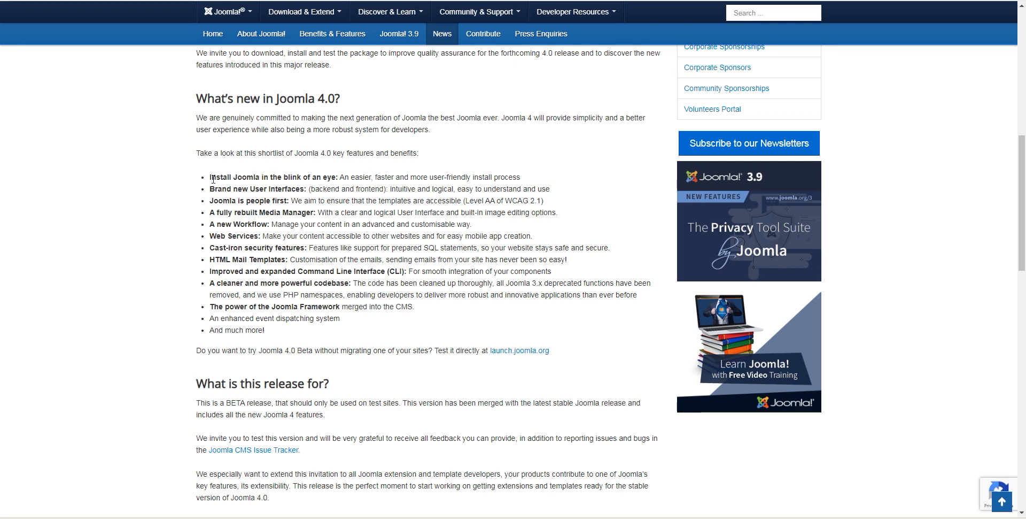
drag(211, 177, 296, 177)
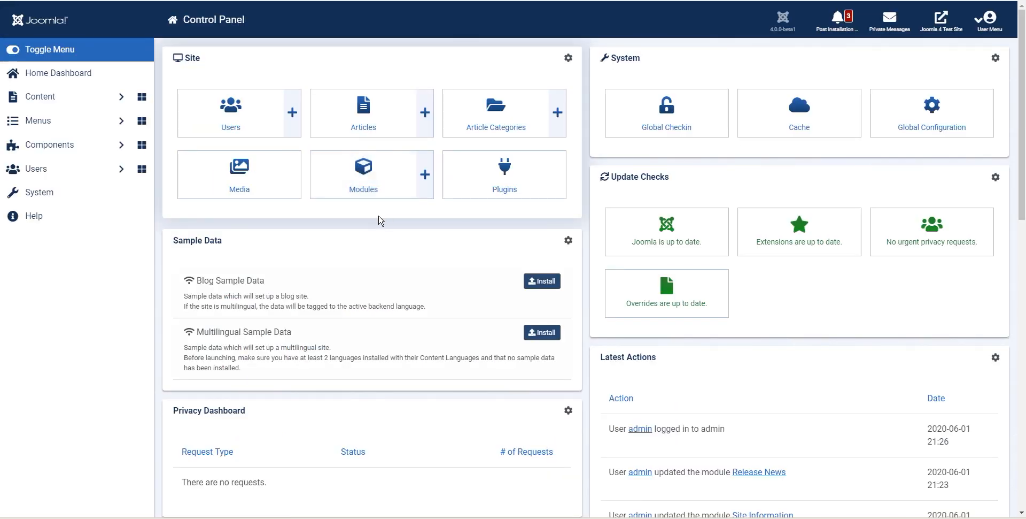
mouse_move(364, 210)
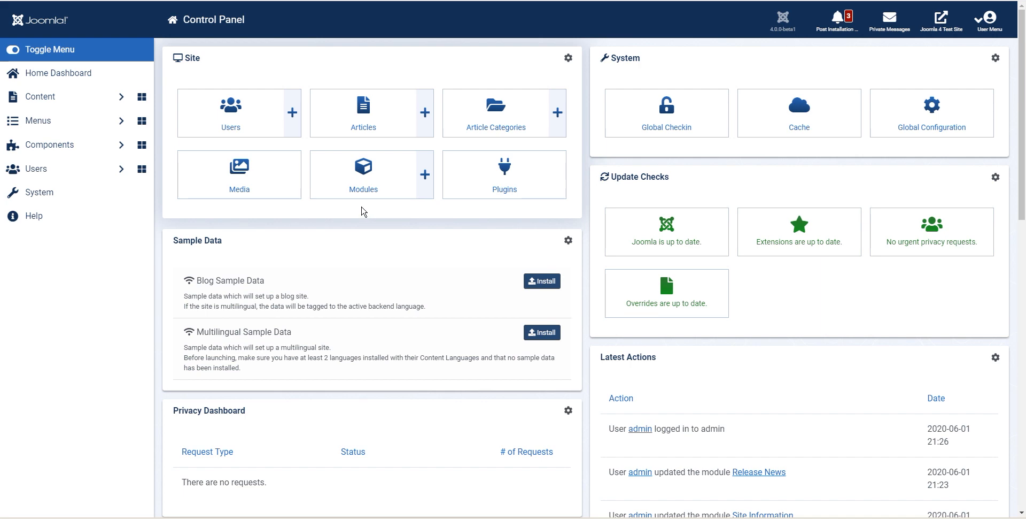
click(941, 18)
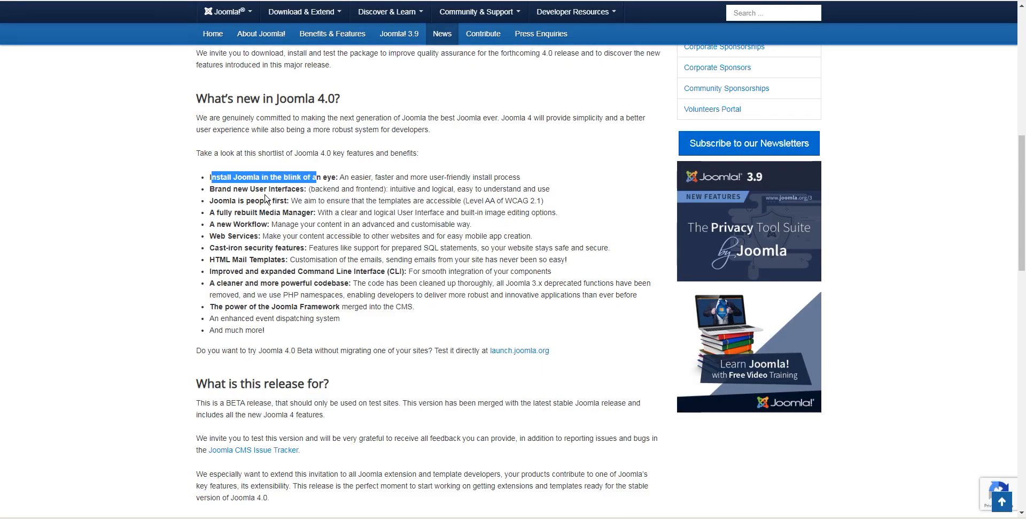
mouse_move(227, 199)
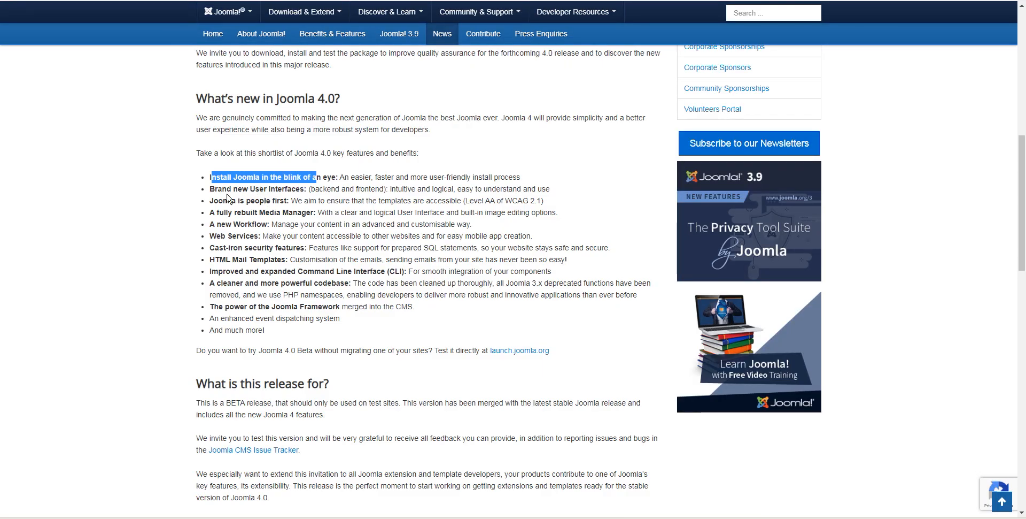
drag(225, 188, 294, 188)
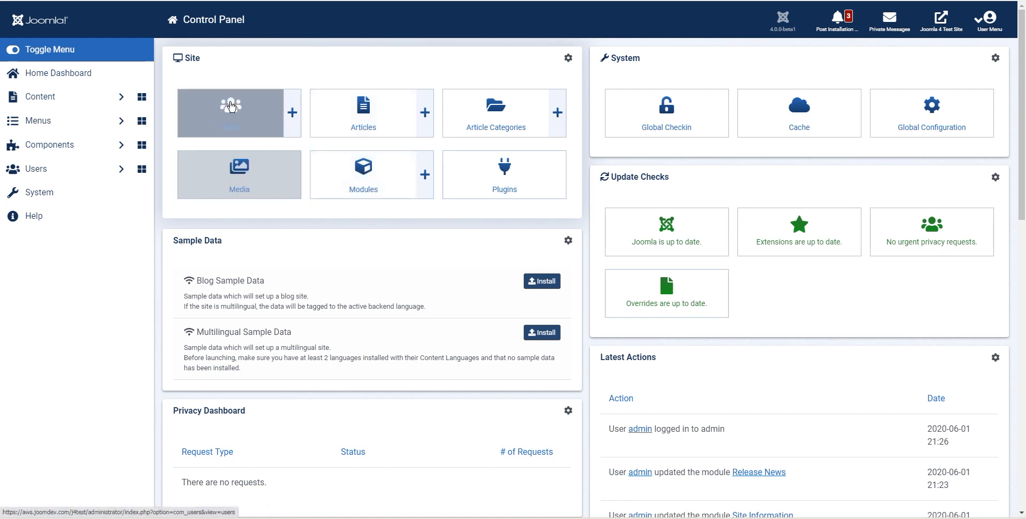
mouse_move(363, 175)
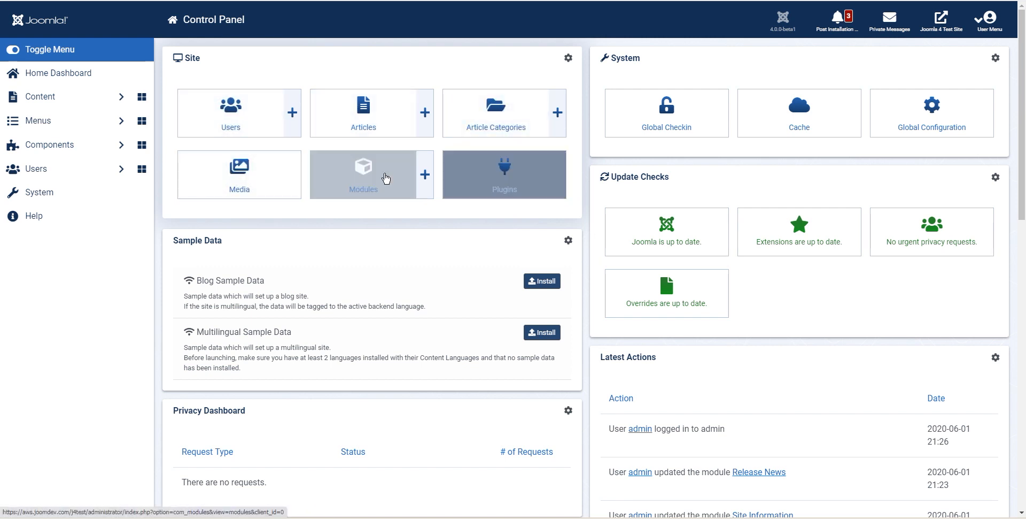
mouse_move(234, 173)
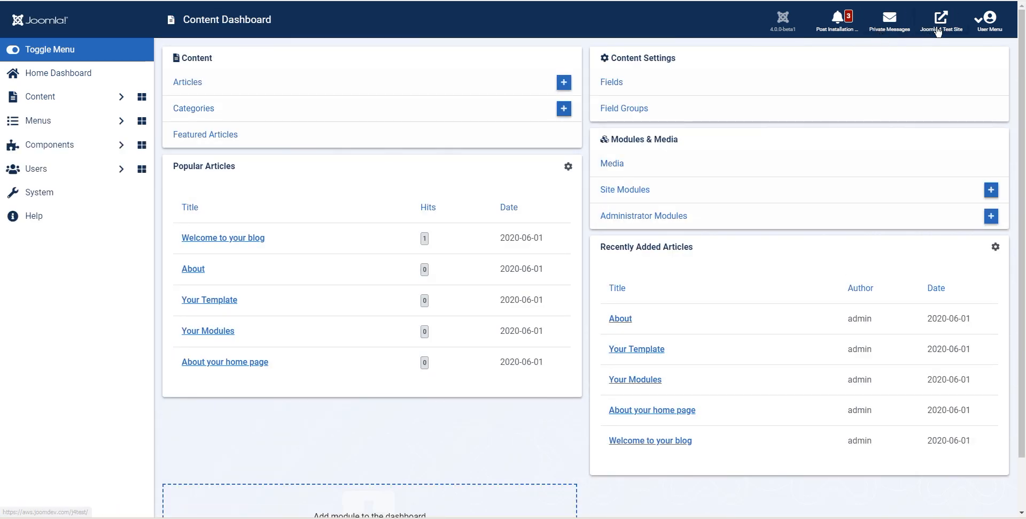
- Visit the Joomla 4 Test Site front end and read the 'Welcome to your blog' post
click(941, 19)
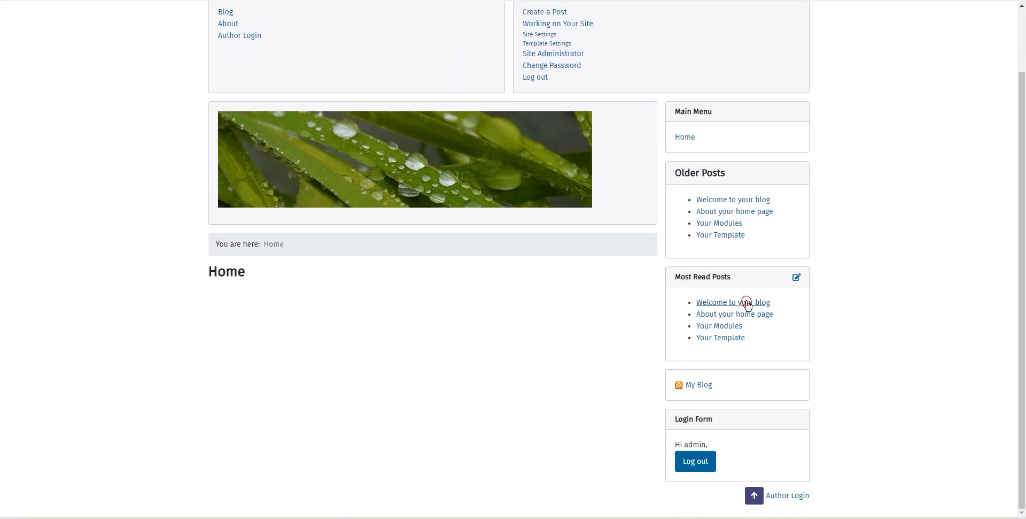
click(732, 302)
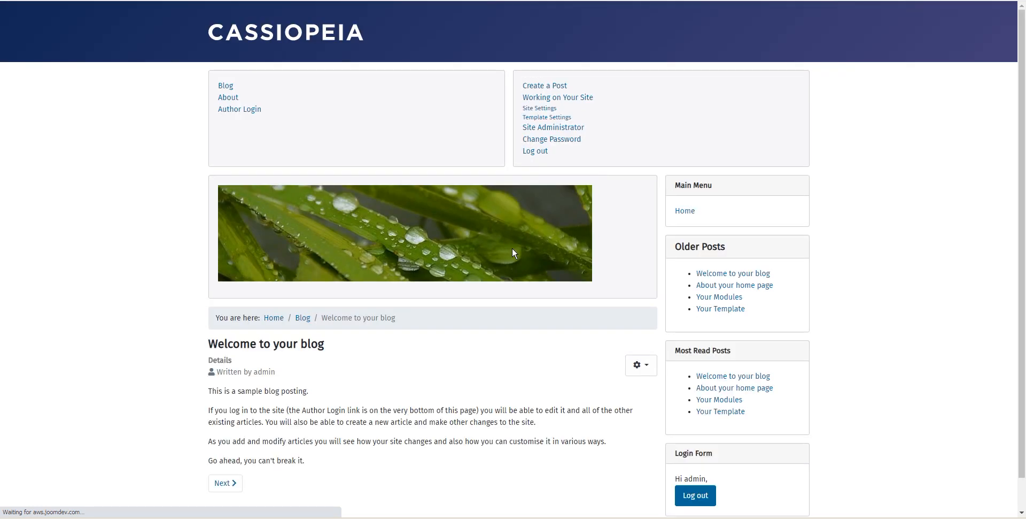
scroll(down, 3)
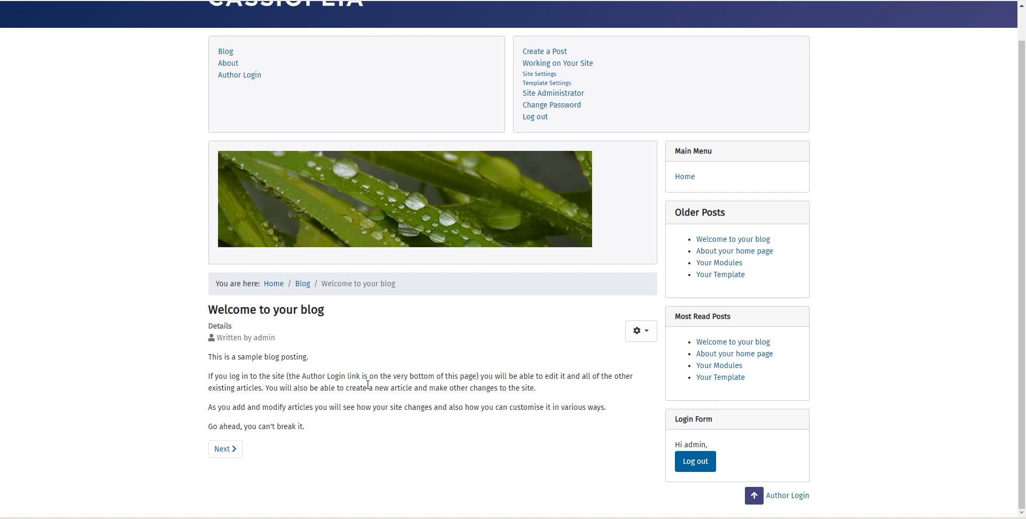
mouse_move(558, 404)
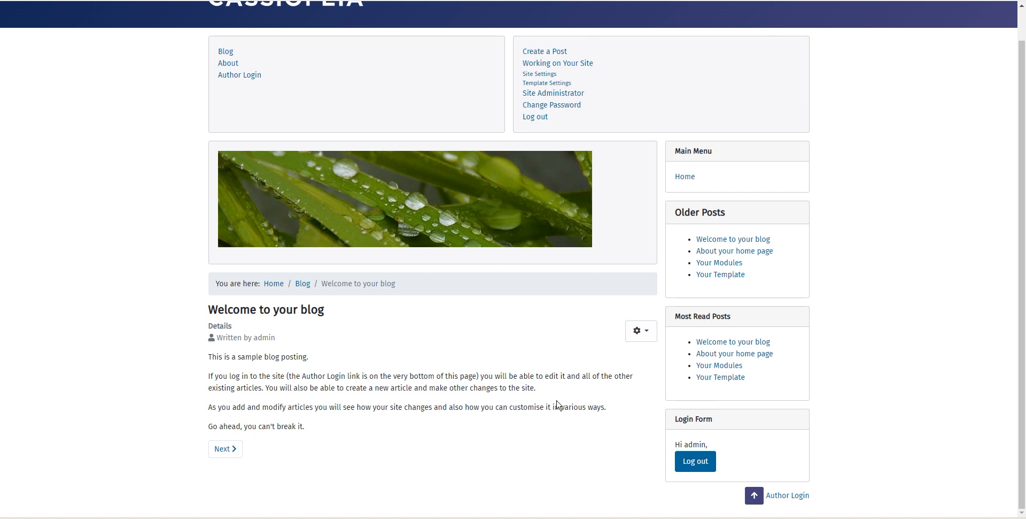
scroll(up, 3)
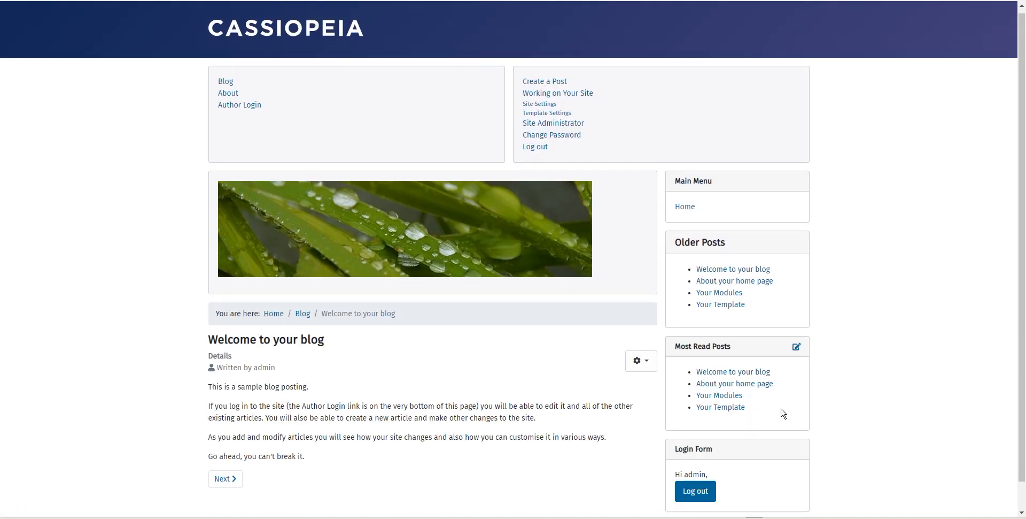
- Return to the administrator and show the Content Dashboard with popular and recent articles
click(553, 123)
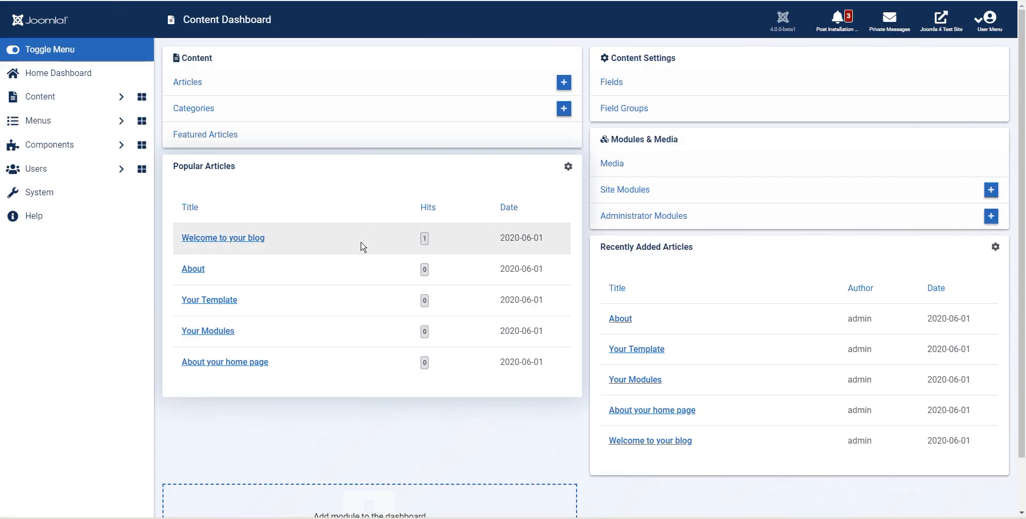
mouse_move(657, 308)
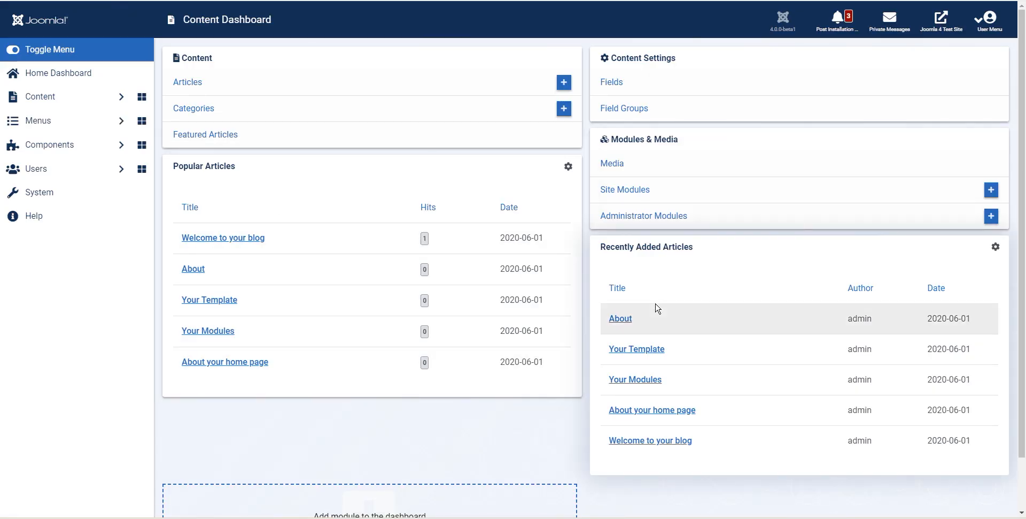
mouse_move(368, 119)
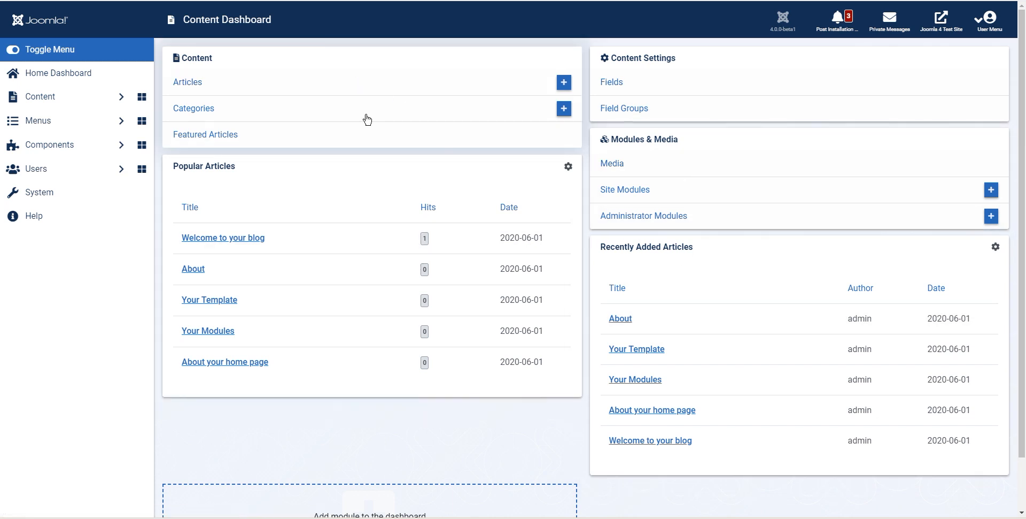
click(563, 82)
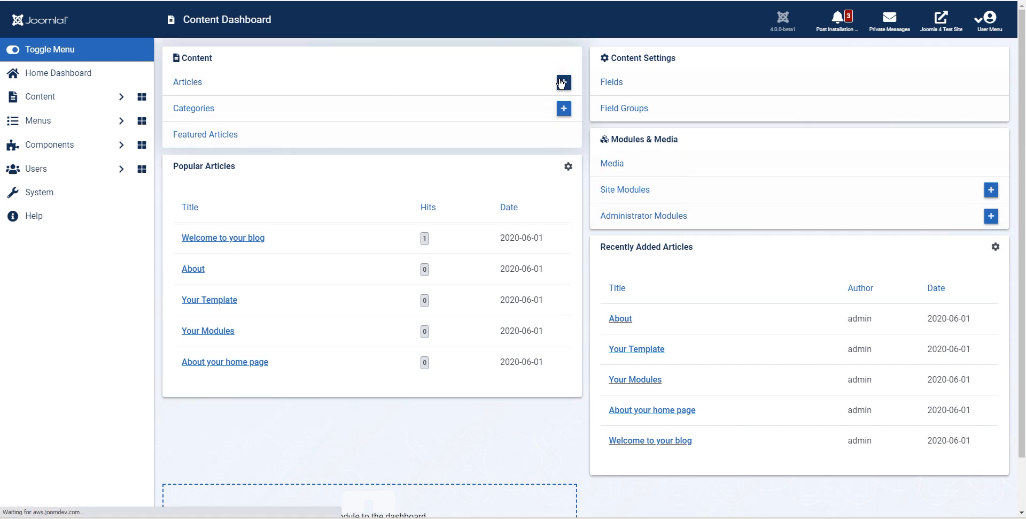
mouse_move(340, 109)
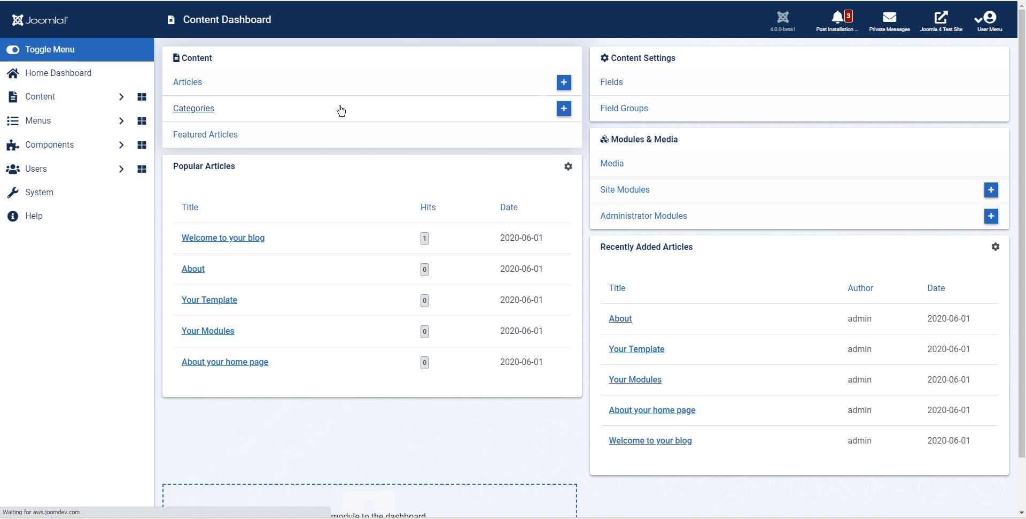
- Start a new article and browse its Images and Links, Options and Permissions settings before returning to Content
click(564, 82)
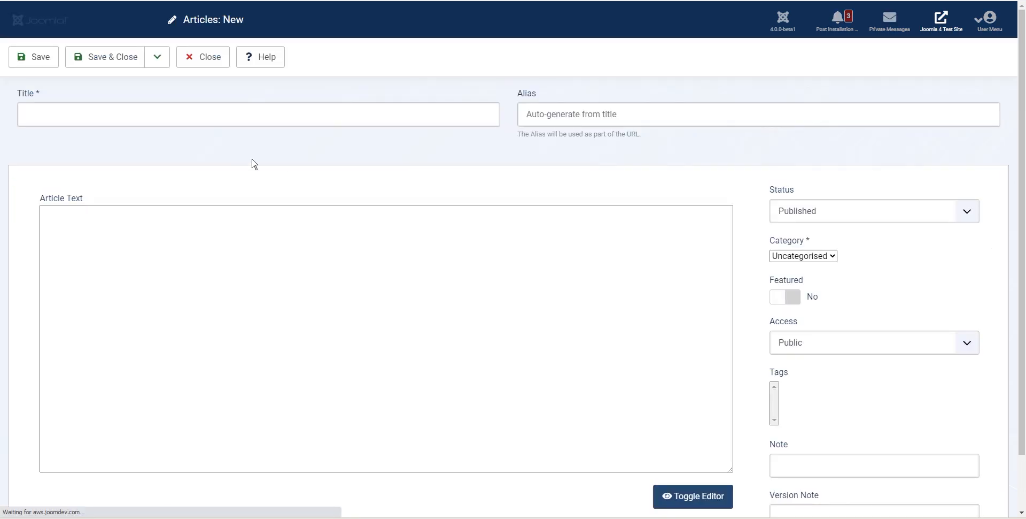
click(33, 56)
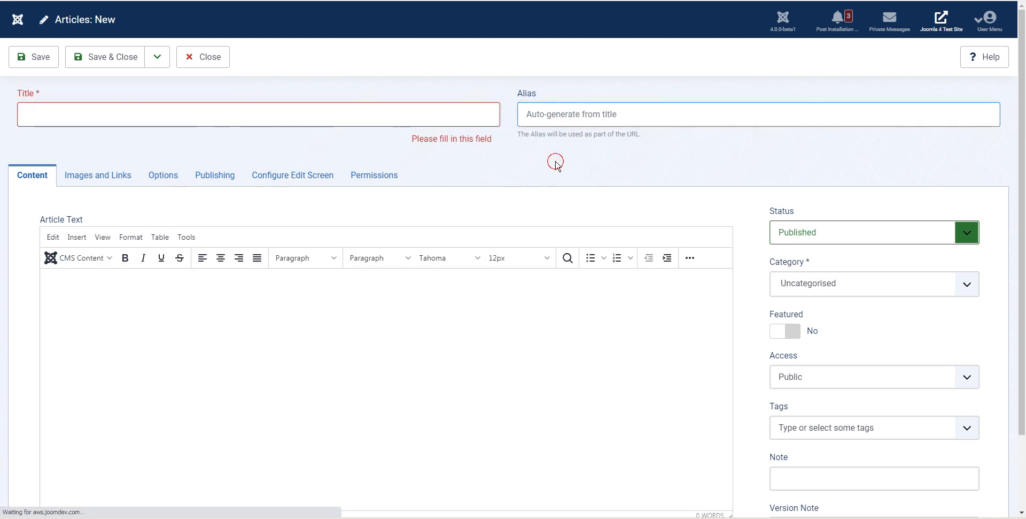
click(97, 175)
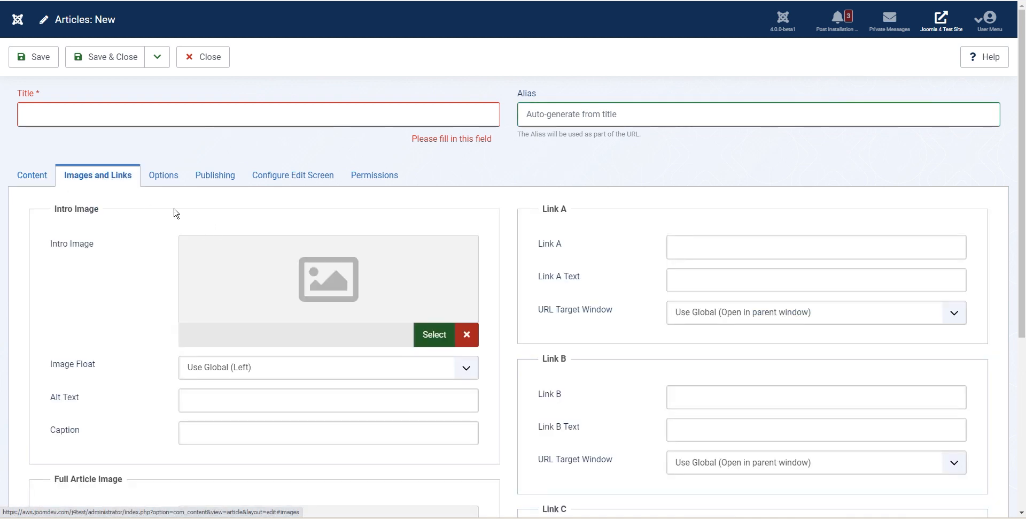
click(163, 175)
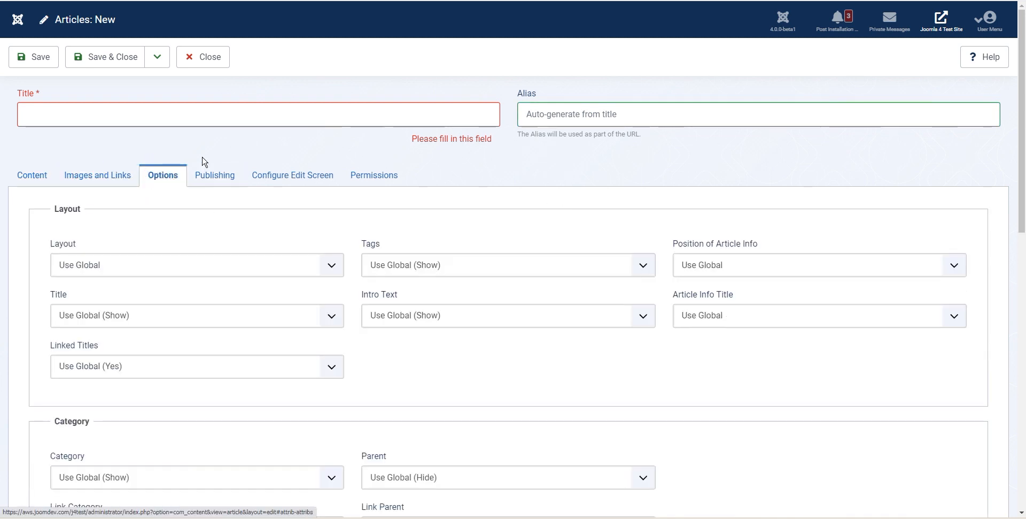
click(374, 175)
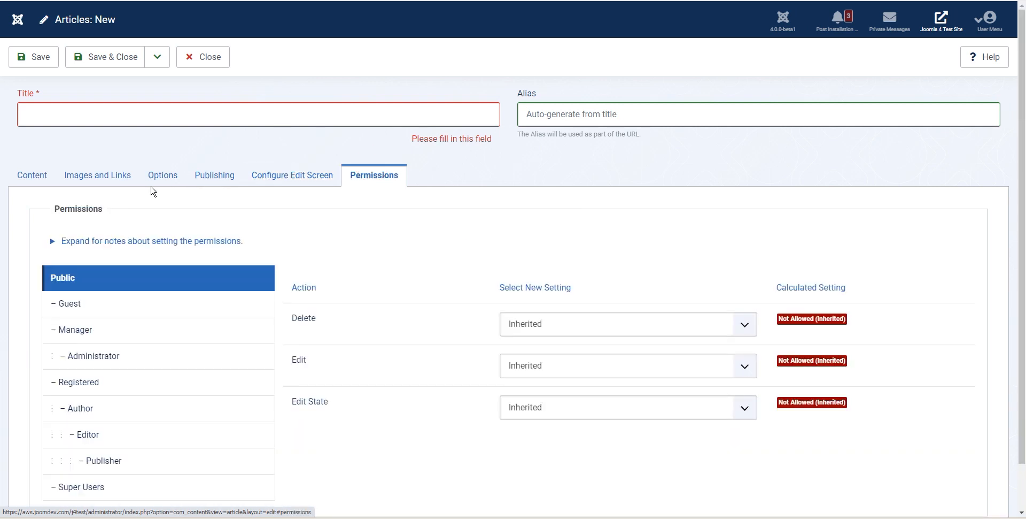
click(31, 175)
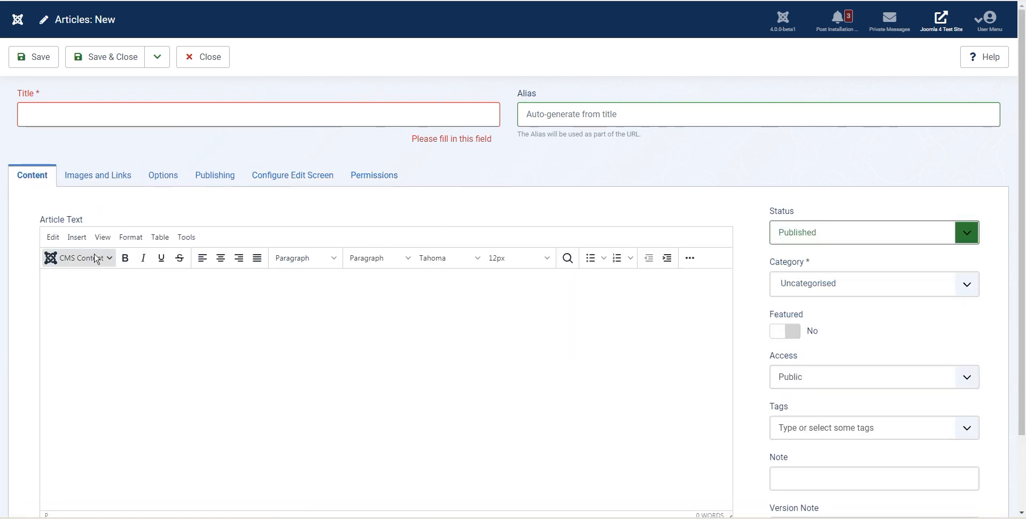
click(78, 257)
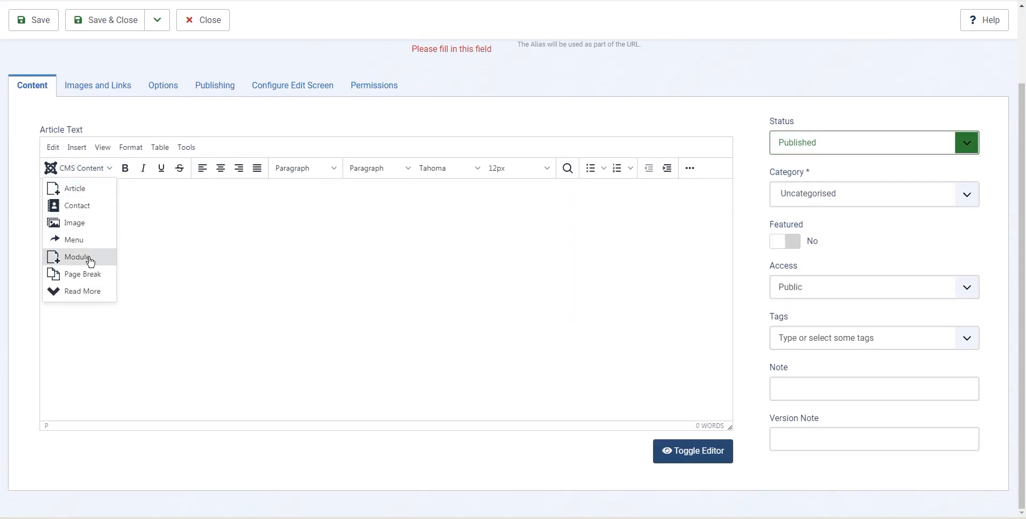
mouse_move(77, 206)
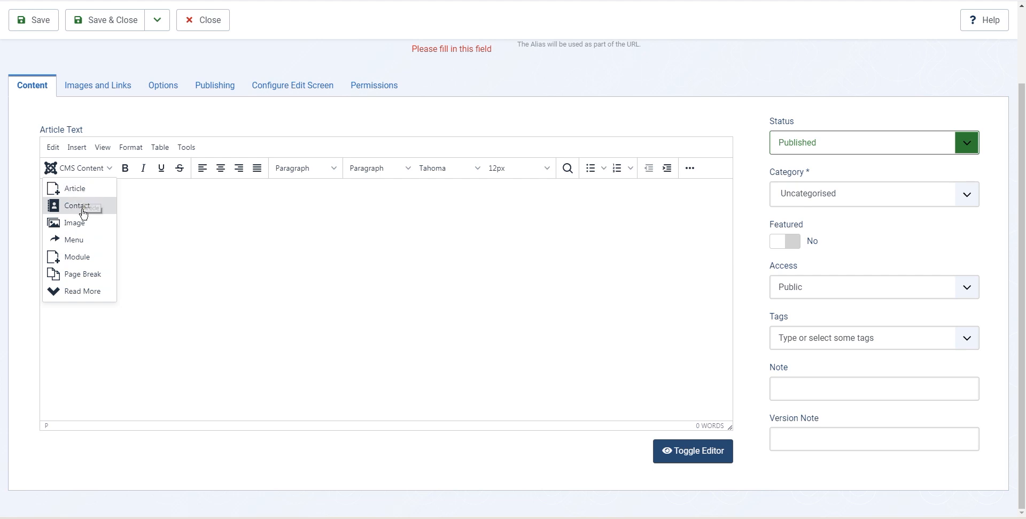
mouse_move(74, 188)
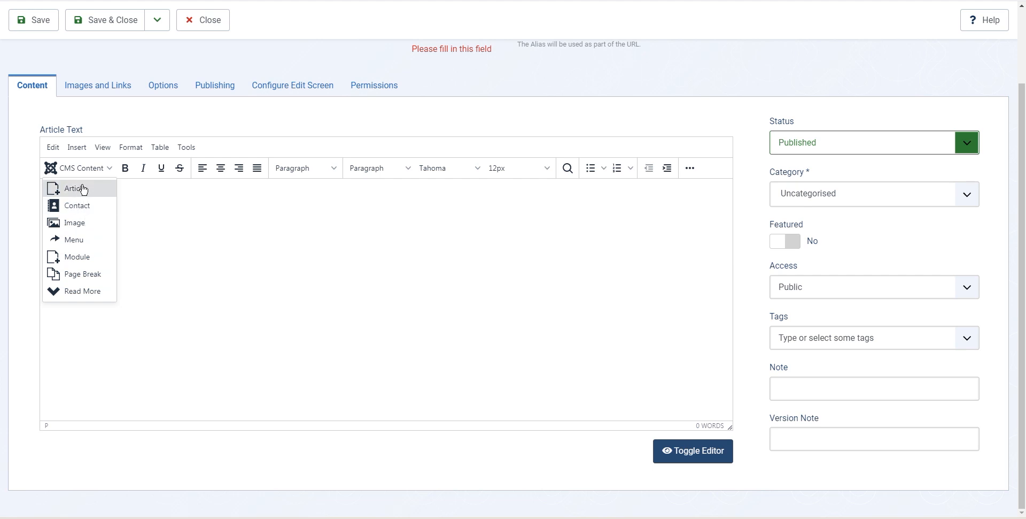
mouse_move(84, 240)
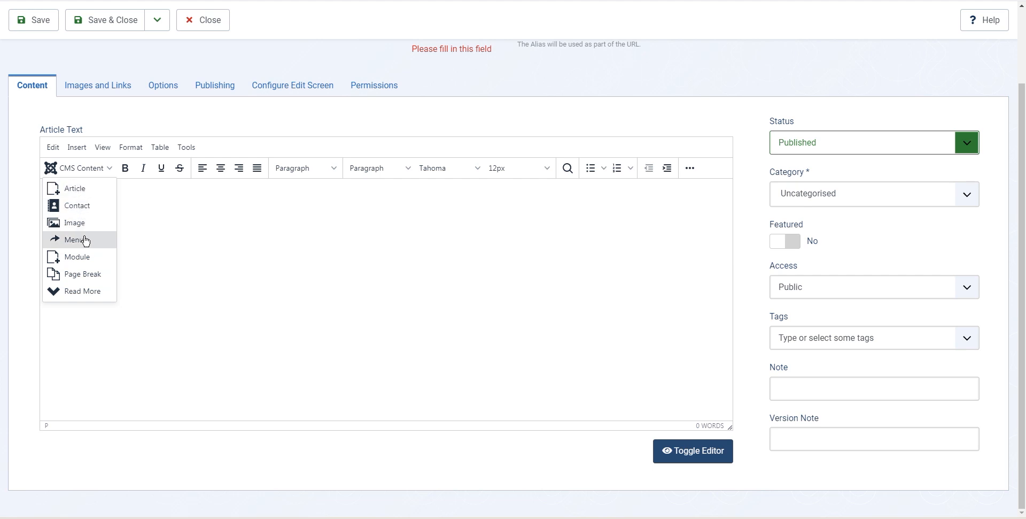
mouse_move(74, 256)
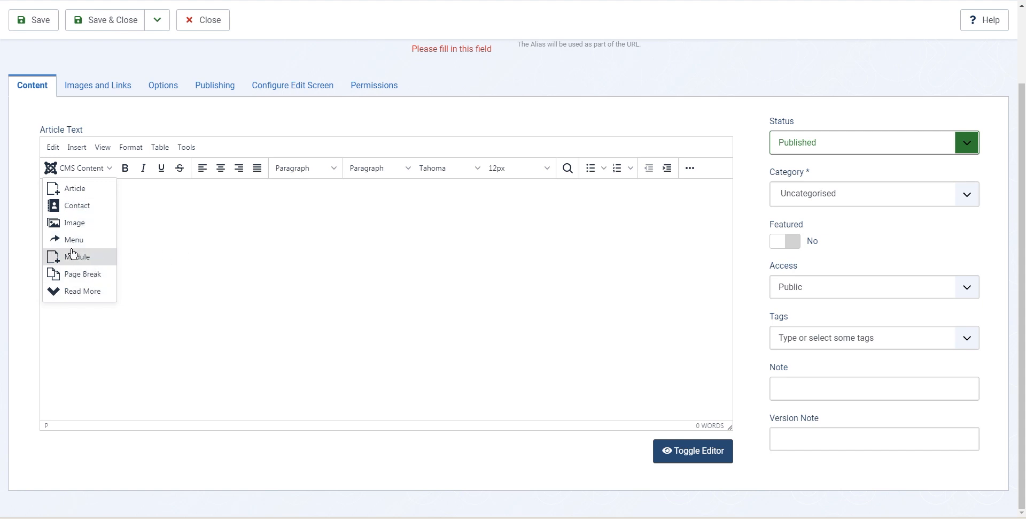
mouse_move(77, 206)
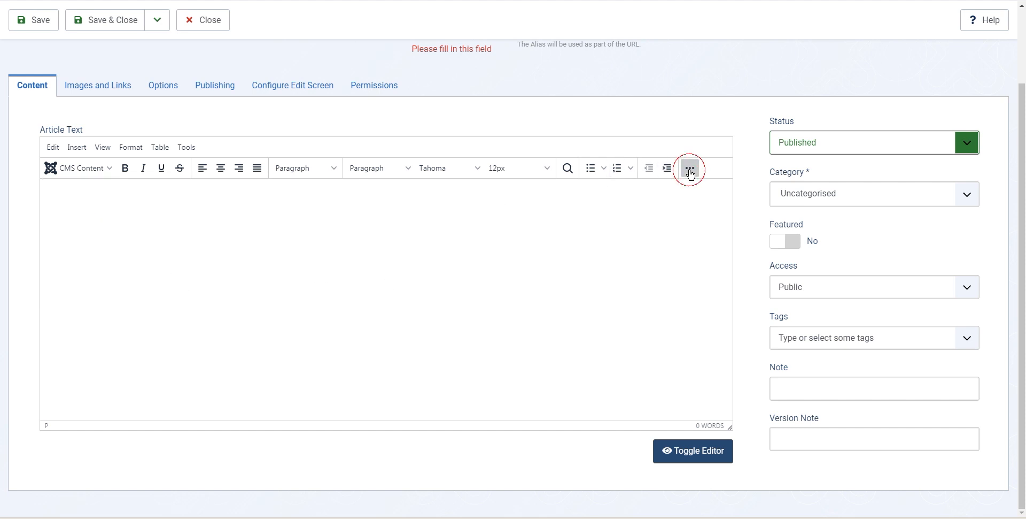
- Expand the TinyMCE toolbar's second row of formatting tools and attempt to save the untitled article
click(690, 168)
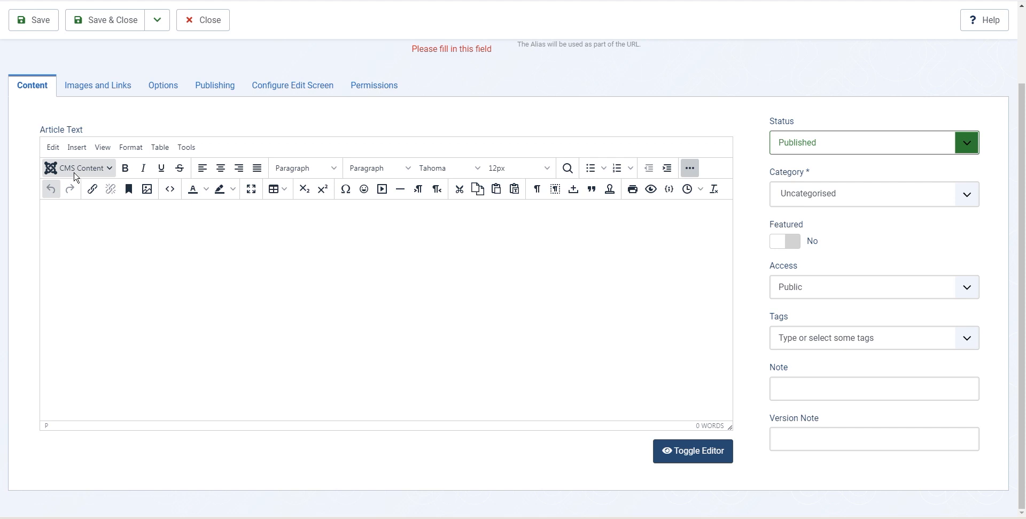
mouse_move(217, 249)
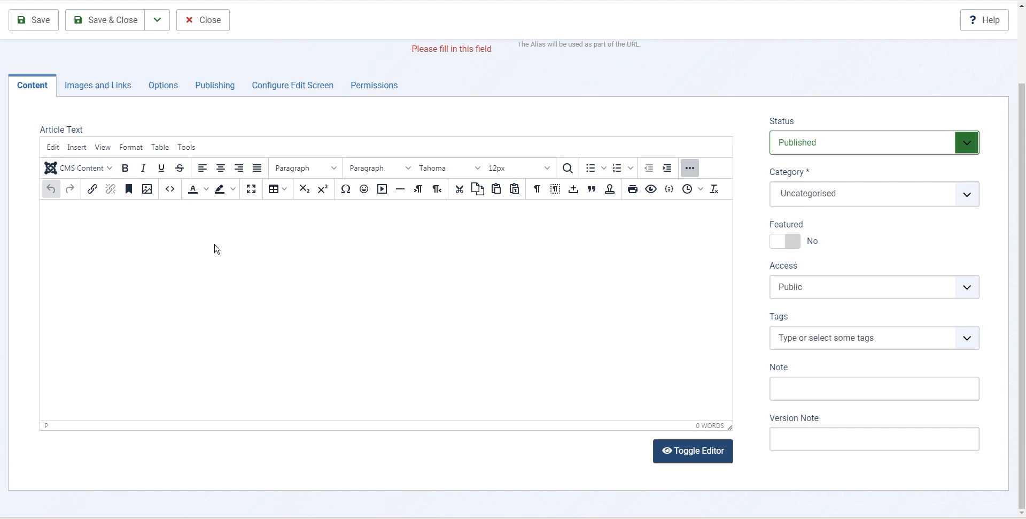
mouse_move(92, 188)
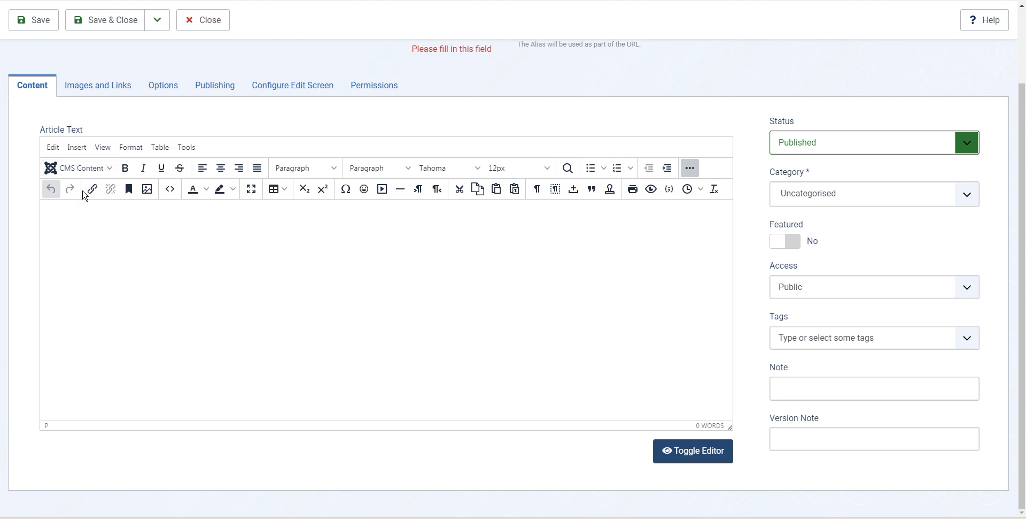
mouse_move(383, 189)
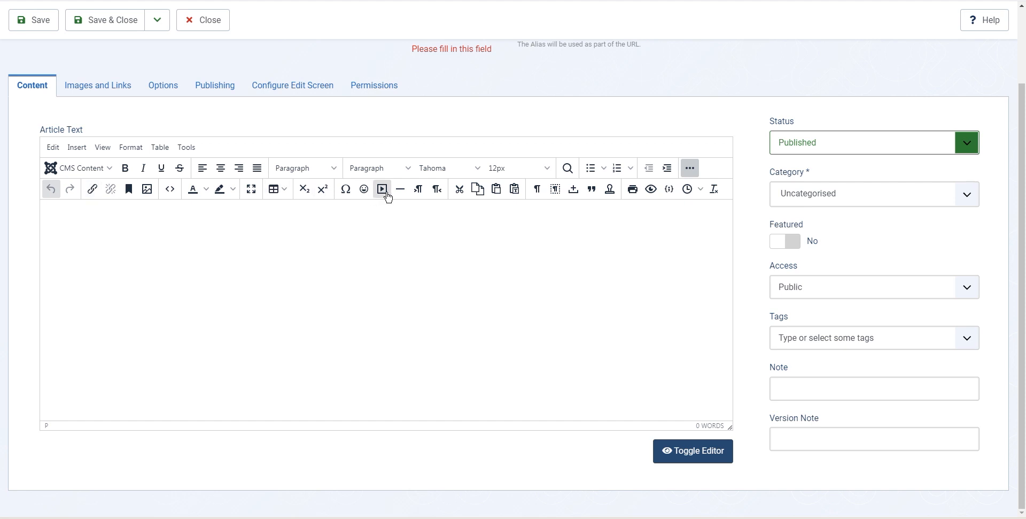
click(78, 168)
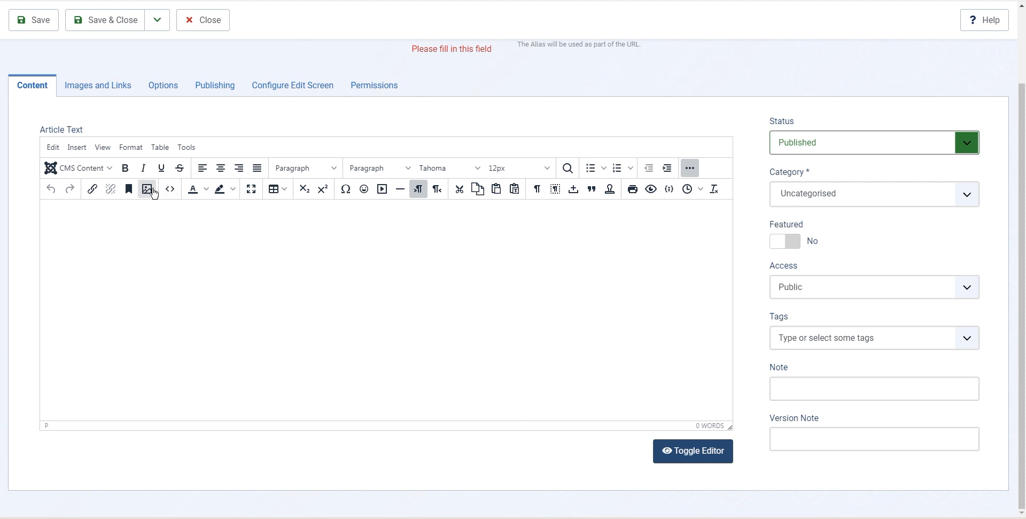
mouse_move(364, 190)
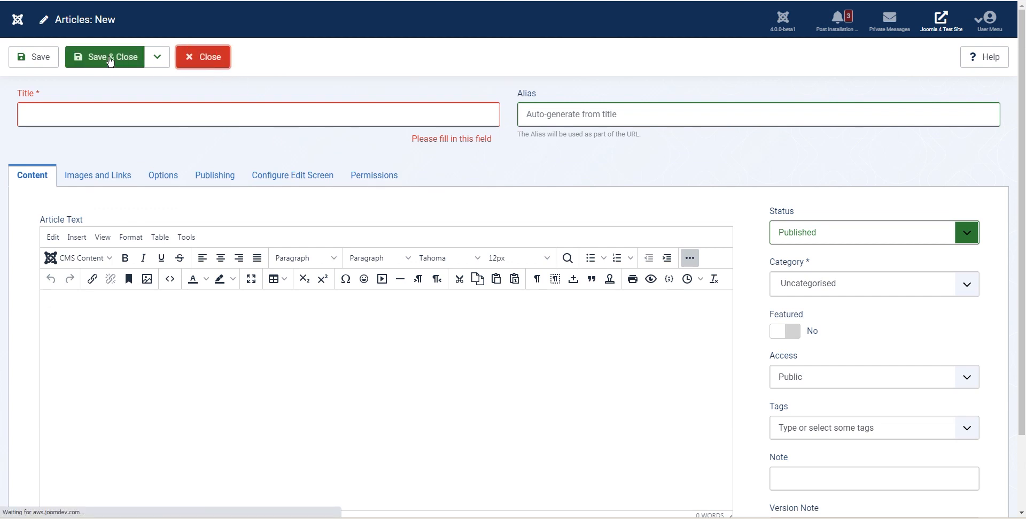
mouse_move(37, 57)
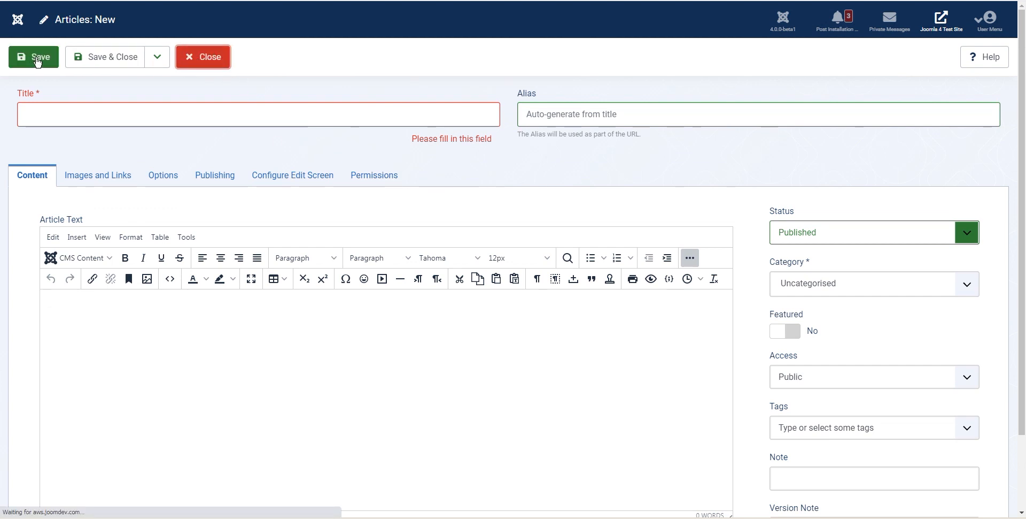
click(204, 57)
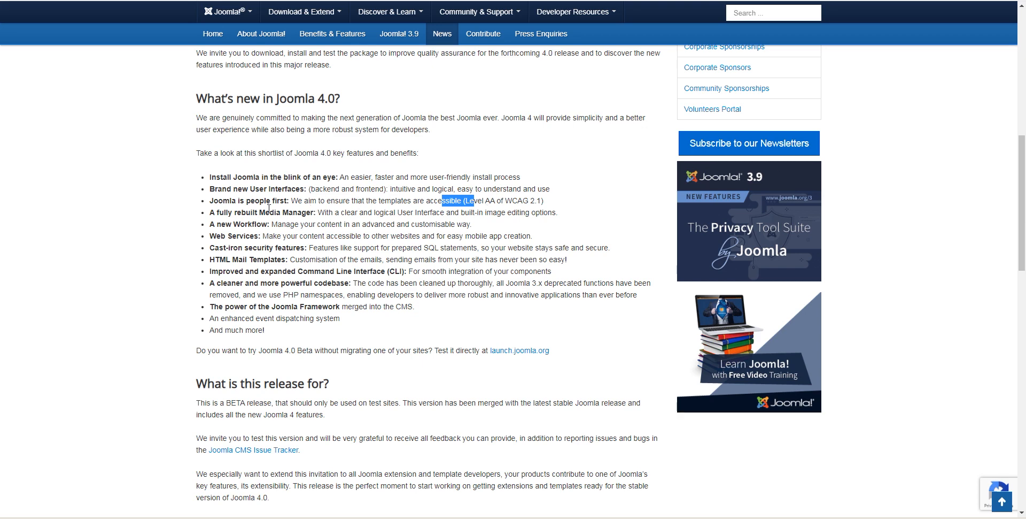
mouse_move(330, 155)
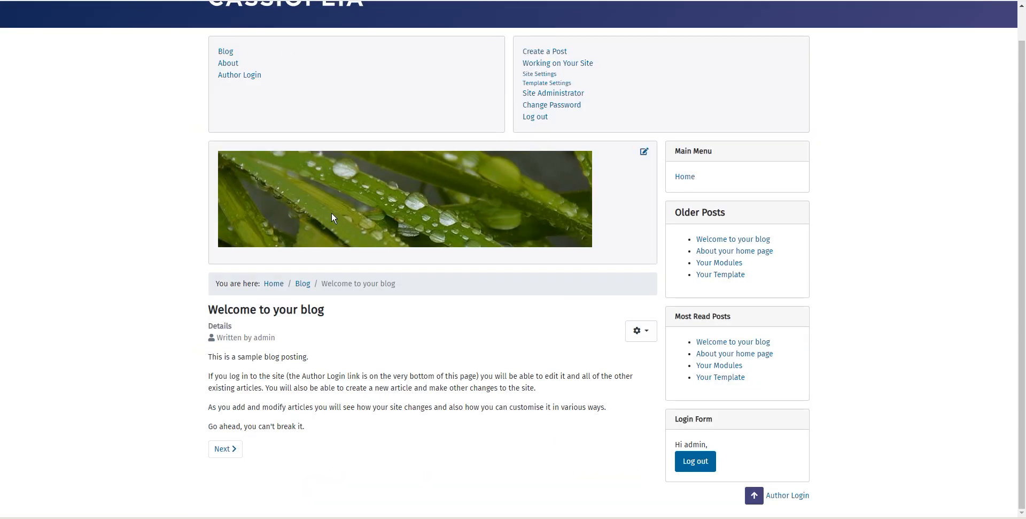
- Go to the administrator Articles list showing the six sample articles
click(553, 93)
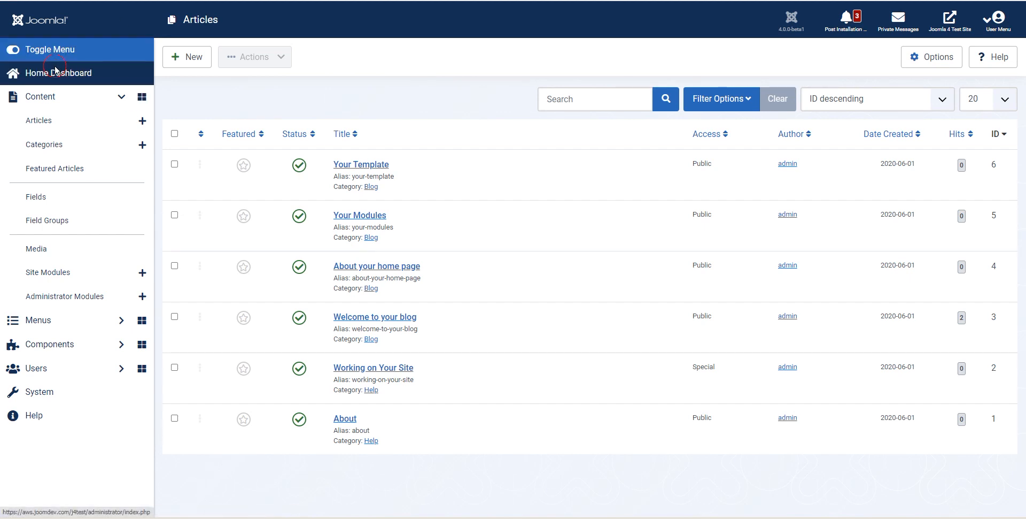
- From the home dashboard enter the Media manager and upload the banana-farm photo into the images folder
click(58, 72)
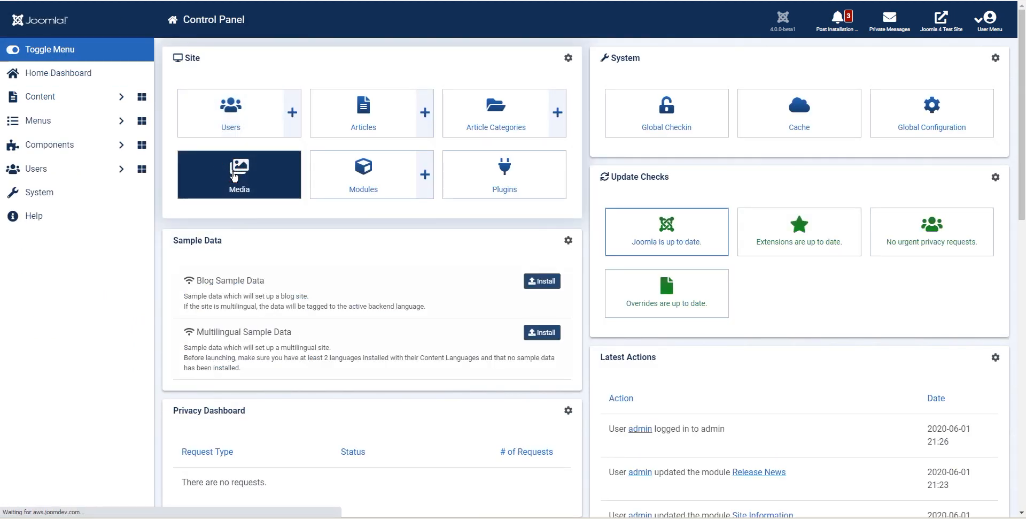
click(238, 174)
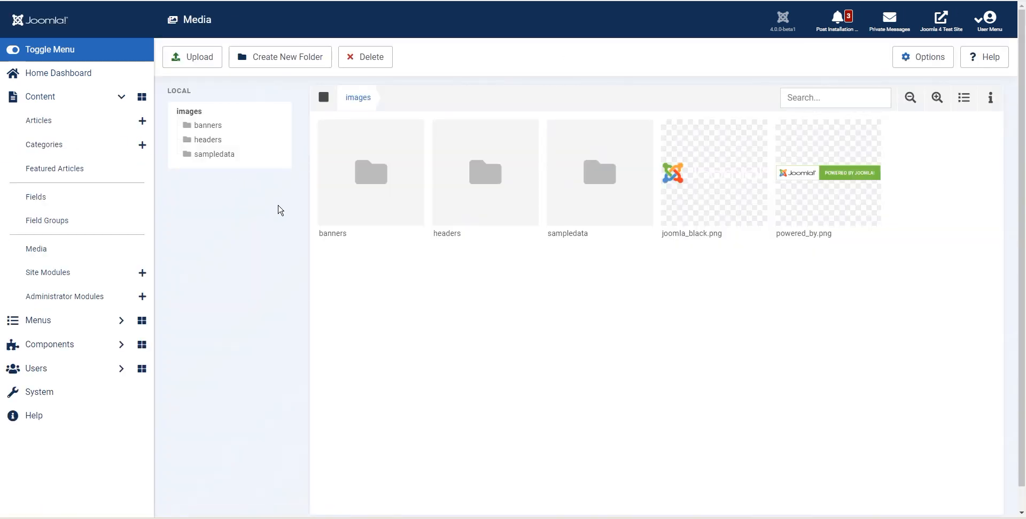
mouse_move(632, 349)
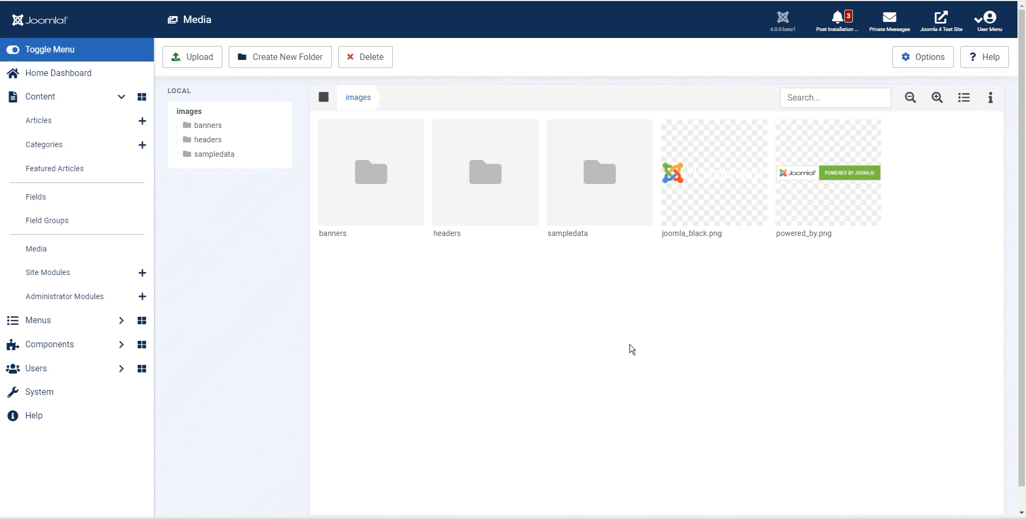
click(191, 57)
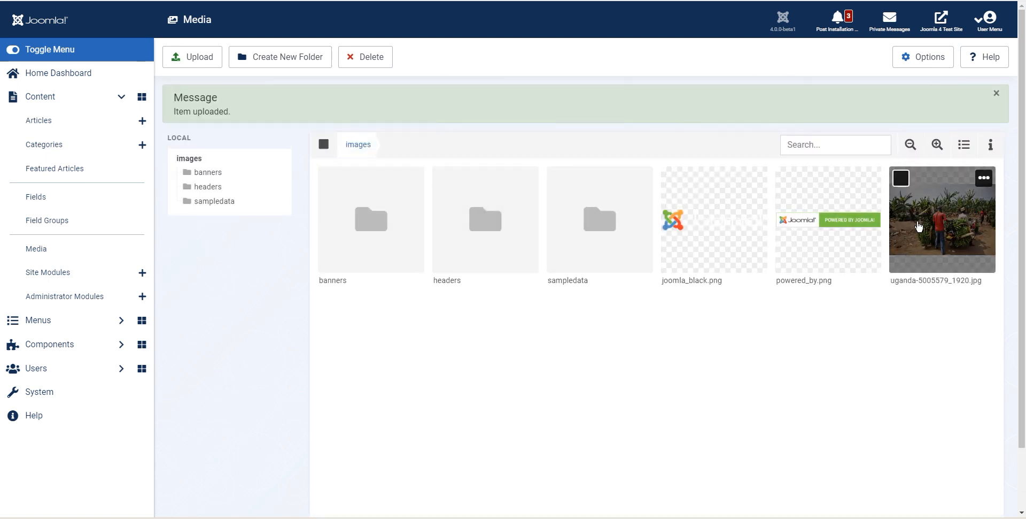
mouse_move(904, 255)
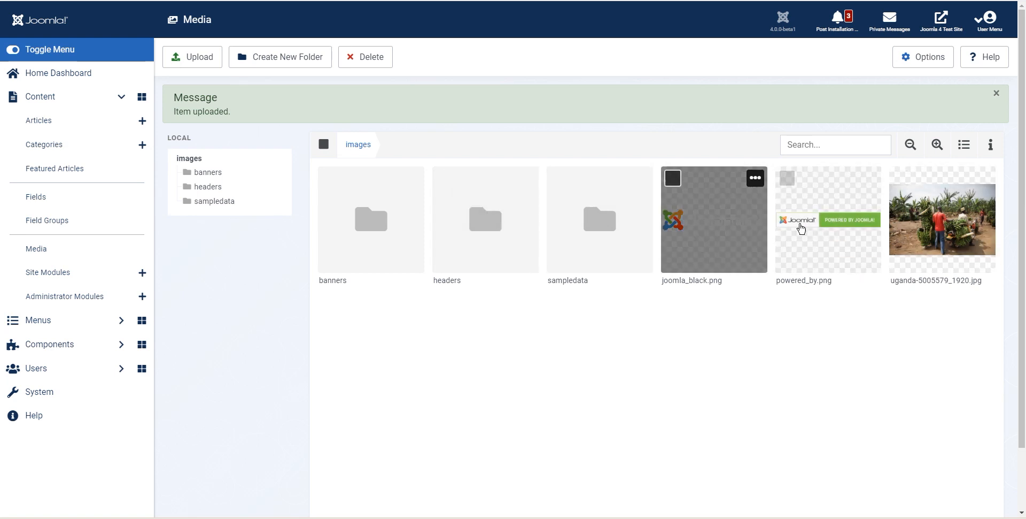
mouse_move(981, 105)
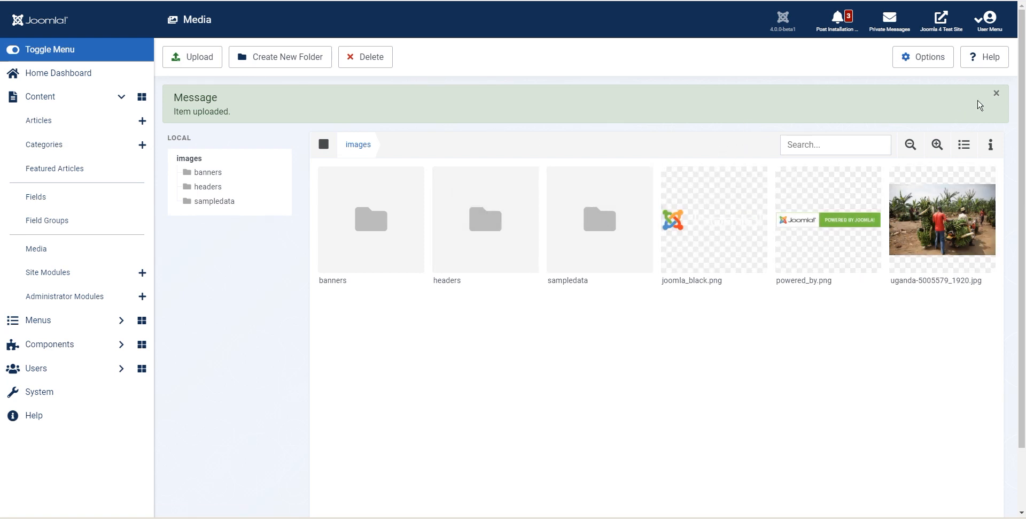
click(995, 93)
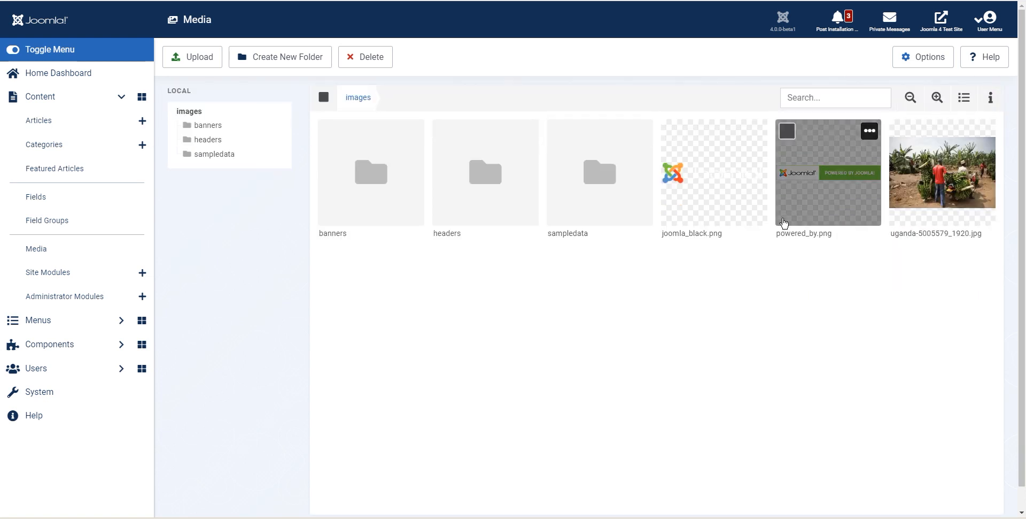
mouse_move(934, 211)
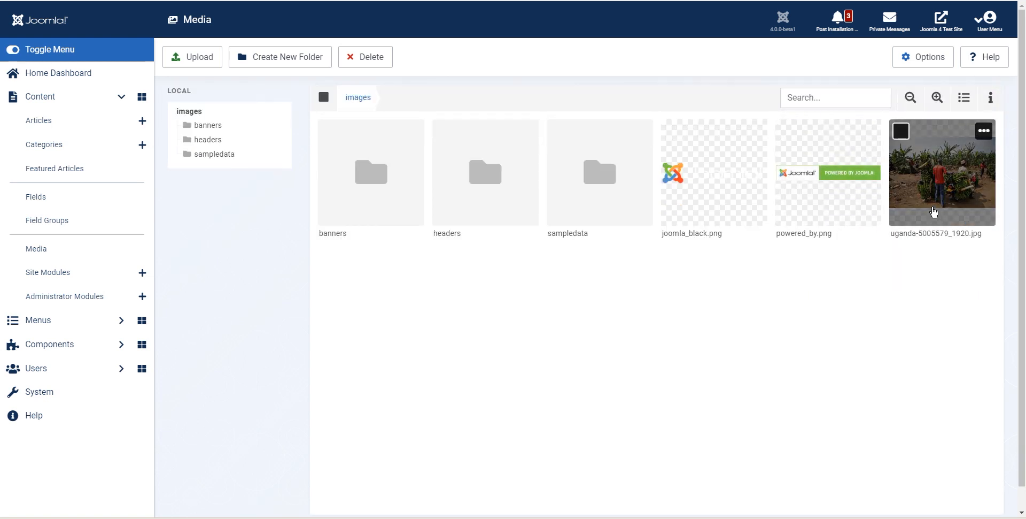
- Browse into sampledata's fruitshop folder, then return to the top images folder
click(599, 172)
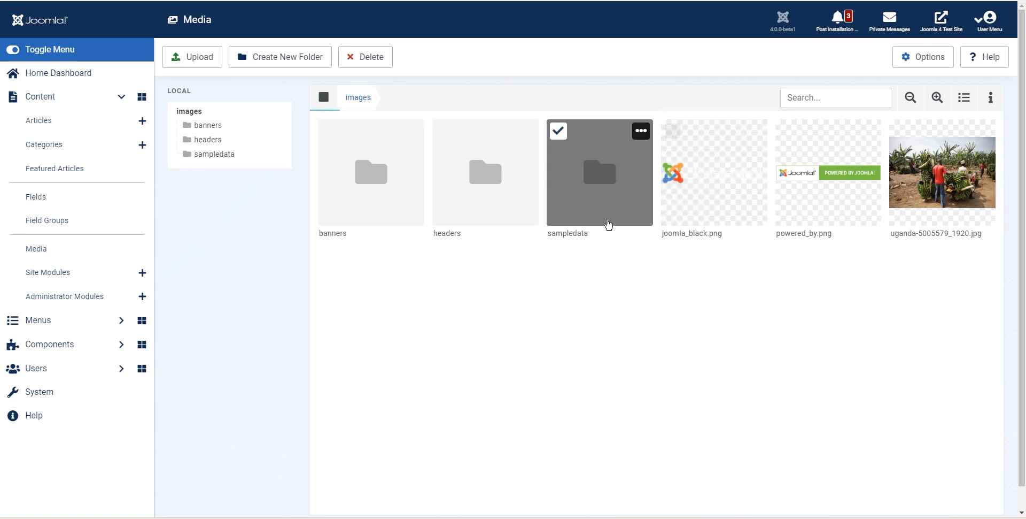
double_click(599, 172)
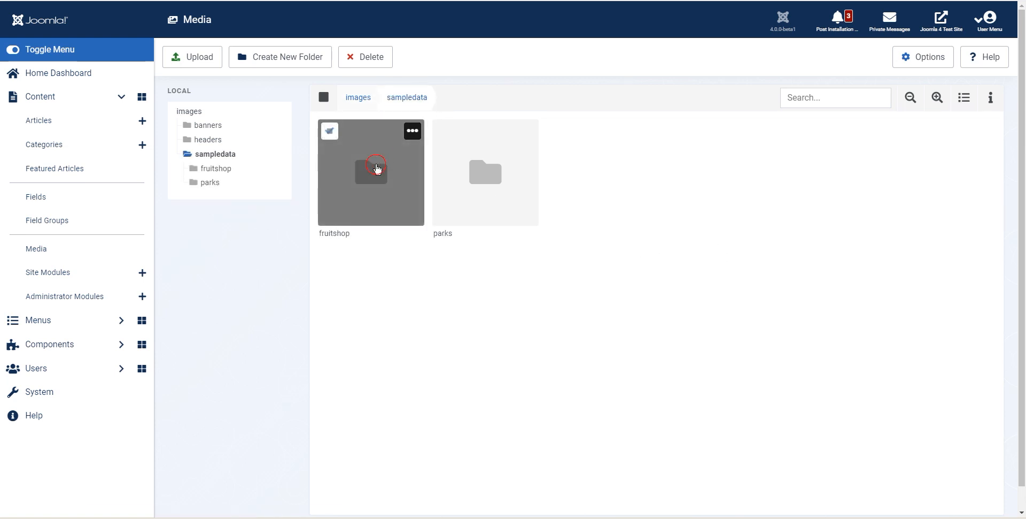
double_click(371, 172)
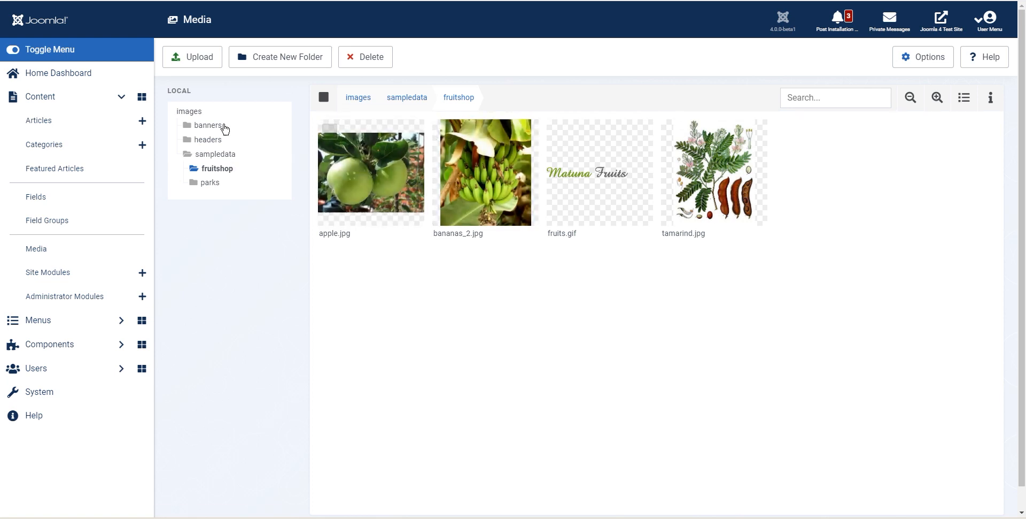
click(210, 125)
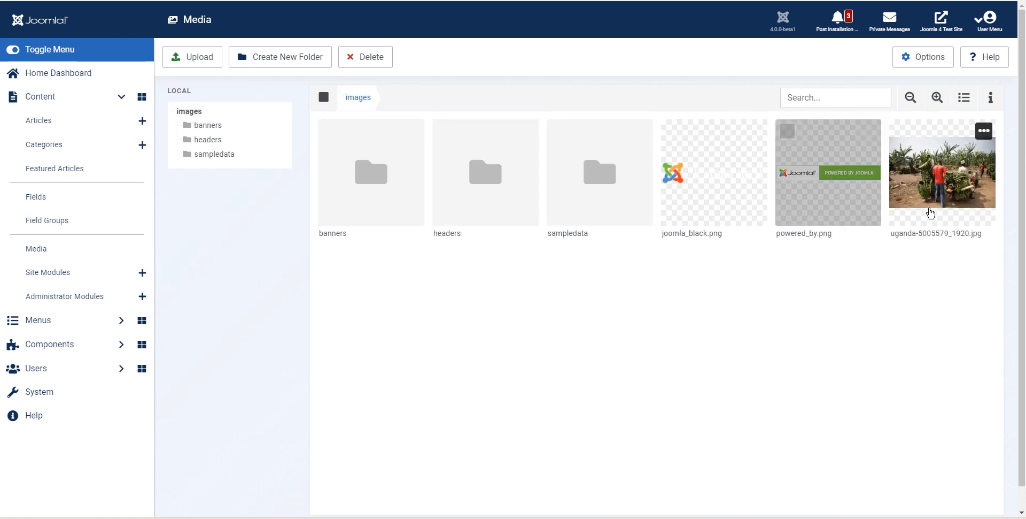
click(983, 129)
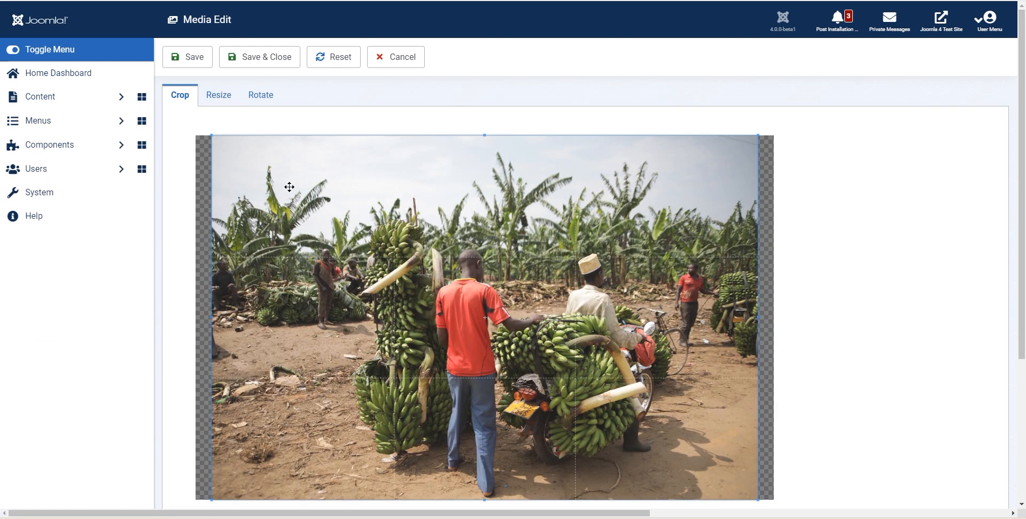
scroll(down, 3)
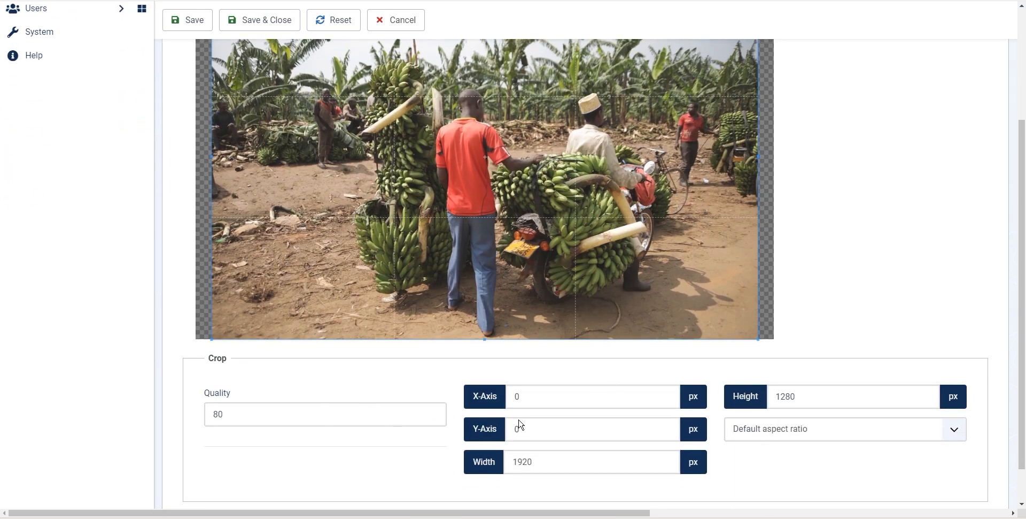
scroll(up, 3)
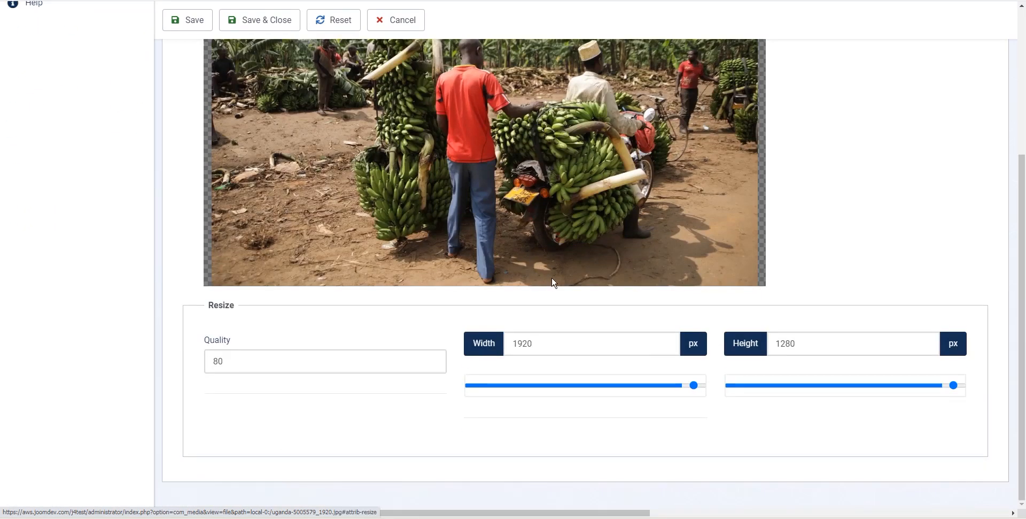
drag(693, 384, 588, 385)
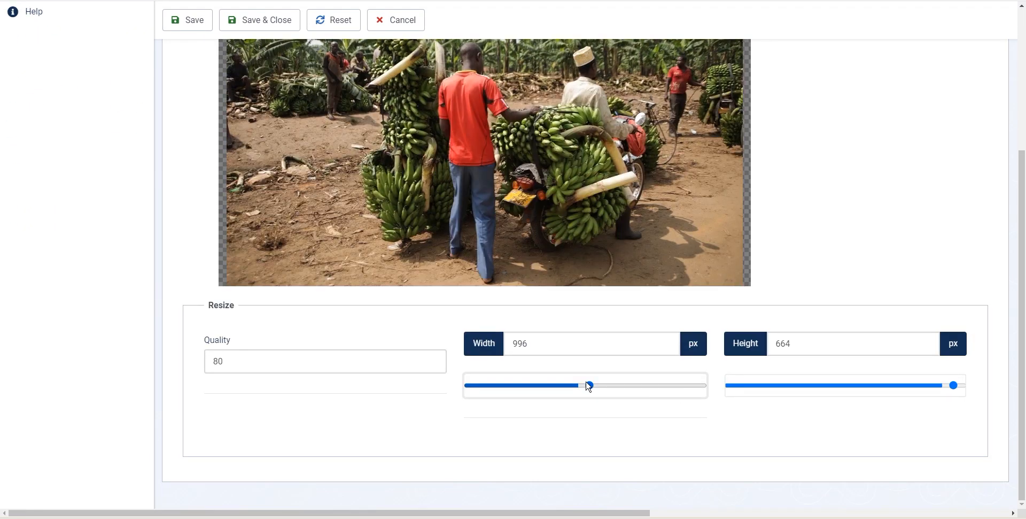
drag(587, 385, 596, 404)
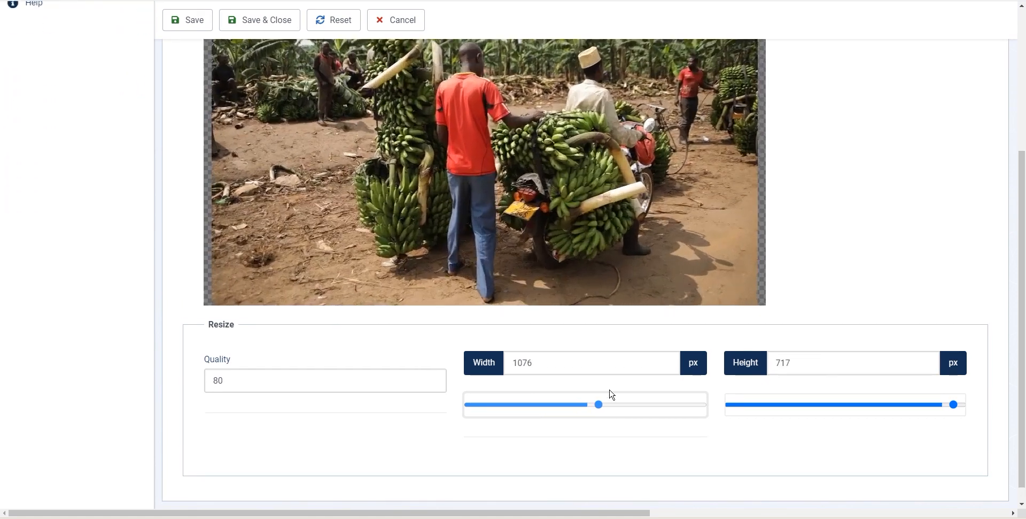
drag(598, 404, 590, 385)
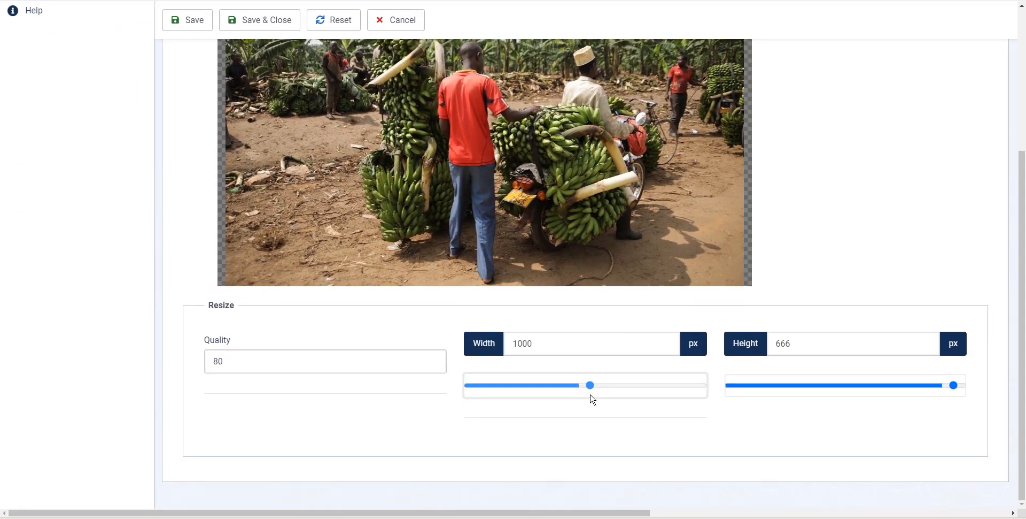
drag(589, 385, 570, 384)
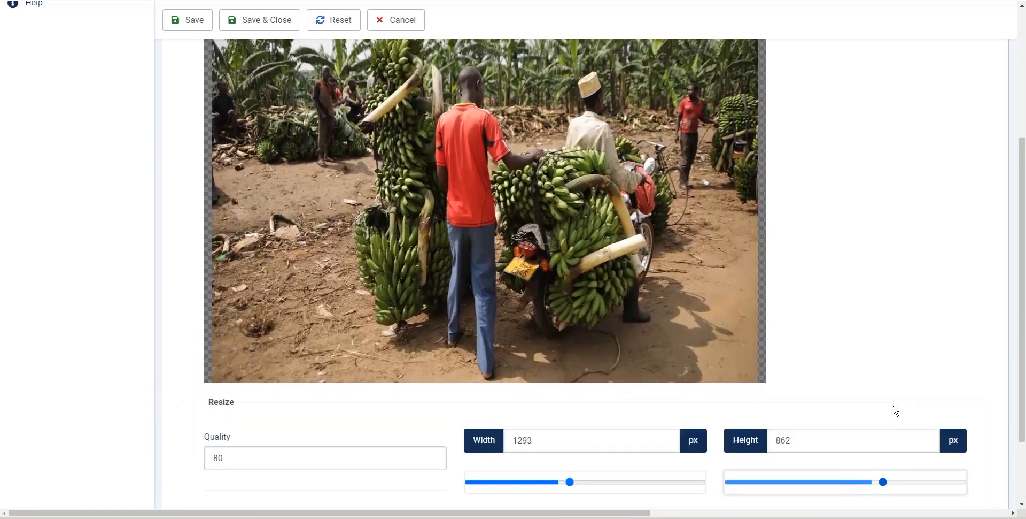
drag(569, 482, 589, 384)
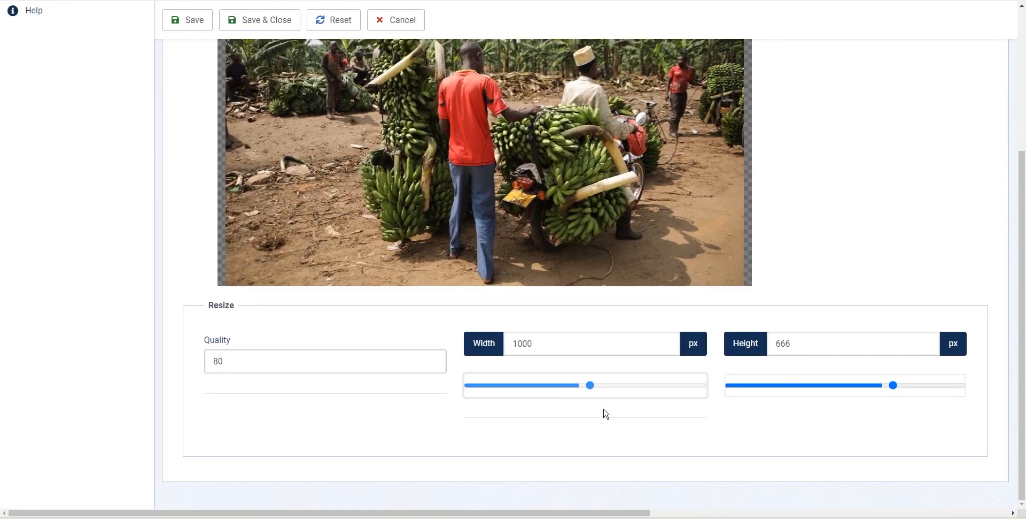
drag(589, 385, 559, 384)
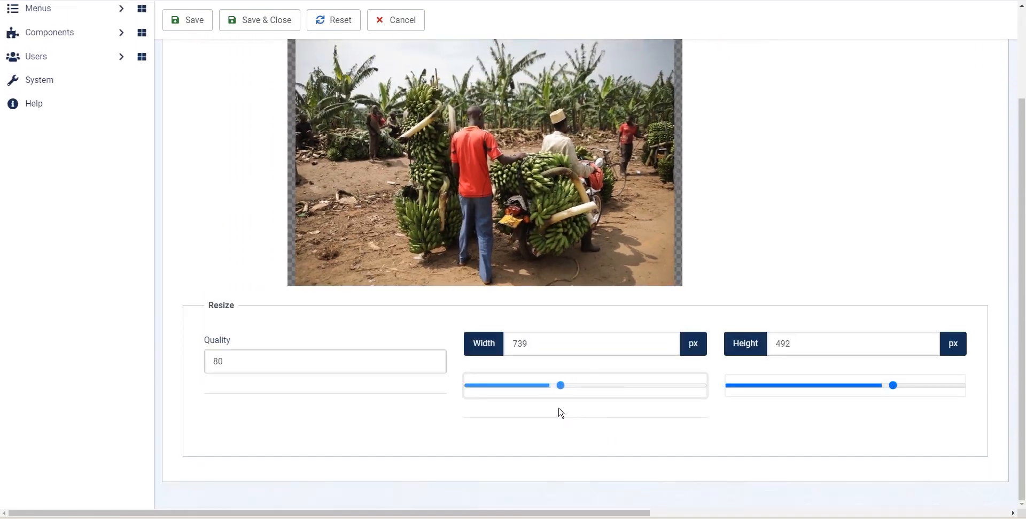
click(261, 95)
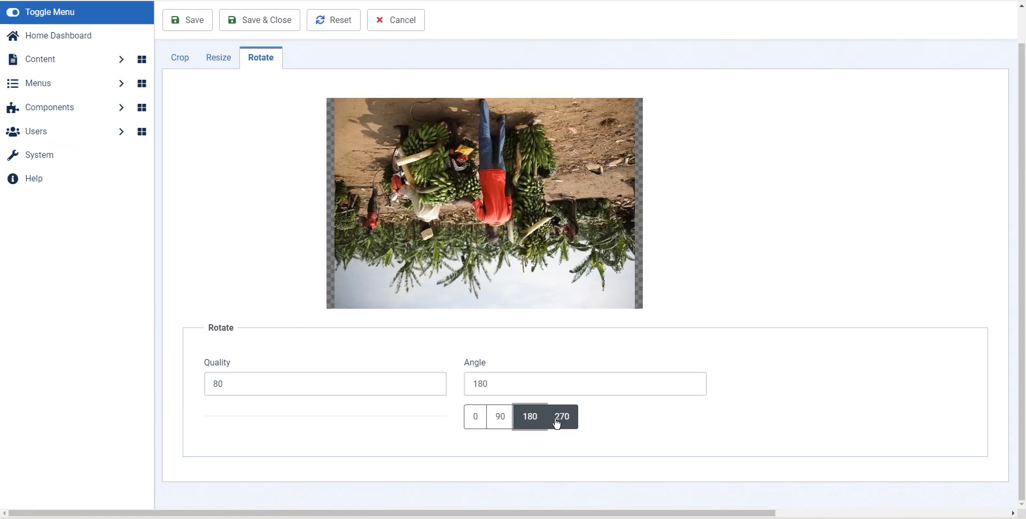
click(475, 416)
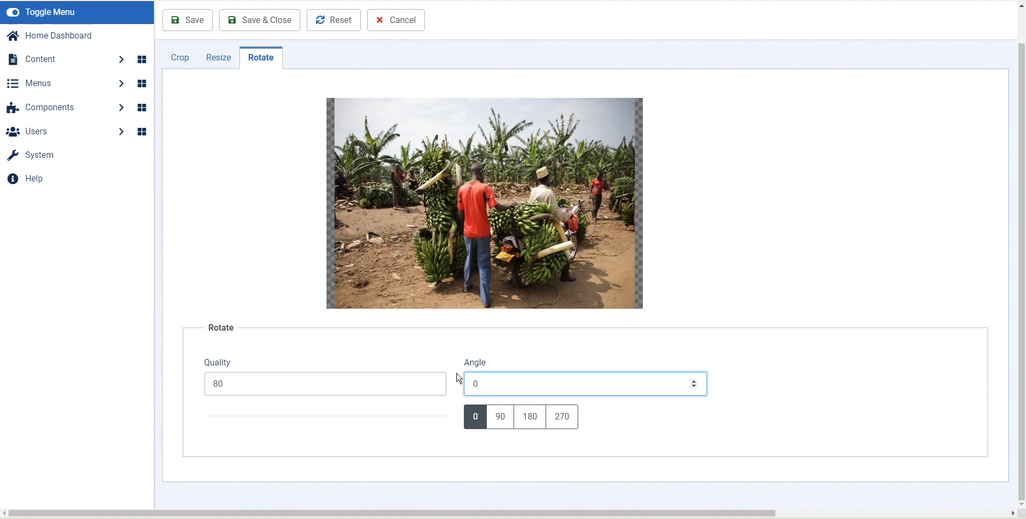
text(45)
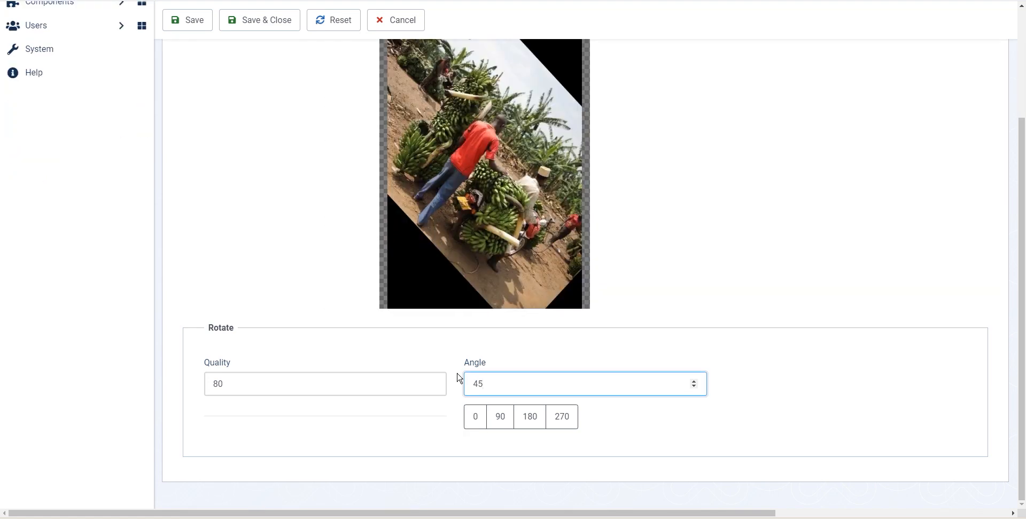
scroll(up, 3)
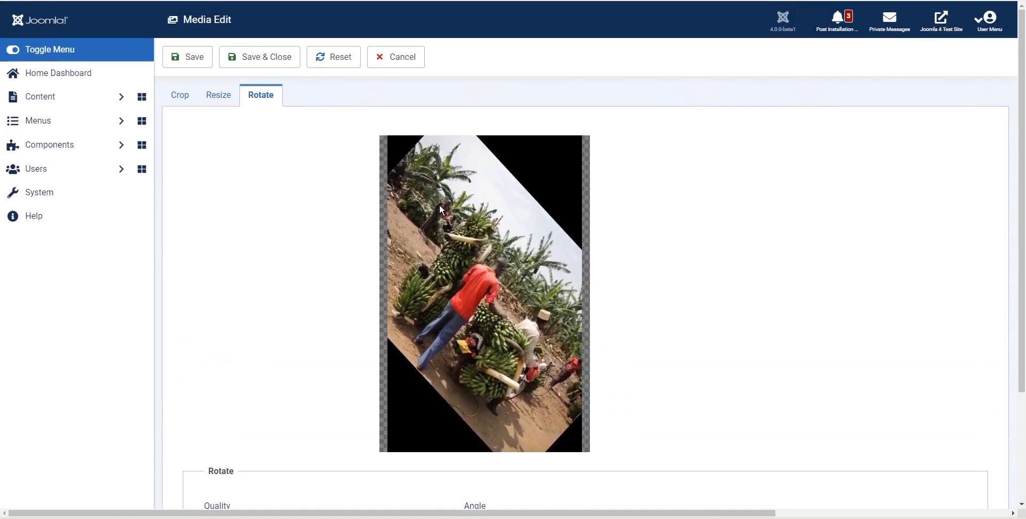
click(180, 94)
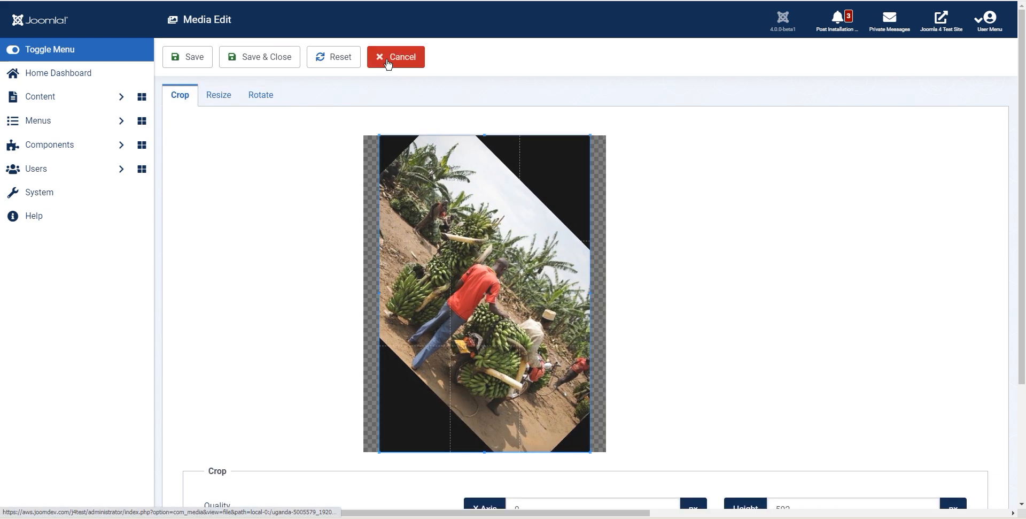
click(396, 57)
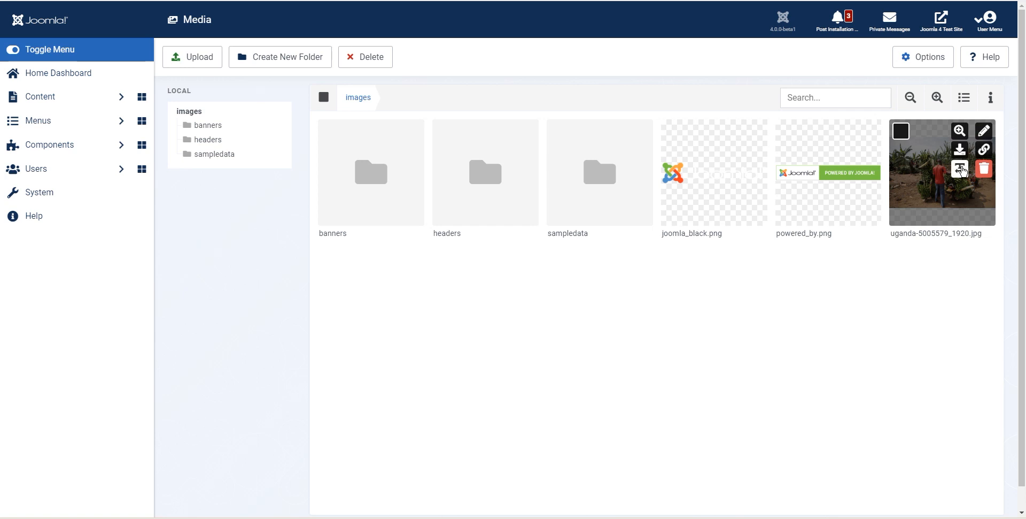
- Rename the banana-farm photo keeping its name, then preview it full size and close the lightbox
click(960, 169)
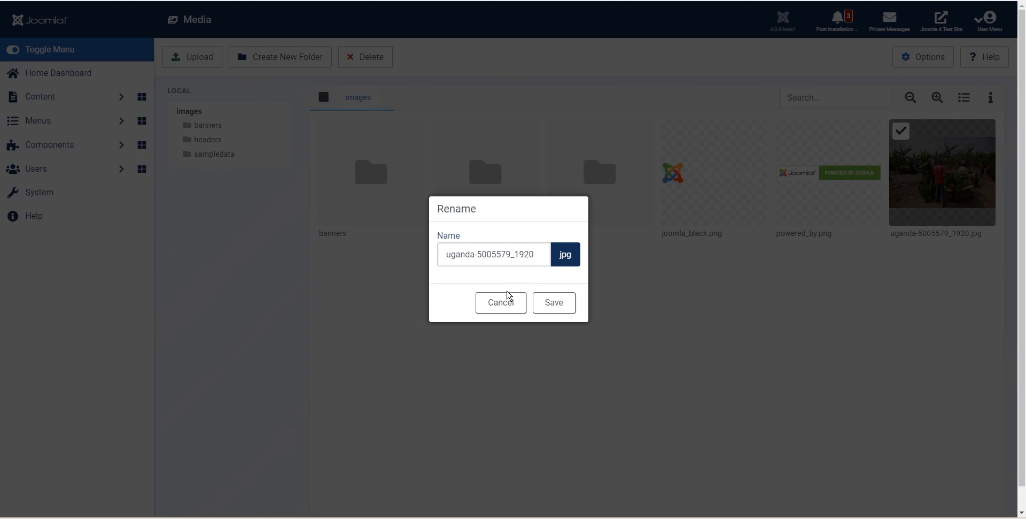
click(553, 301)
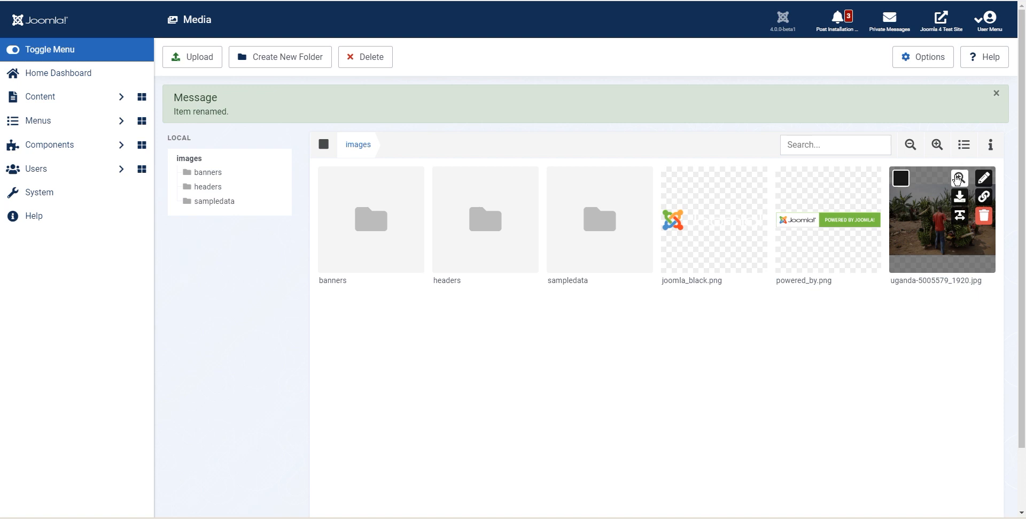
mouse_move(984, 200)
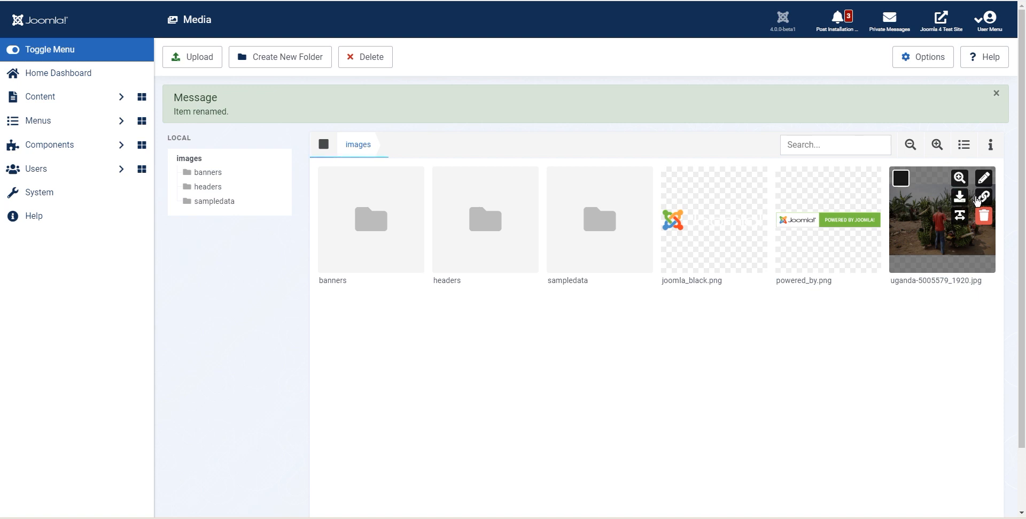
click(959, 177)
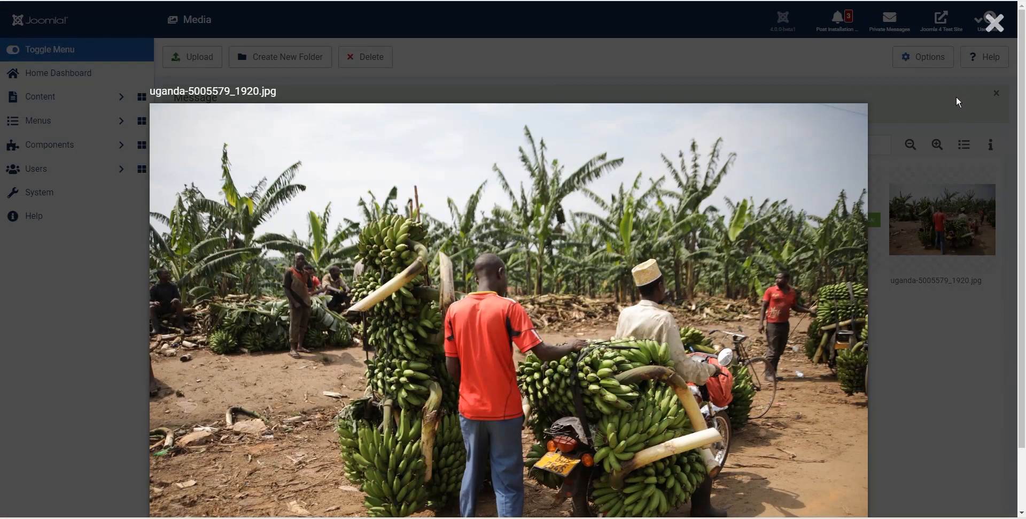
click(996, 93)
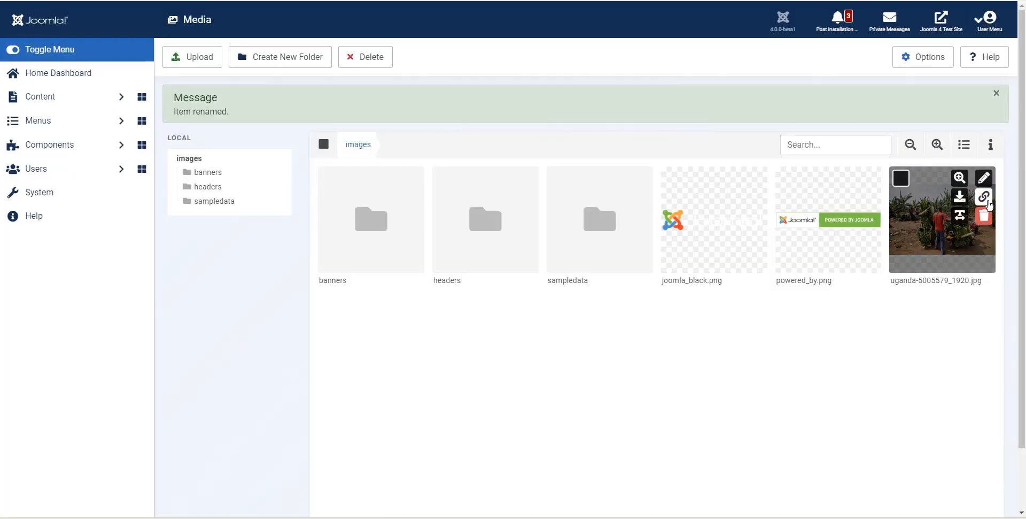
- Get the share link for uganda-5005579_1920.jpg, select the URL, then cancel the dialog
click(983, 197)
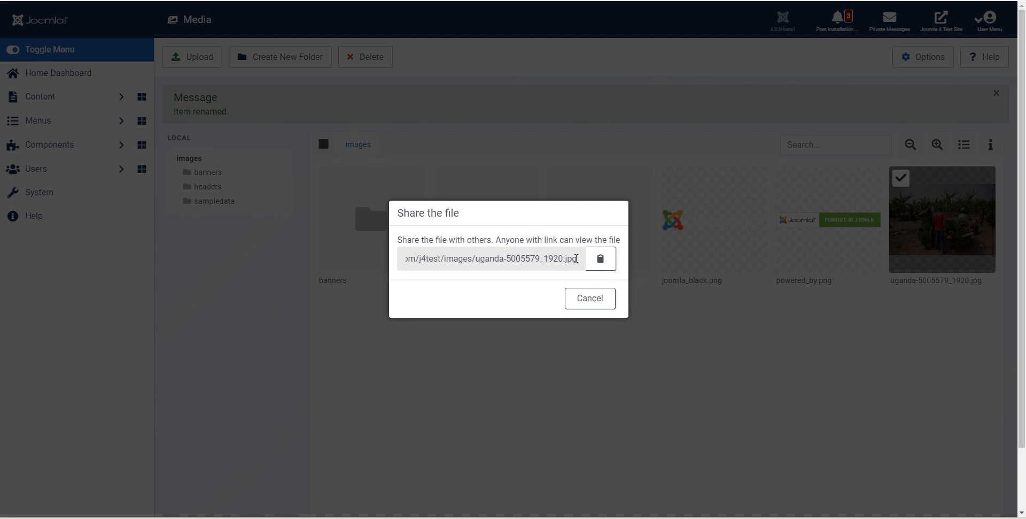
mouse_move(465, 257)
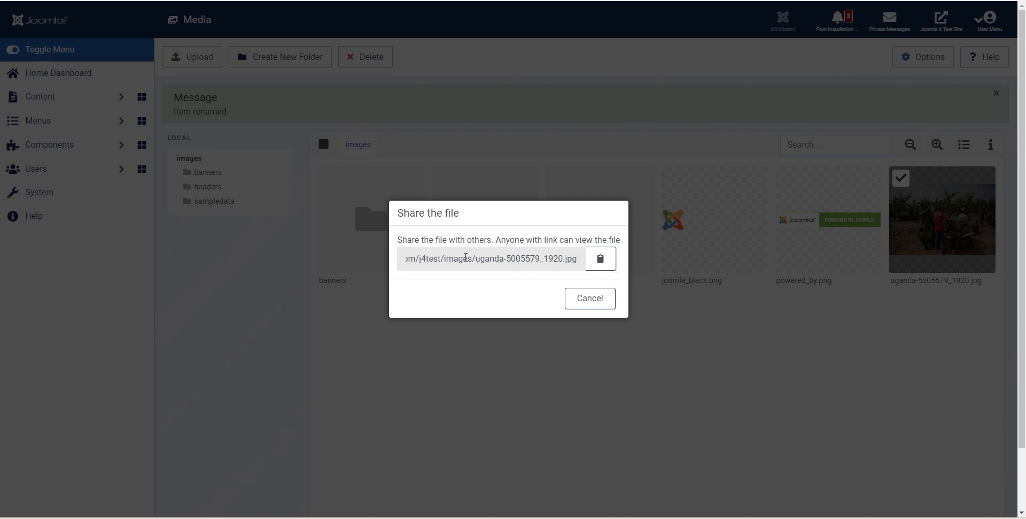
double_click(556, 258)
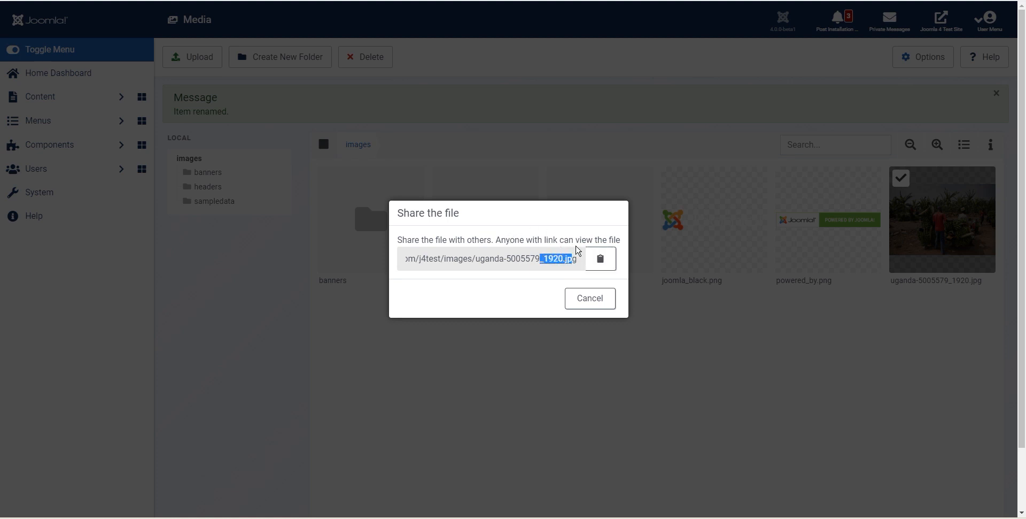
mouse_move(600, 258)
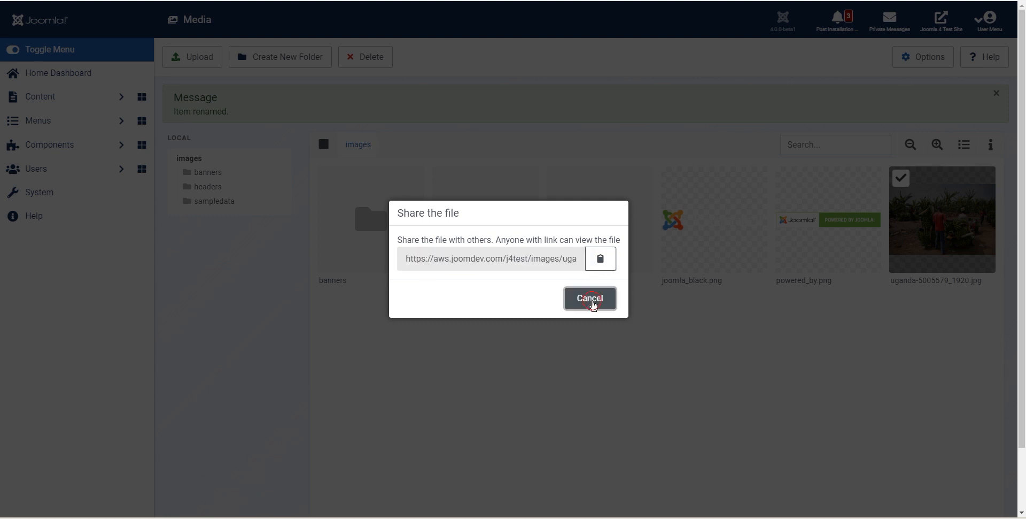
click(589, 299)
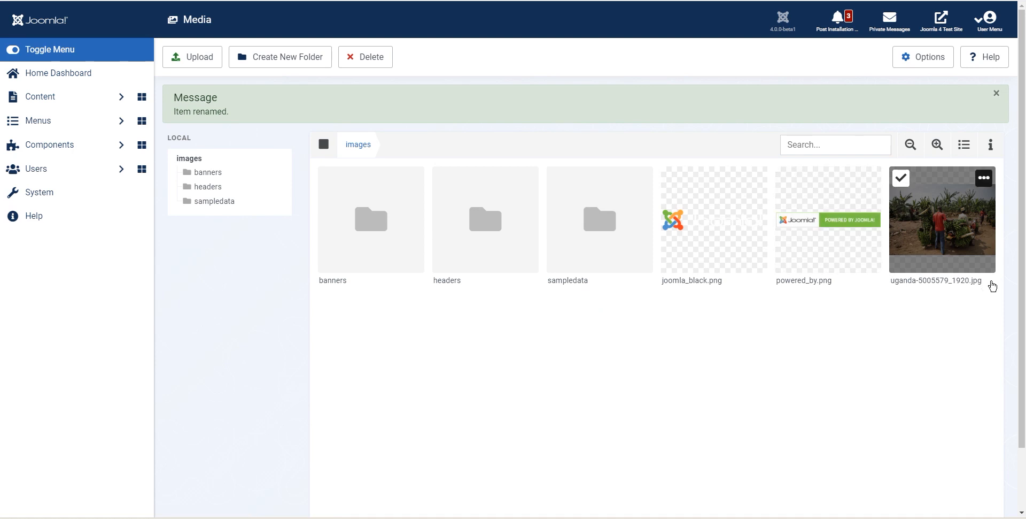
mouse_move(644, 83)
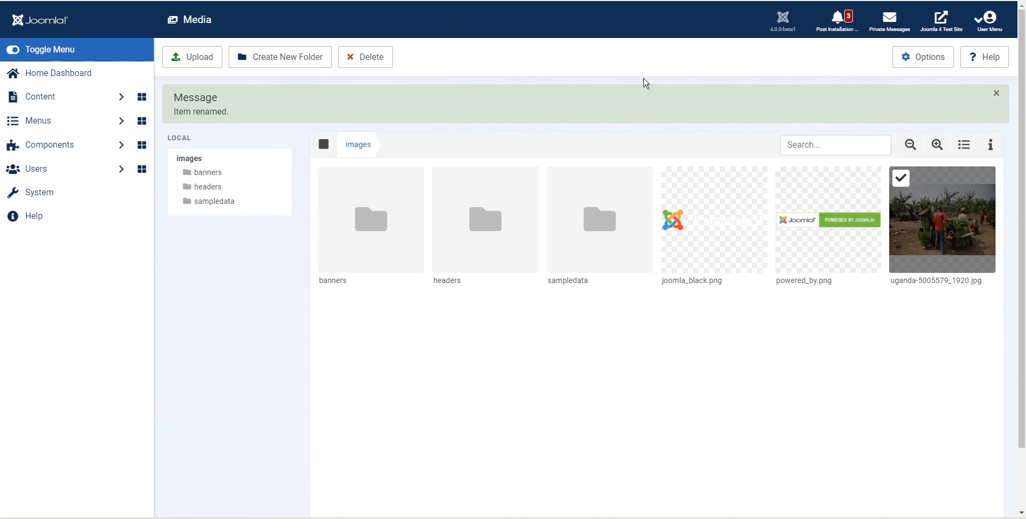
mouse_move(382, 153)
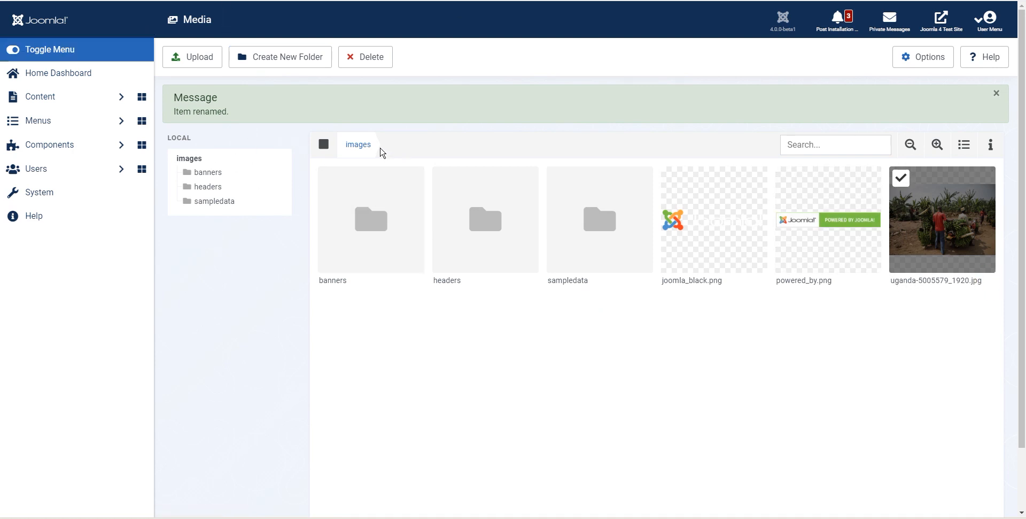
mouse_move(755, 252)
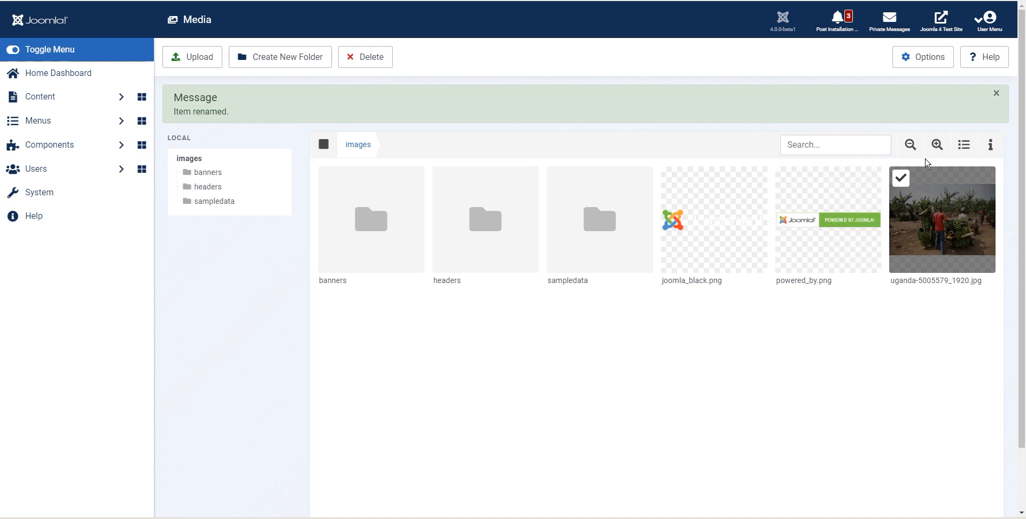
mouse_move(998, 93)
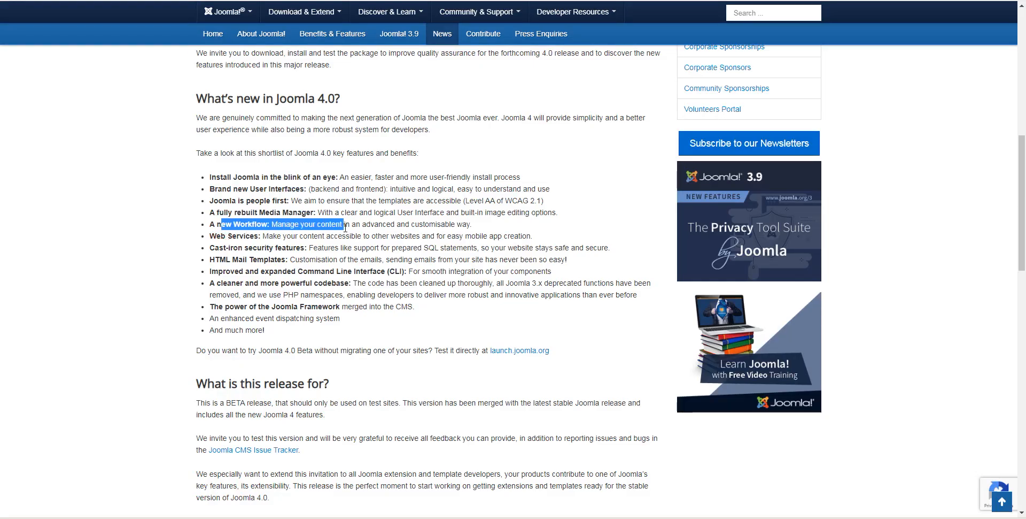
- Highlight the 'A new Workflow' bullet in the What's new in Joomla 4.0 list
drag(347, 223, 472, 223)
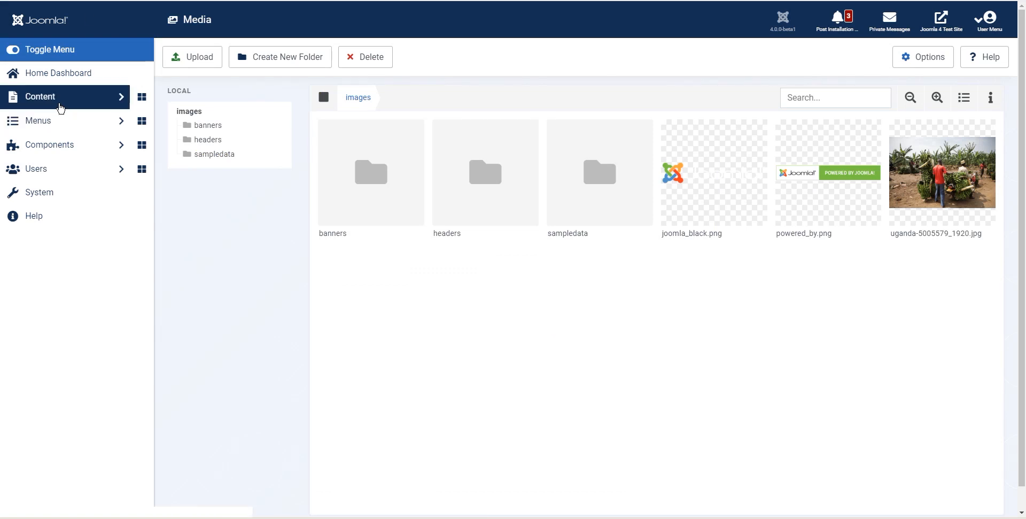
- Show the administrator Articles list via Content > Articles in the sidebar
click(40, 96)
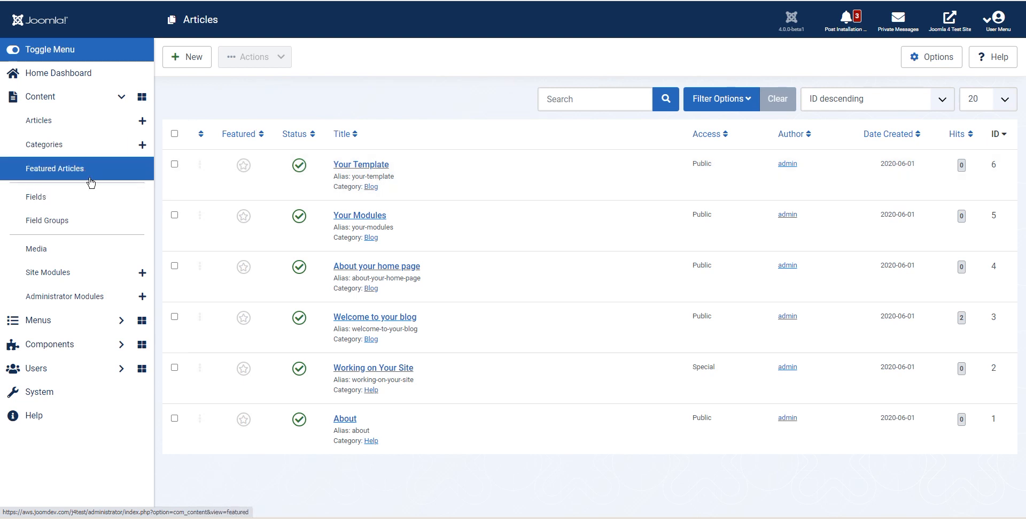
mouse_move(520, 210)
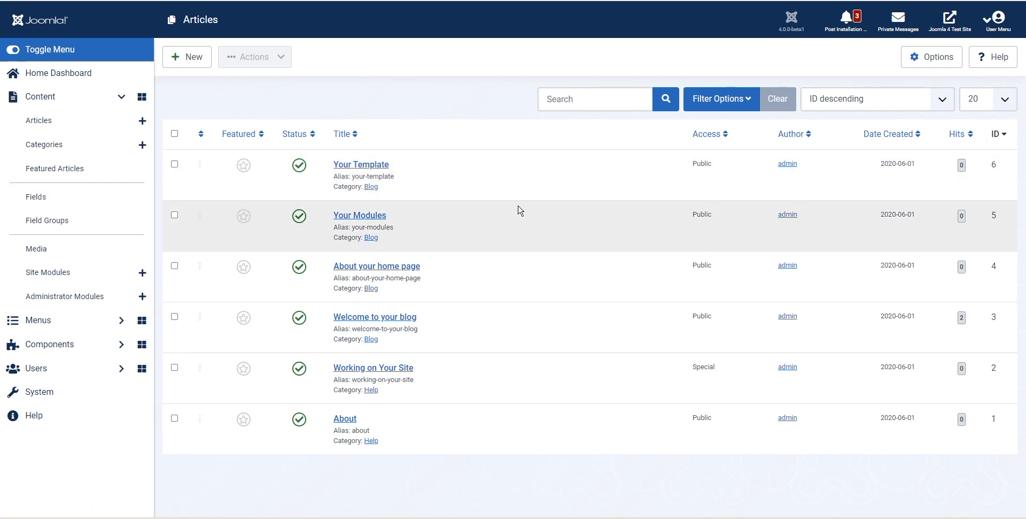
mouse_move(591, 305)
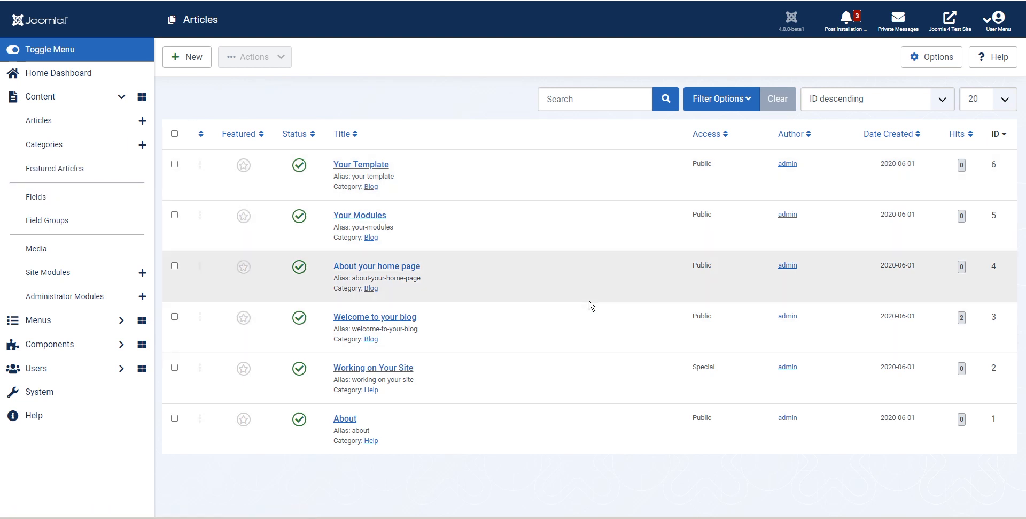
mouse_move(95, 97)
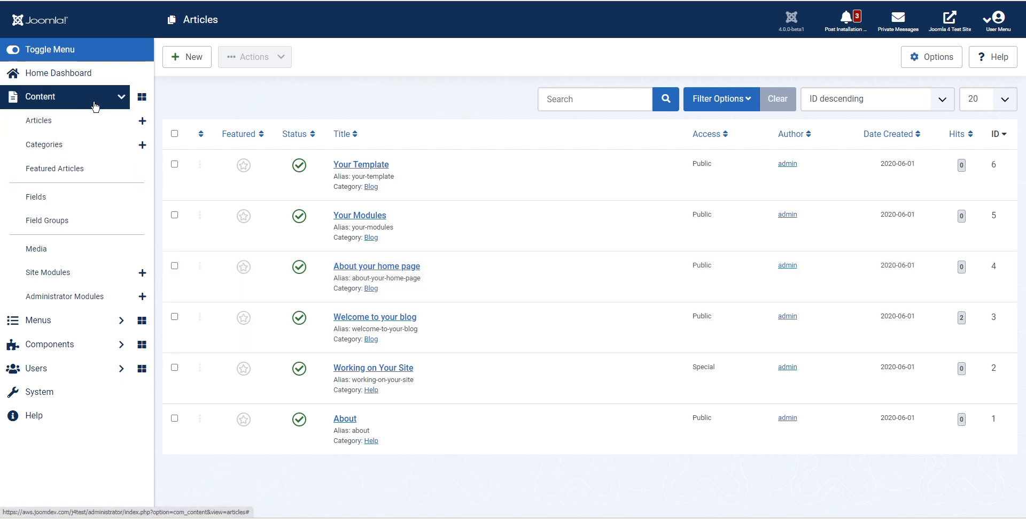
mouse_move(38, 120)
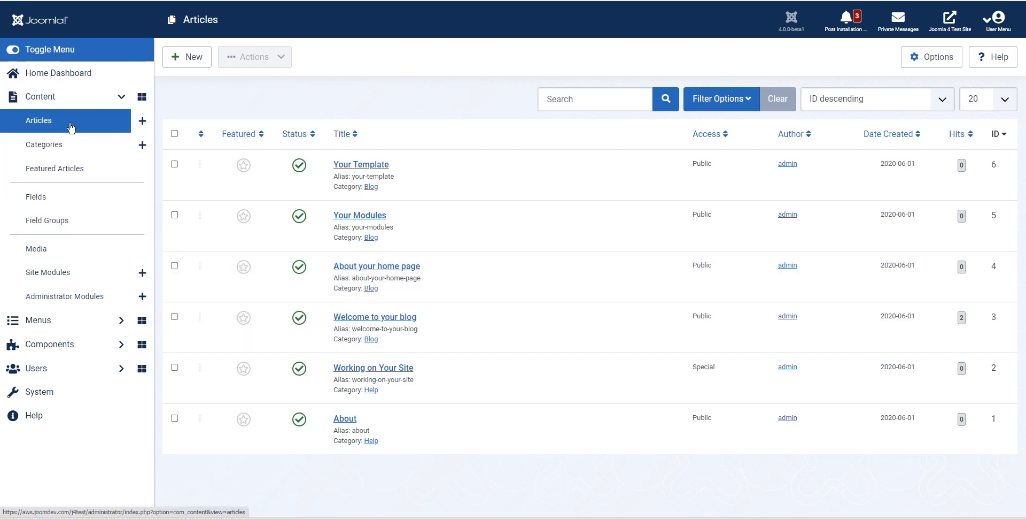
click(55, 168)
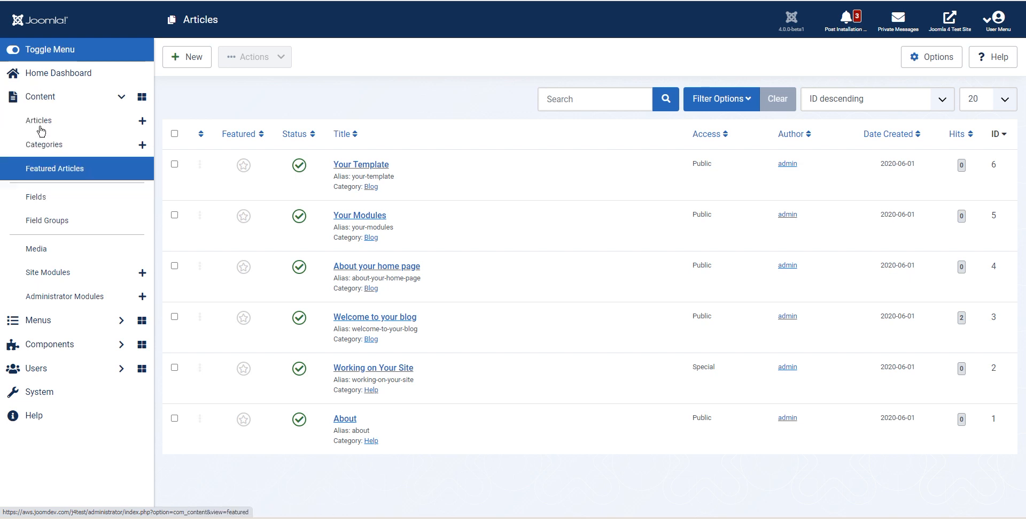
mouse_move(47, 272)
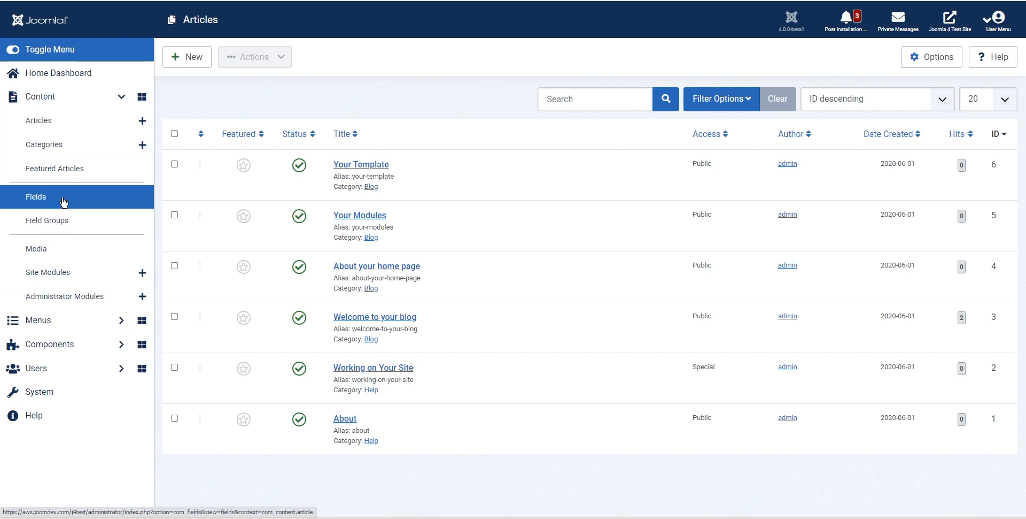
mouse_move(77, 192)
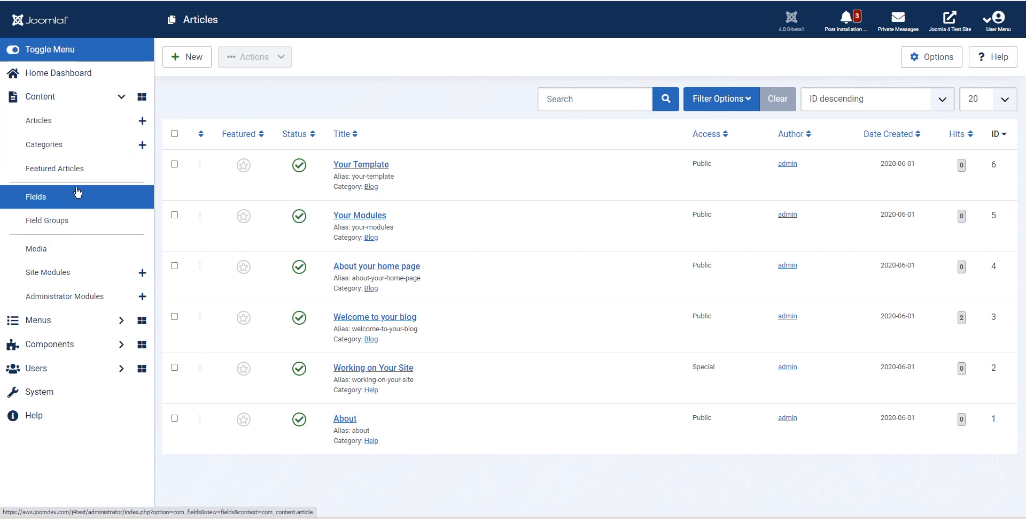
mouse_move(55, 168)
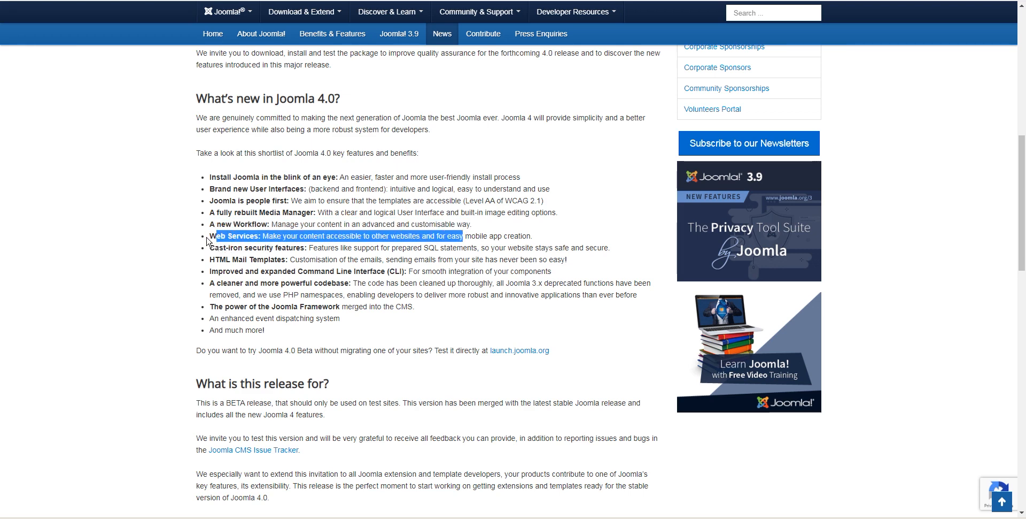
- Return to the Joomla.org release notes and highlight the Web Services feature line
click(524, 232)
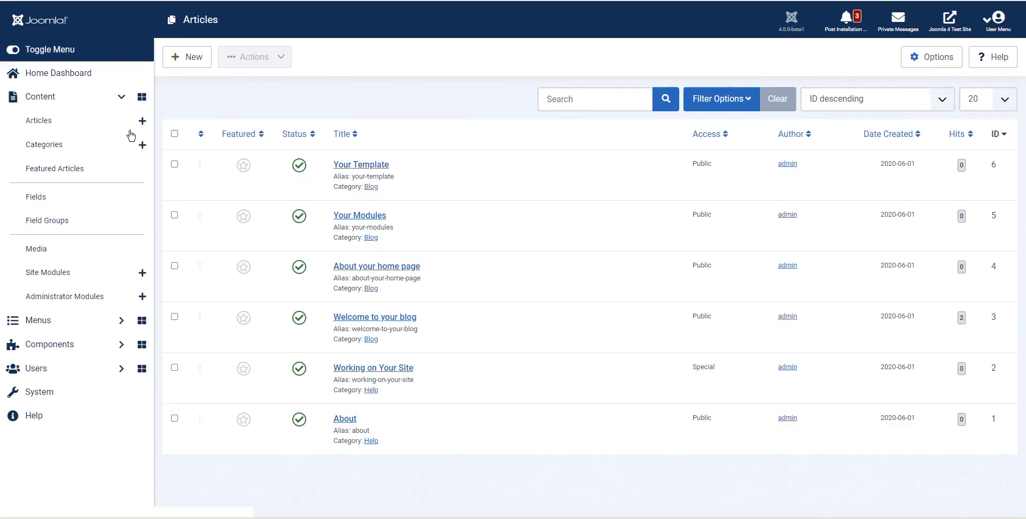
click(950, 16)
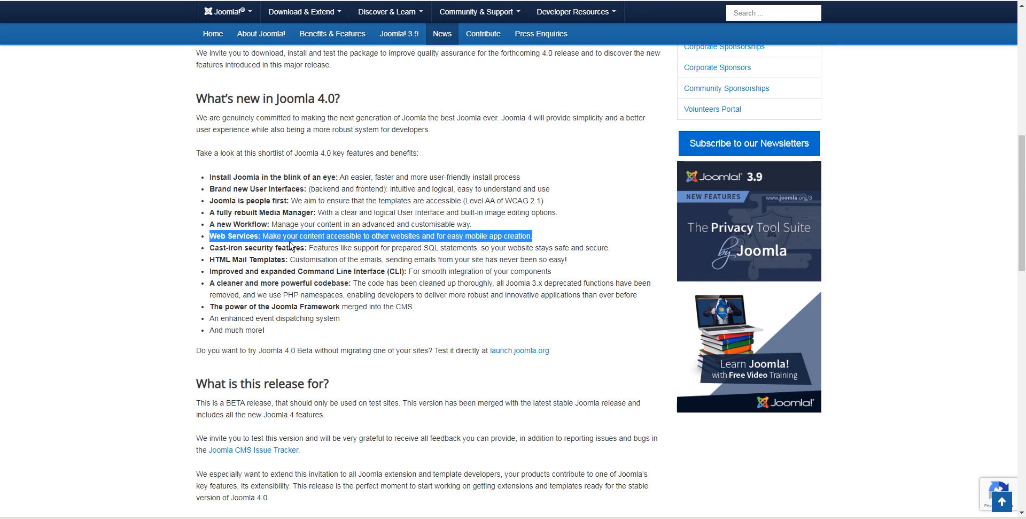
mouse_move(345, 246)
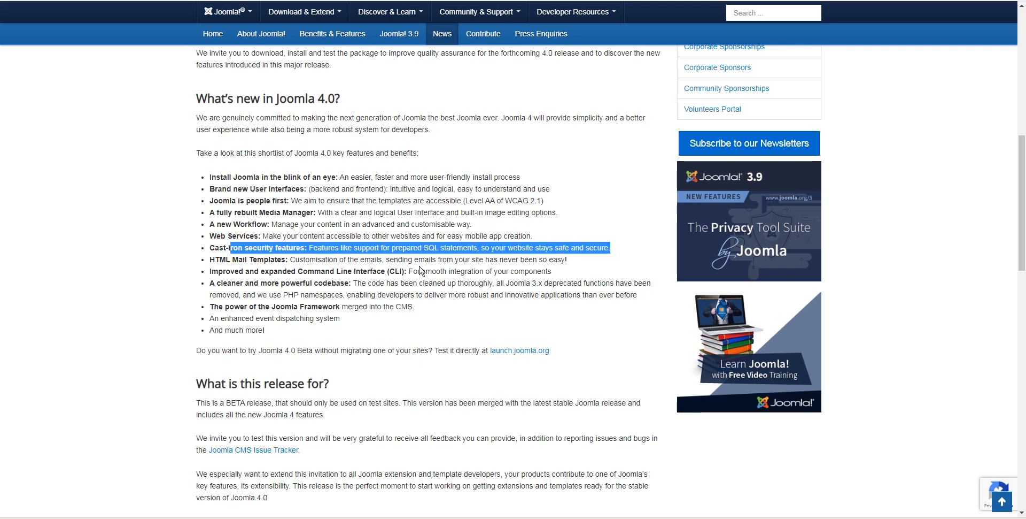
mouse_move(305, 258)
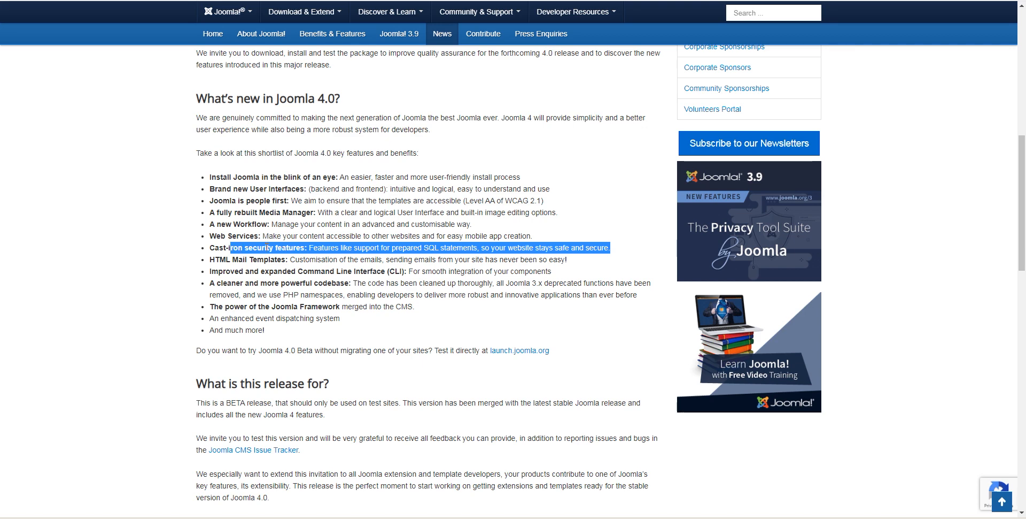
mouse_move(212, 248)
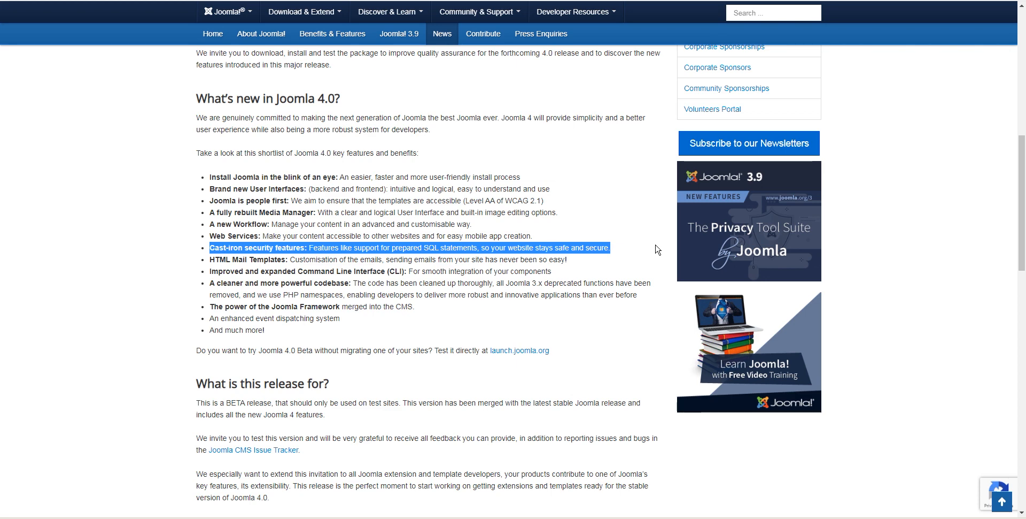
mouse_move(564, 281)
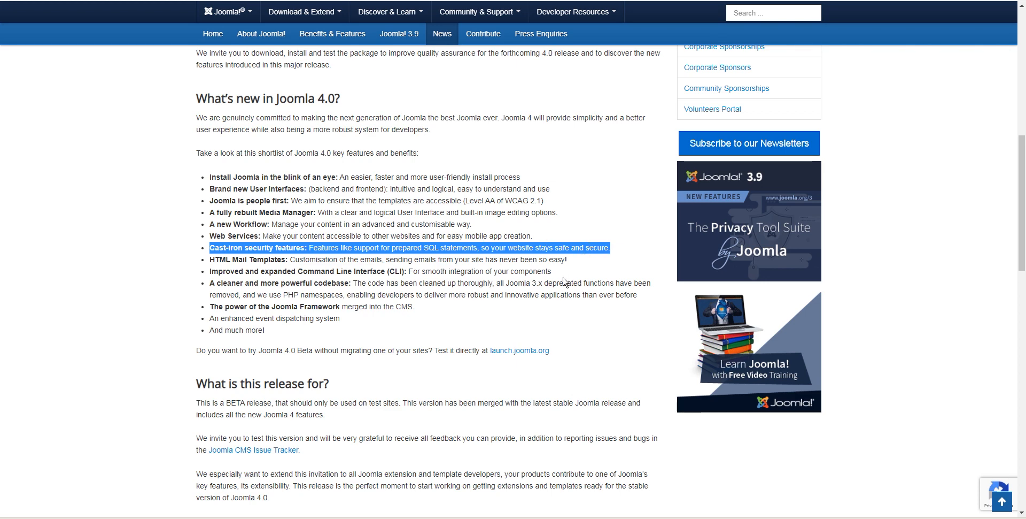
- Show the System Mail Templates list with test mail, contact form, password reset and new user templates
double_click(246, 259)
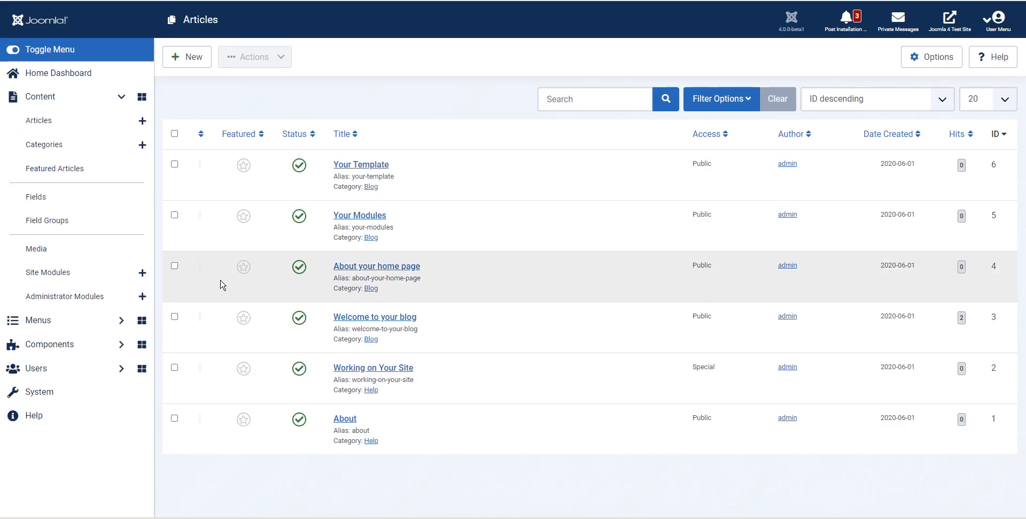
mouse_move(485, 404)
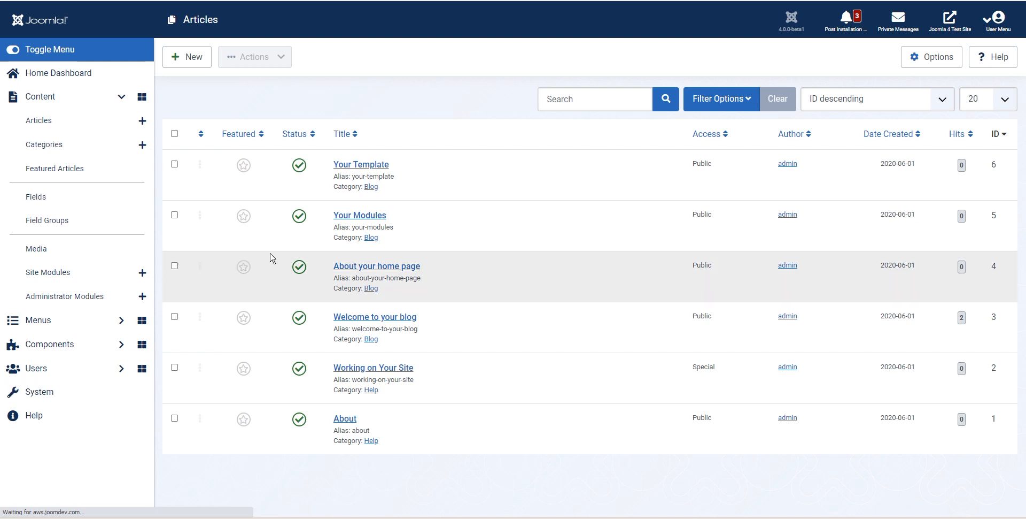
click(38, 391)
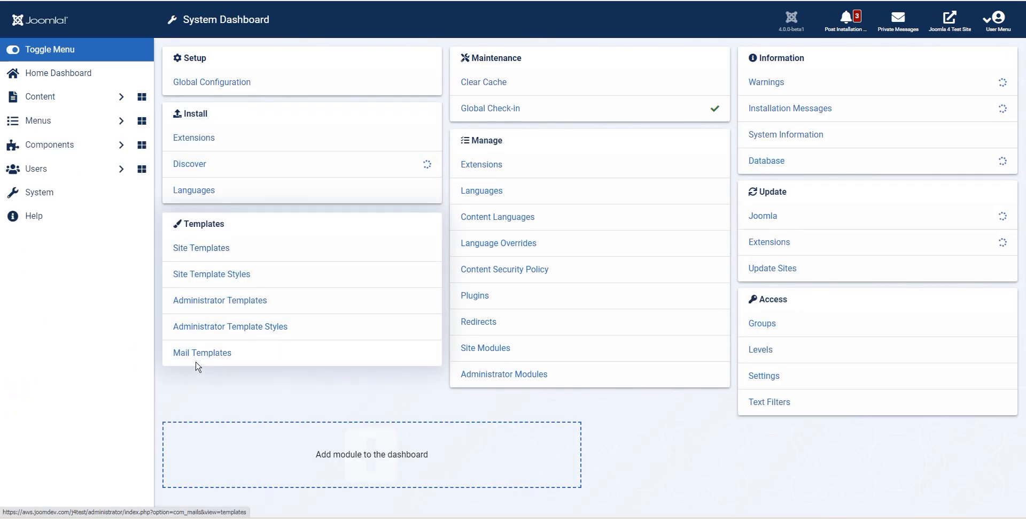
click(202, 352)
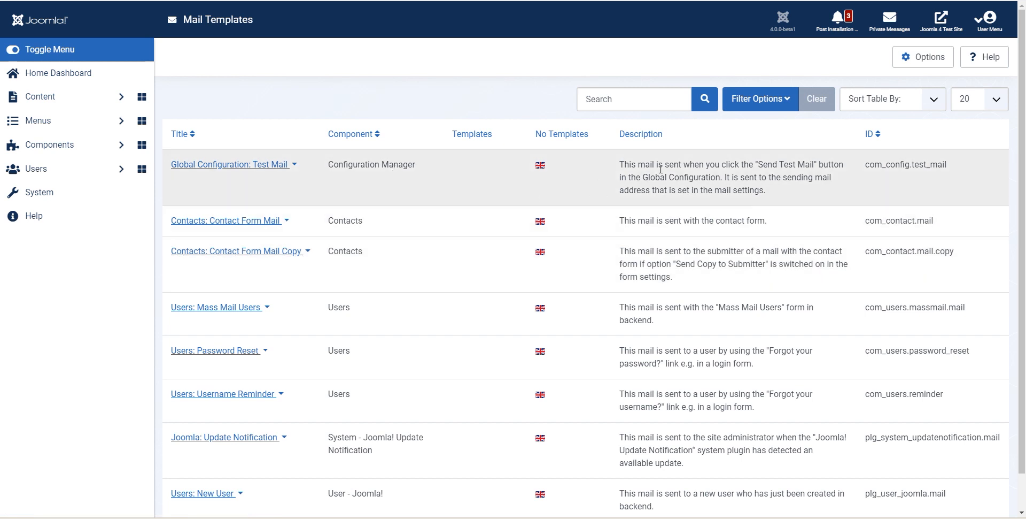
mouse_move(513, 194)
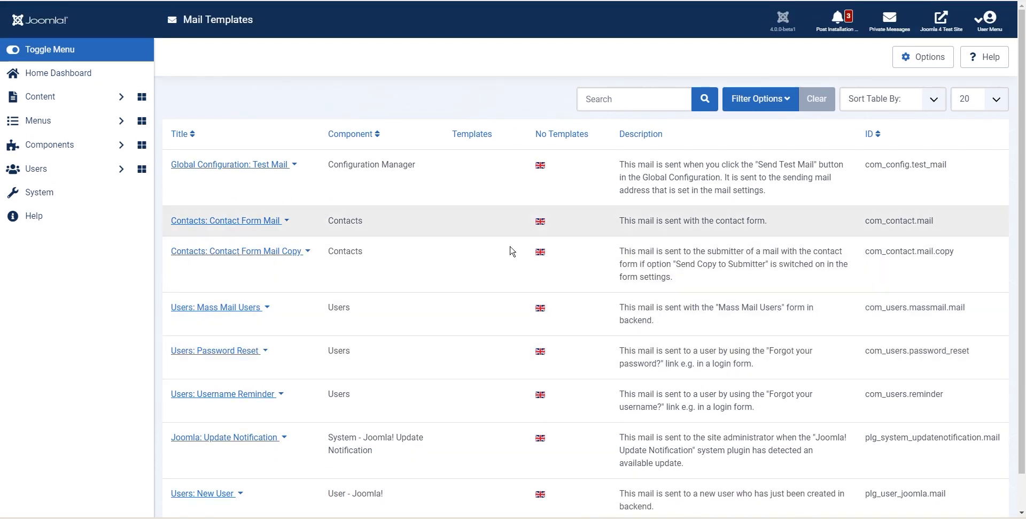
scroll(up, 3)
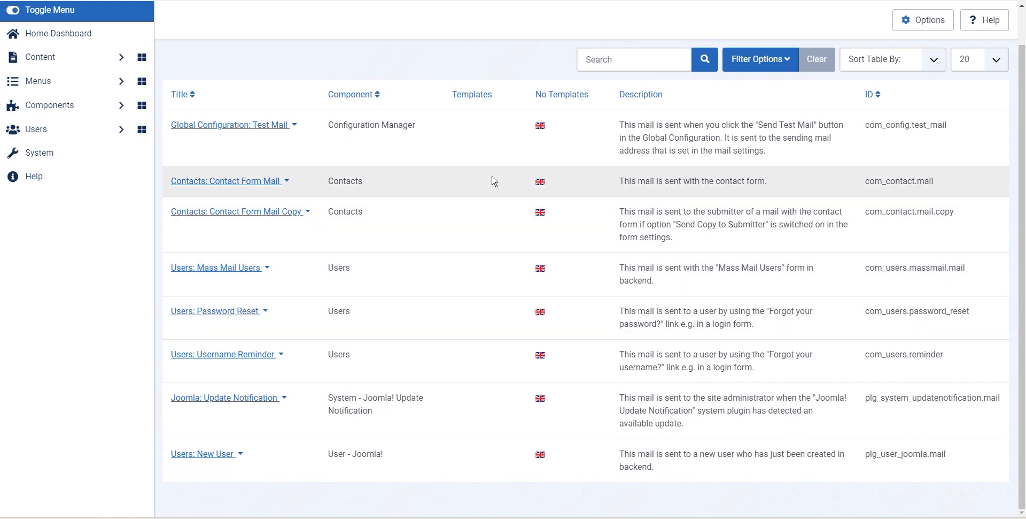
mouse_move(605, 175)
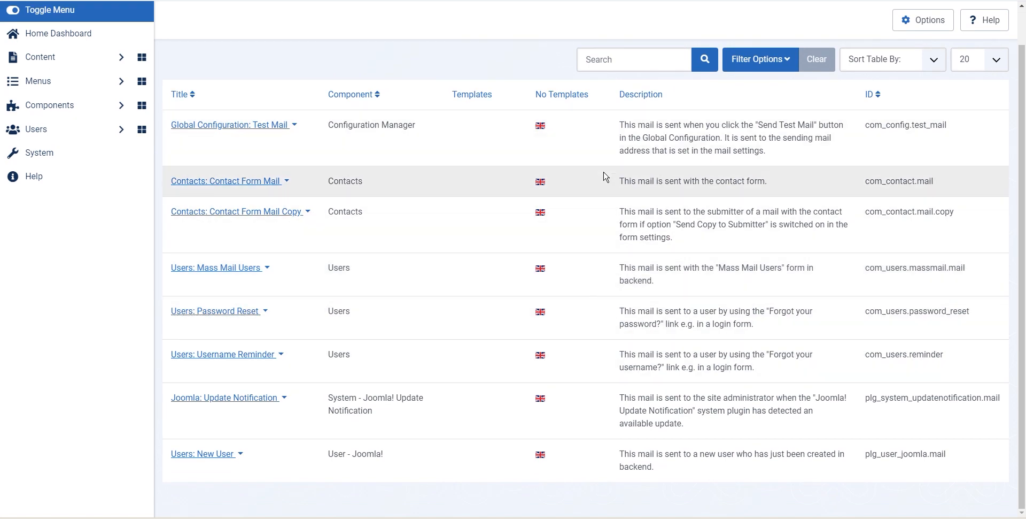
mouse_move(757, 336)
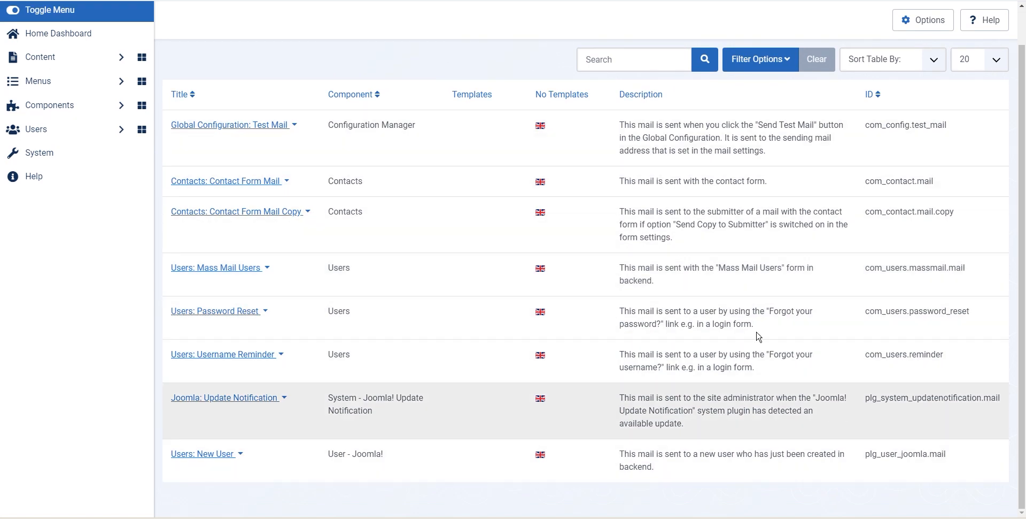
mouse_move(264, 130)
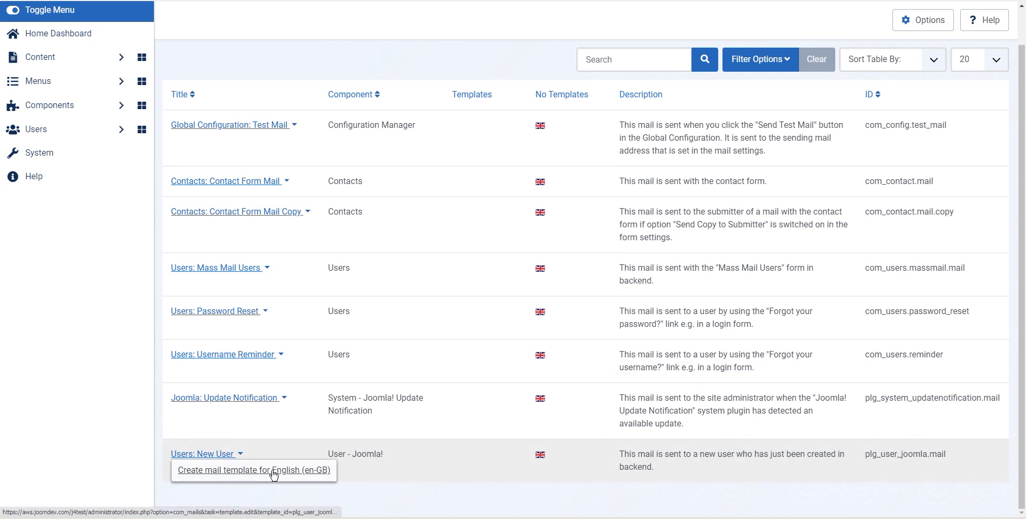
mouse_move(474, 404)
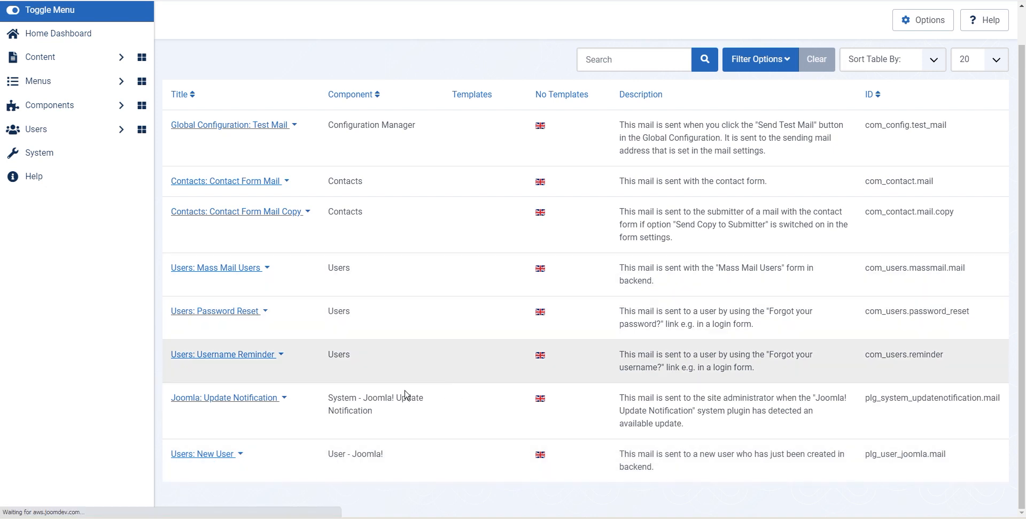
mouse_move(418, 365)
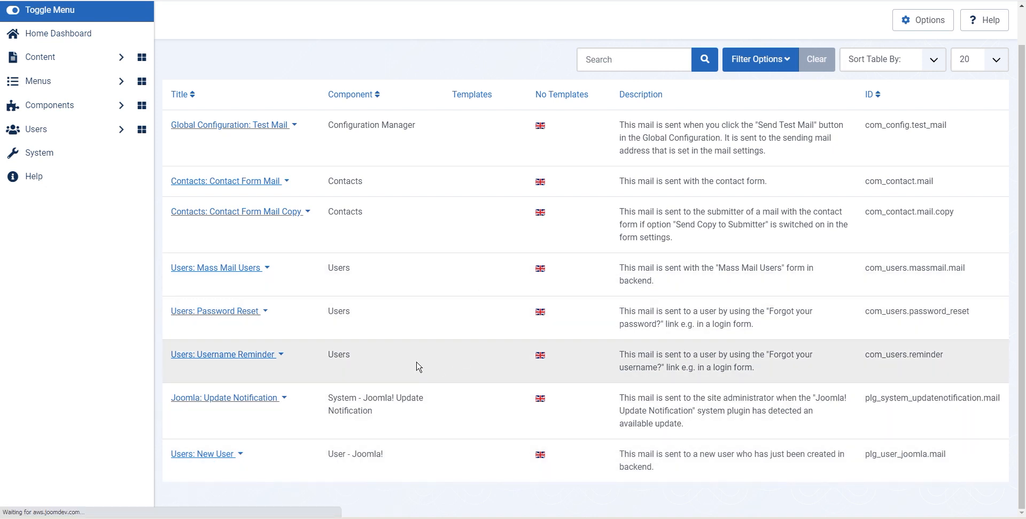
- Review the New User en-GB mail template's editable subject and body, then close it unsaved
click(203, 453)
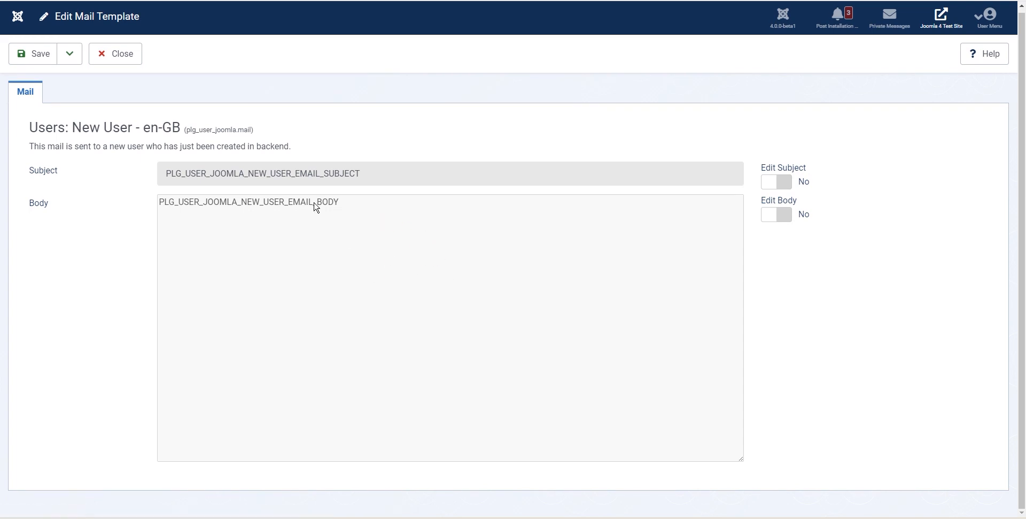
mouse_move(423, 214)
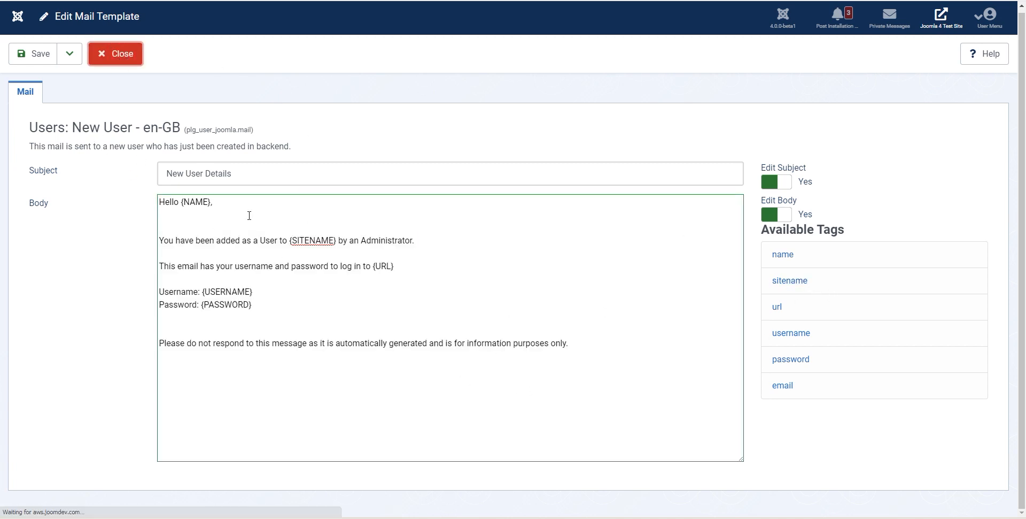
click(114, 53)
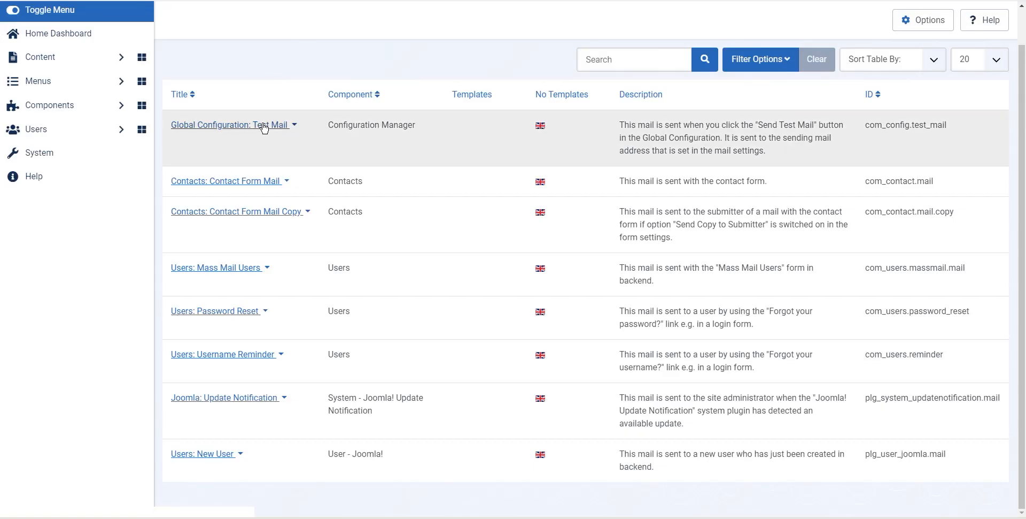
mouse_move(240, 132)
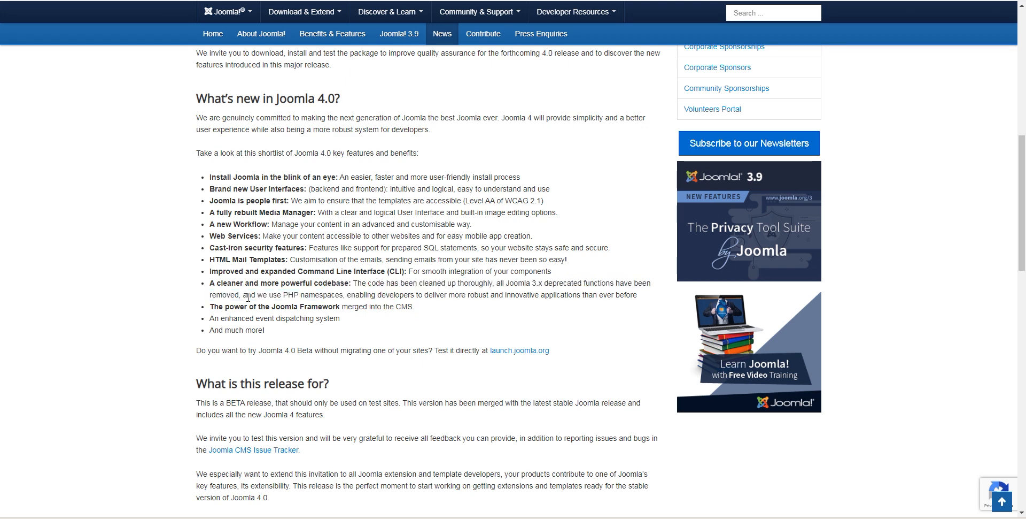
- Highlight the Joomla Framework bullet on Joomla.org, then return to the admin Control Panel
double_click(323, 295)
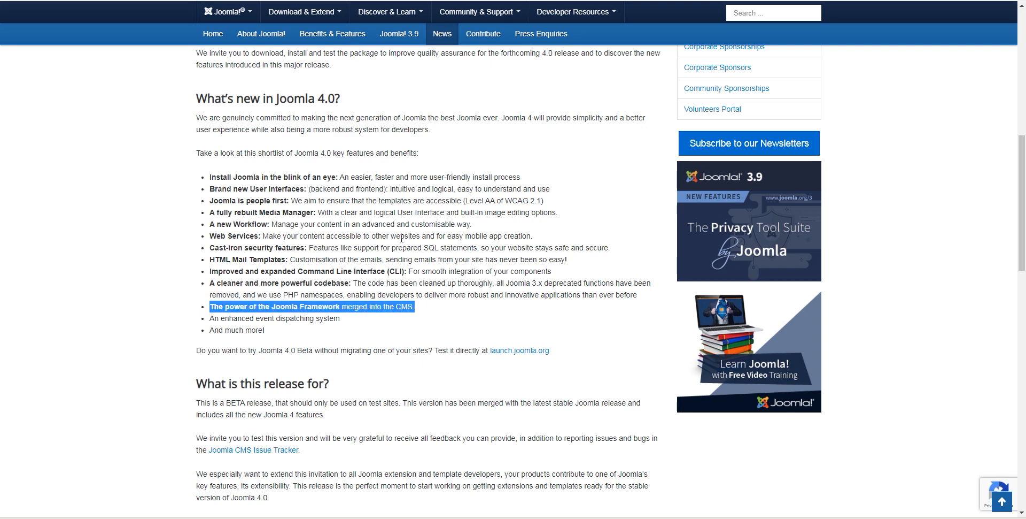
mouse_move(313, 272)
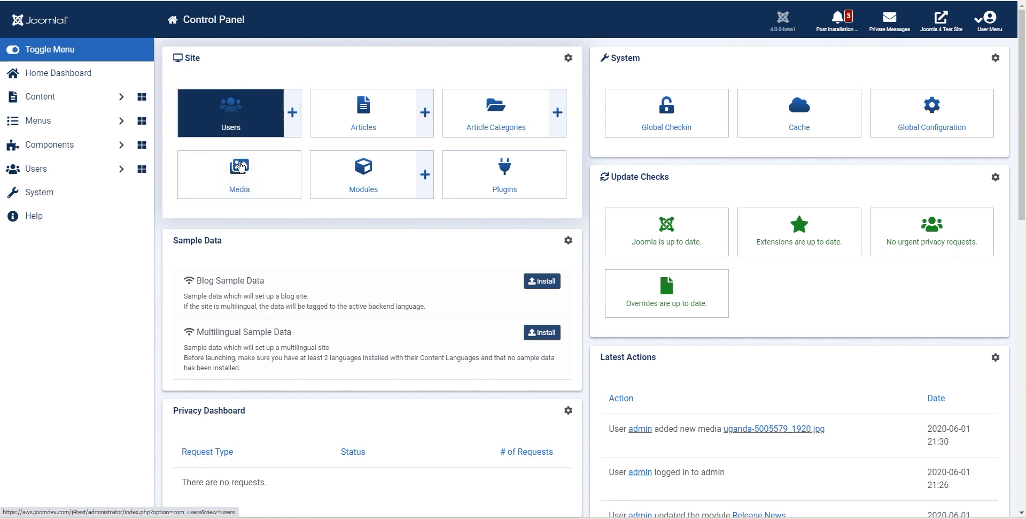
mouse_move(463, 149)
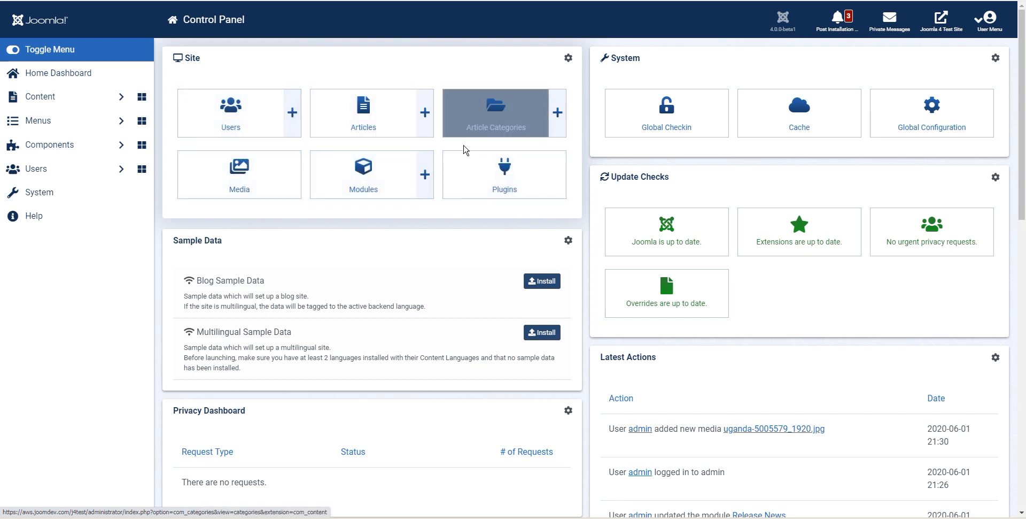
mouse_move(363, 175)
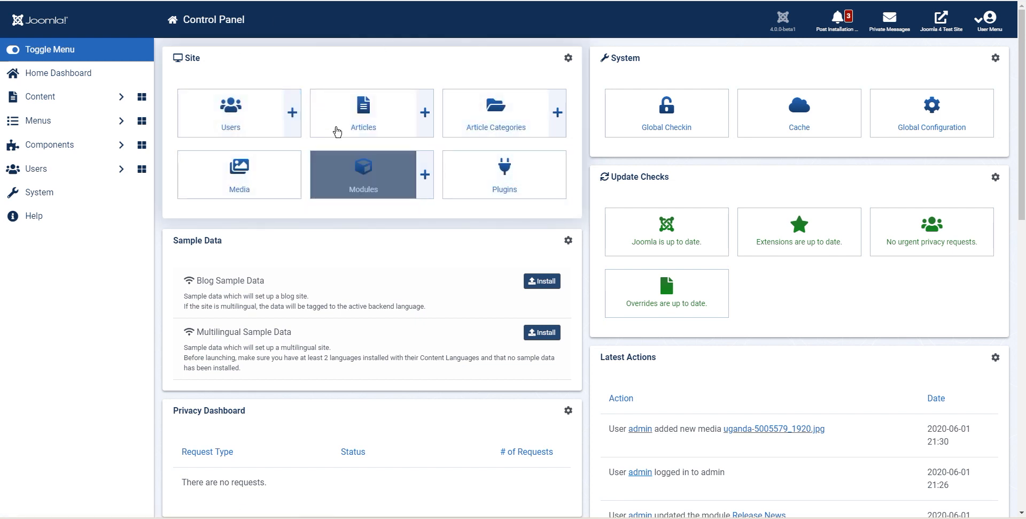
mouse_move(495, 112)
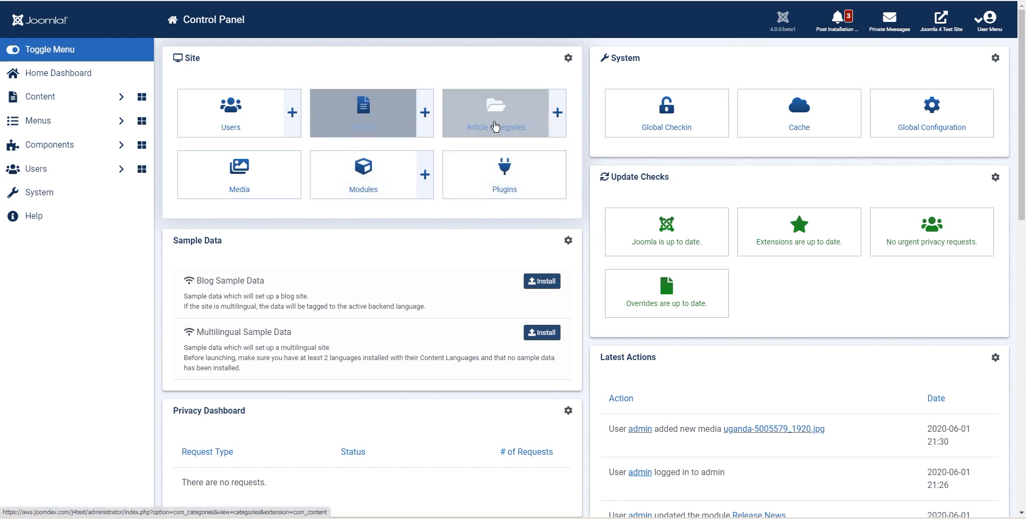
click(941, 18)
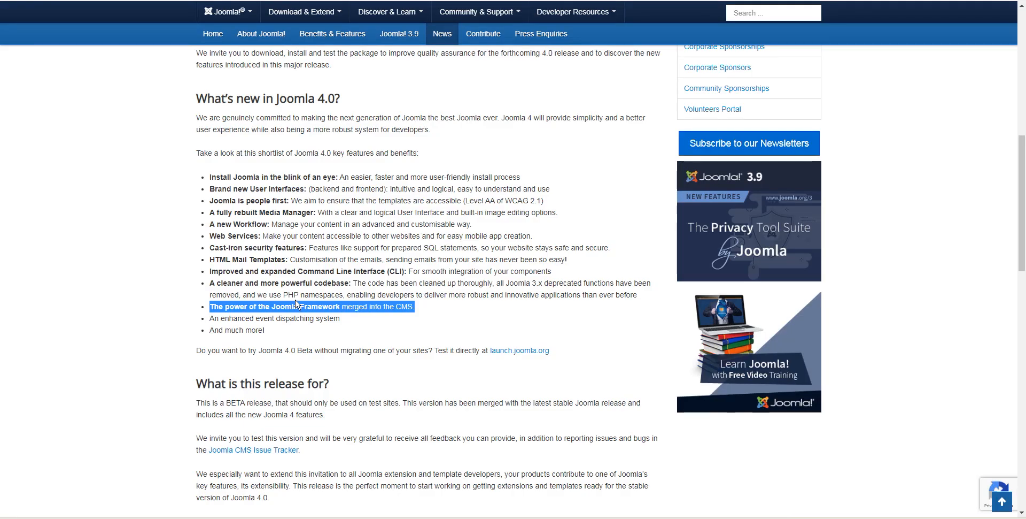
double_click(232, 319)
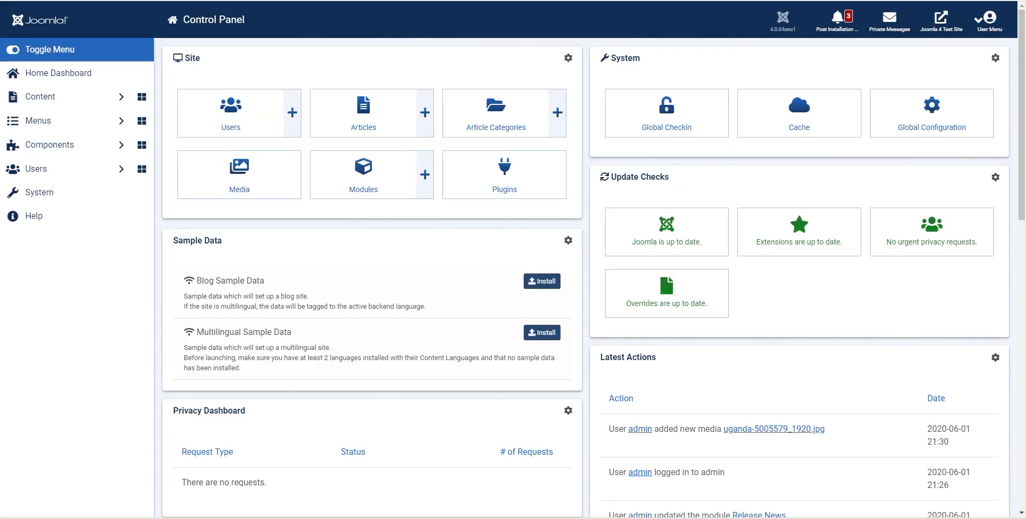
mouse_move(249, 97)
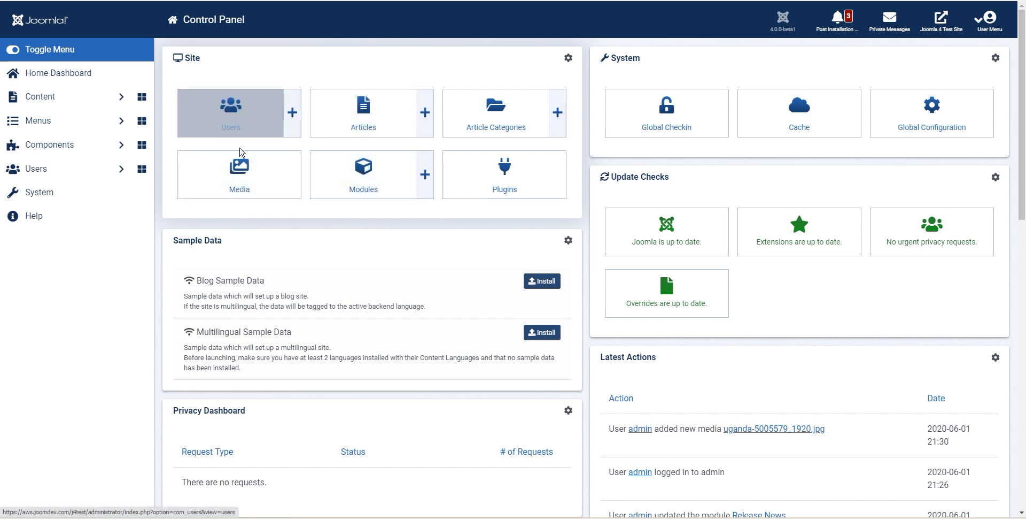
mouse_move(389, 255)
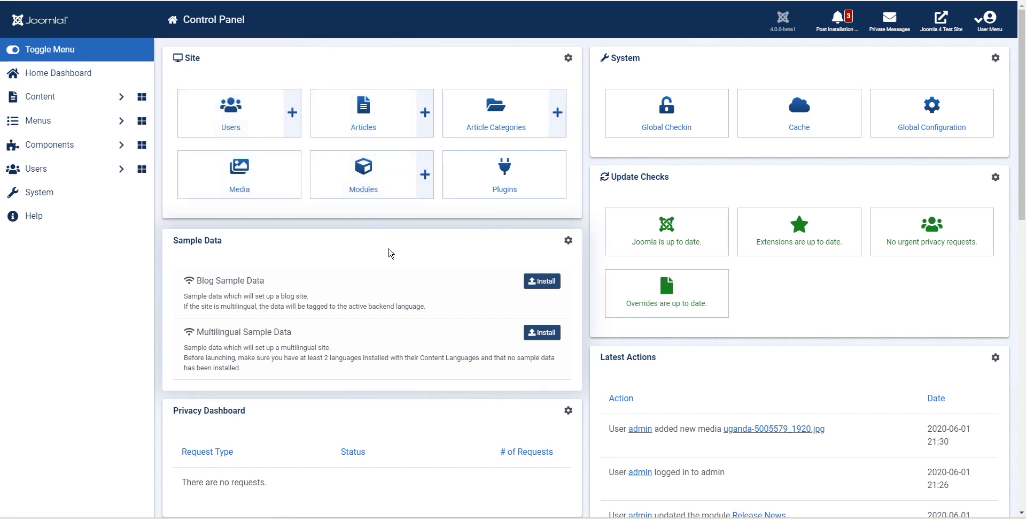
mouse_move(222, 219)
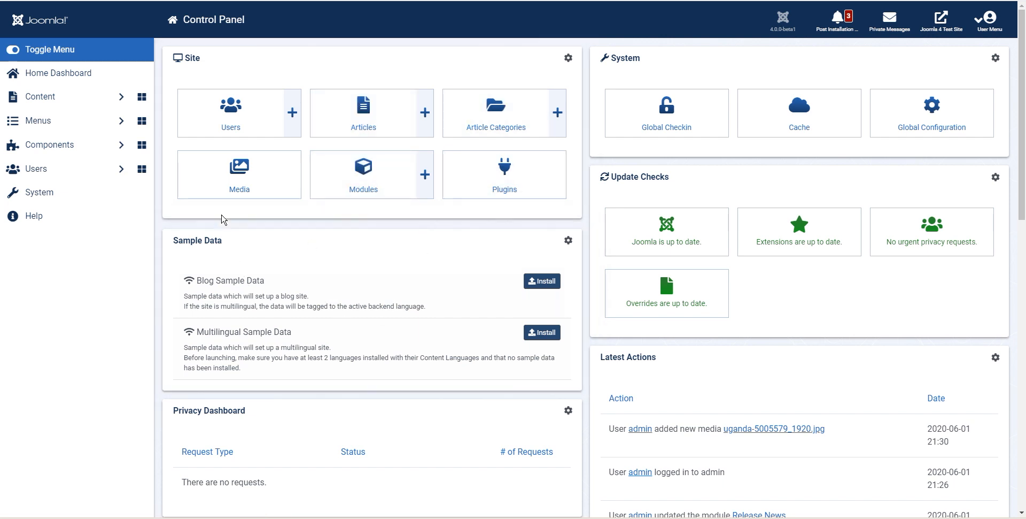
click(941, 16)
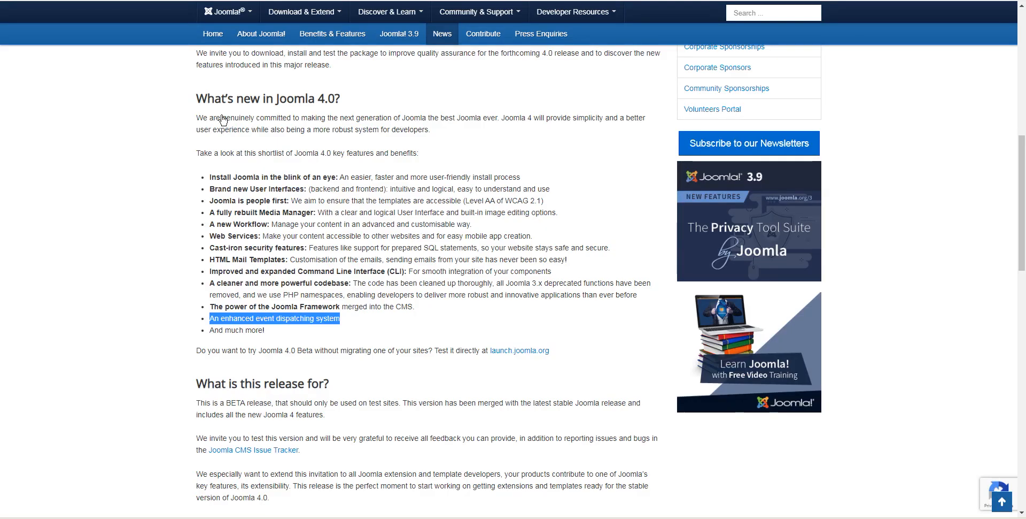
mouse_move(155, 211)
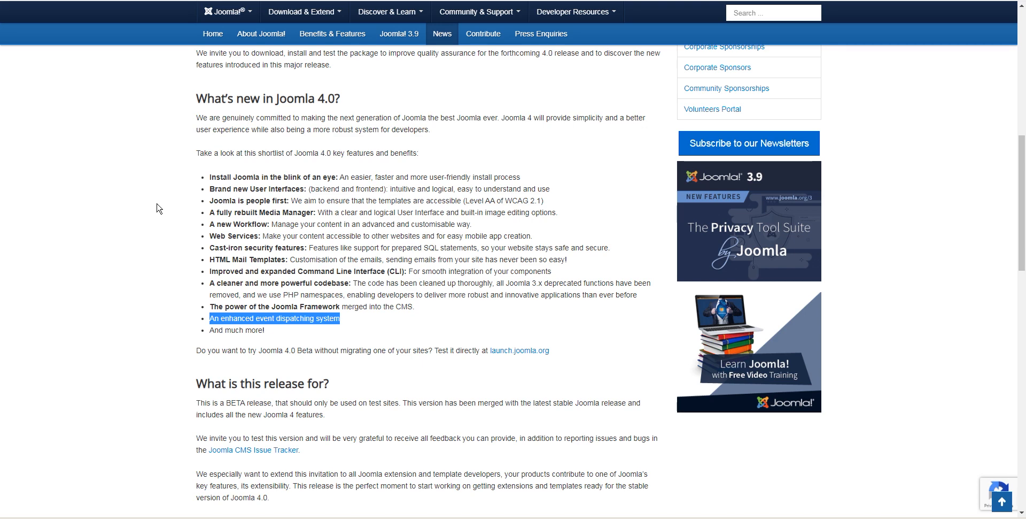
mouse_move(269, 315)
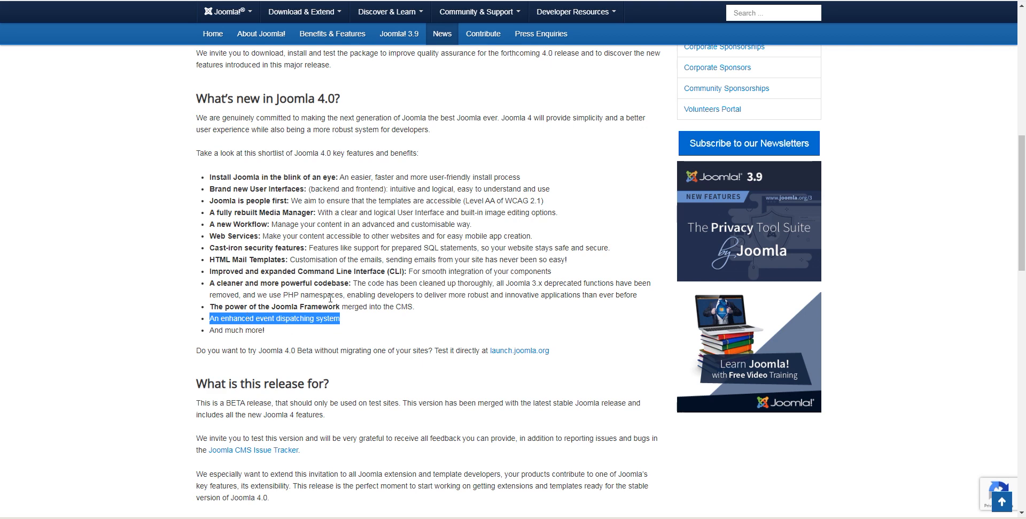
mouse_move(396, 314)
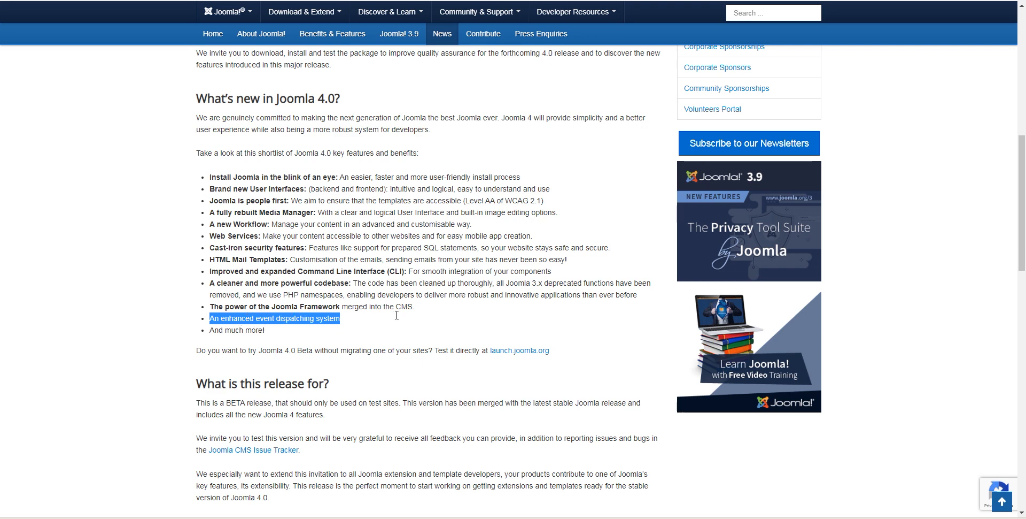
mouse_move(379, 171)
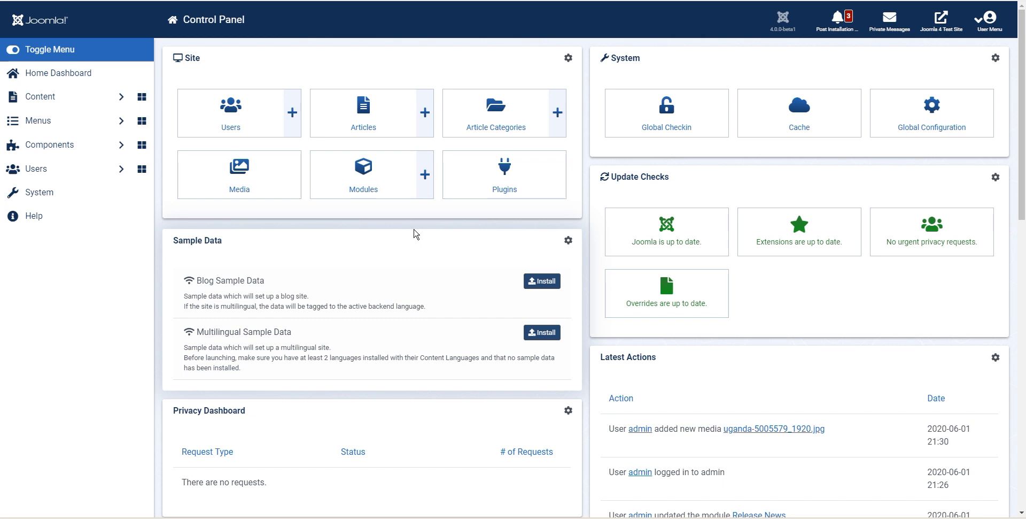
mouse_move(782, 28)
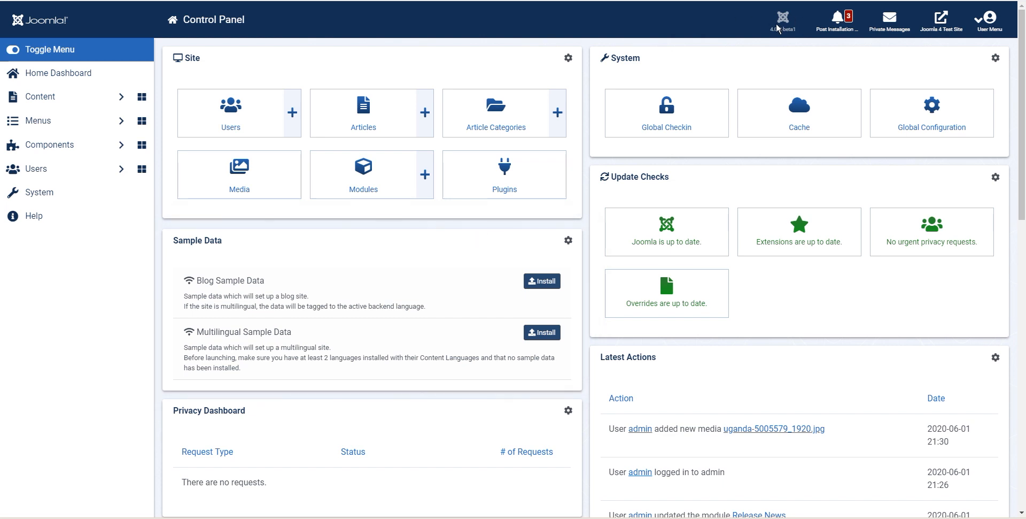
mouse_move(695, 68)
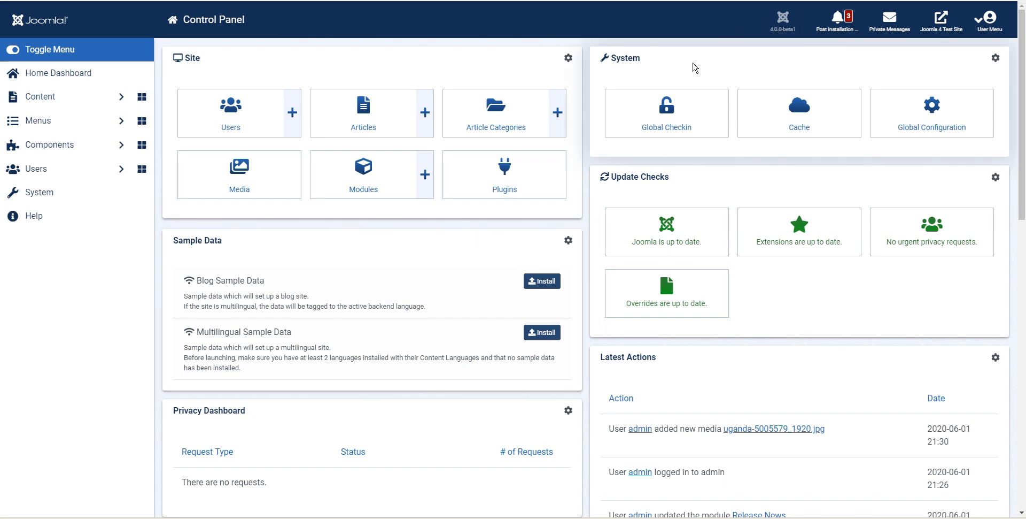